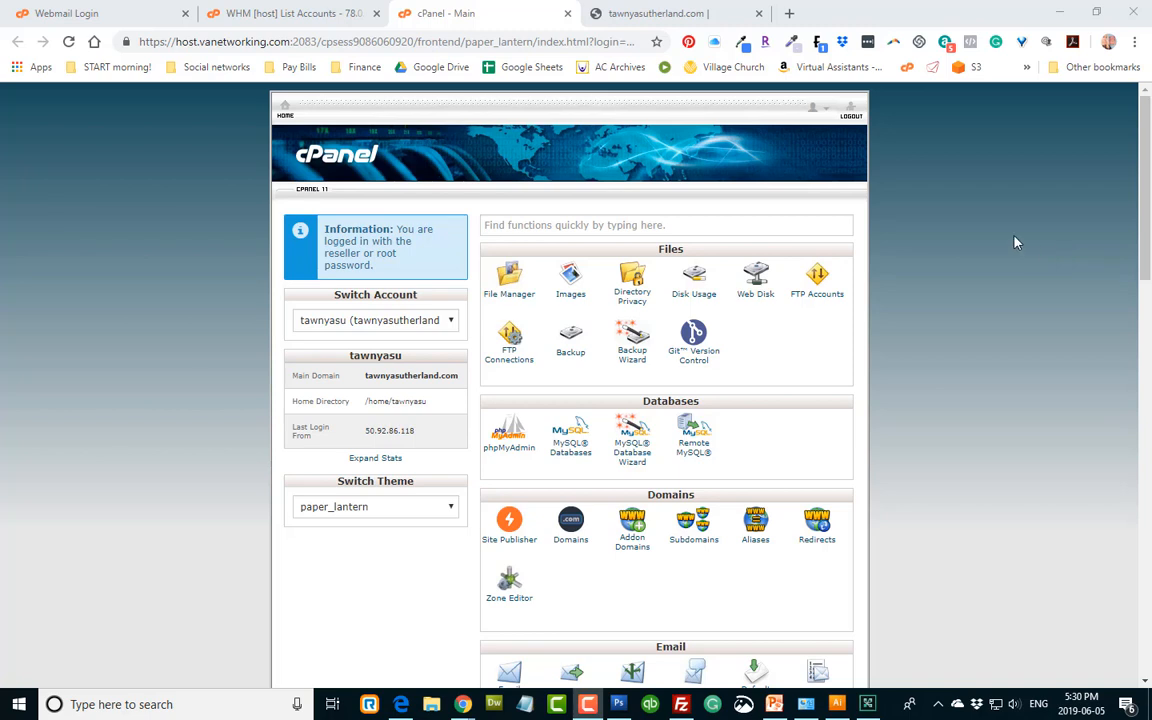
pyautogui.moveTo(1022, 244)
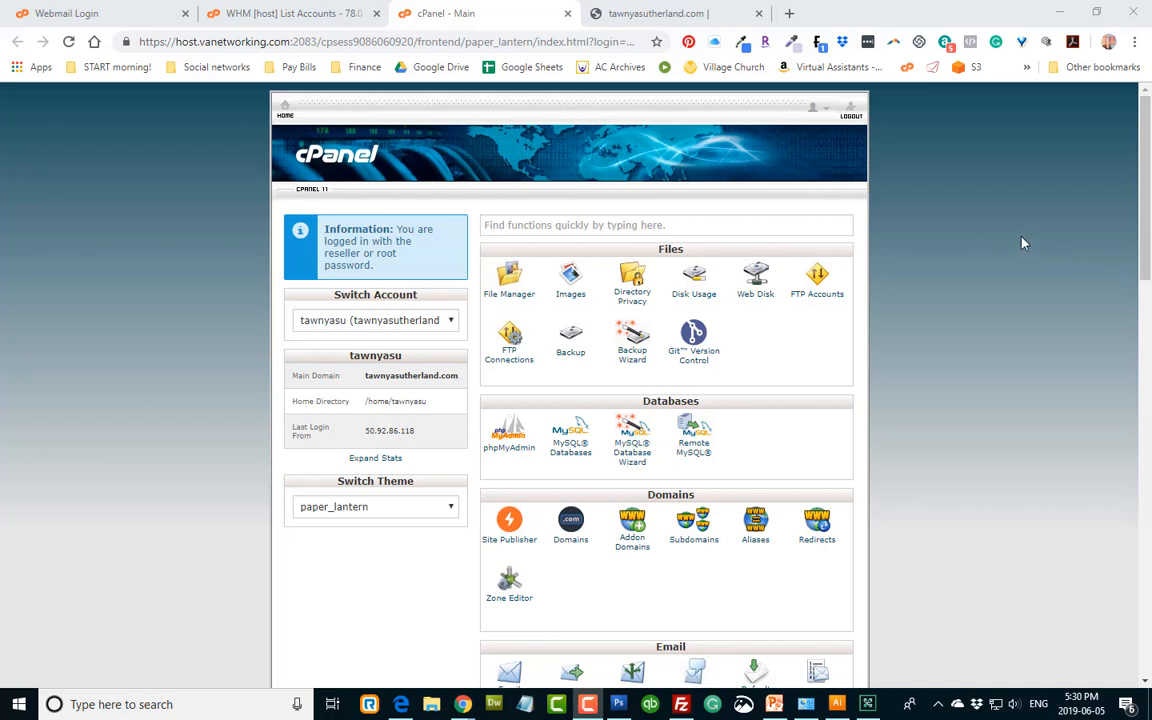
pyautogui.moveTo(1008, 248)
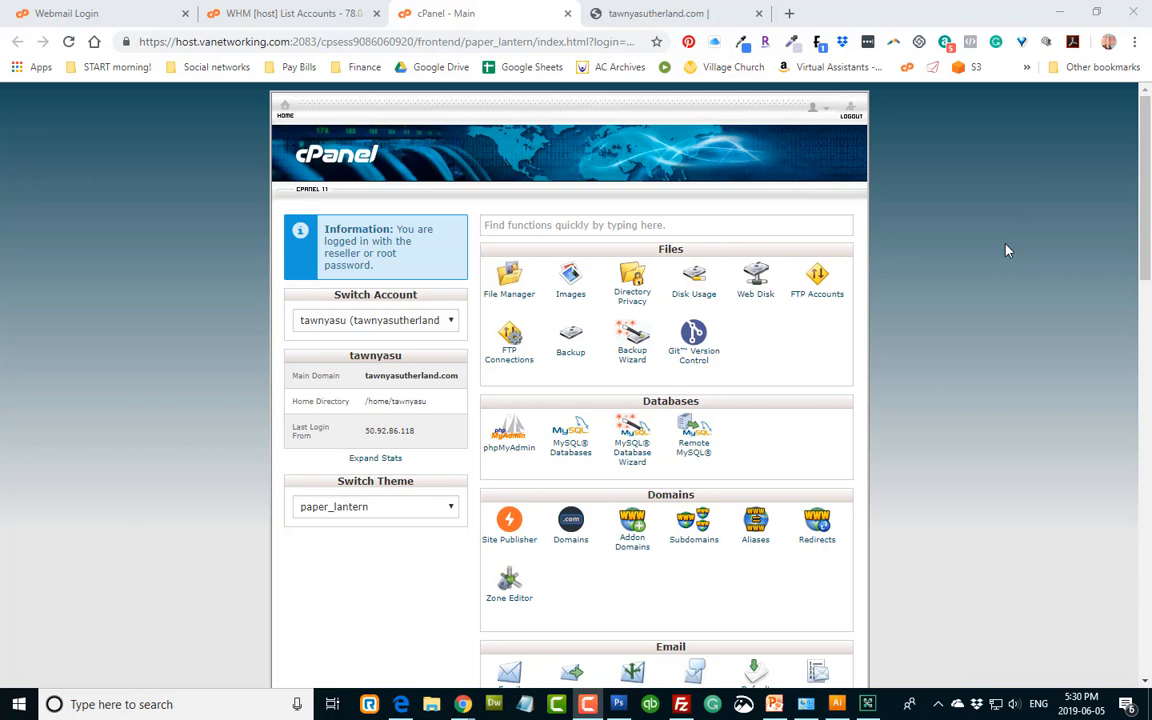
pyautogui.moveTo(1032, 244)
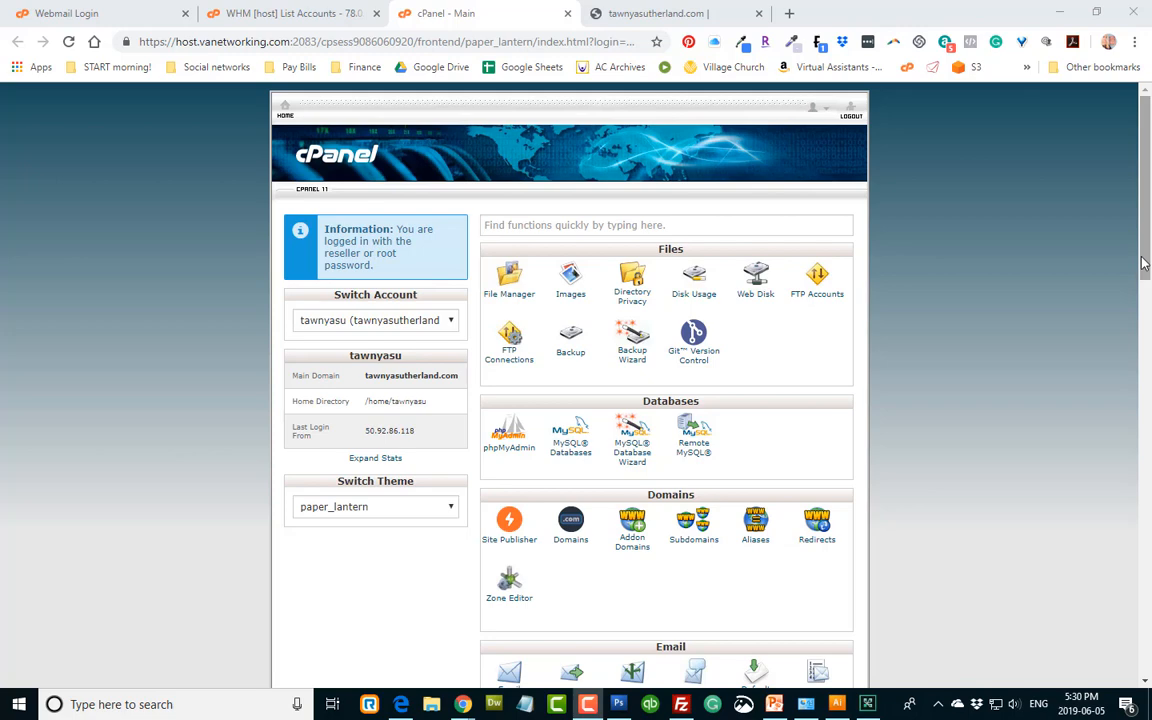
# Use the cPanel search box to look up functions by name.
pyautogui.click(666, 224)
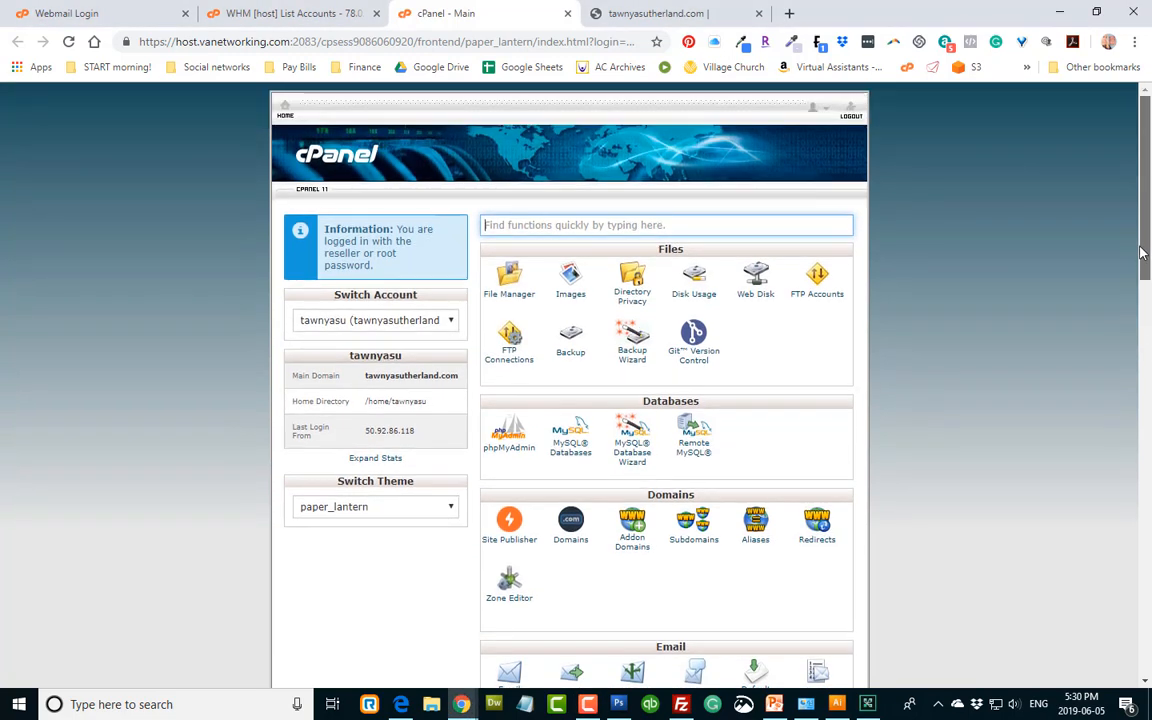
pyautogui.moveTo(994, 288)
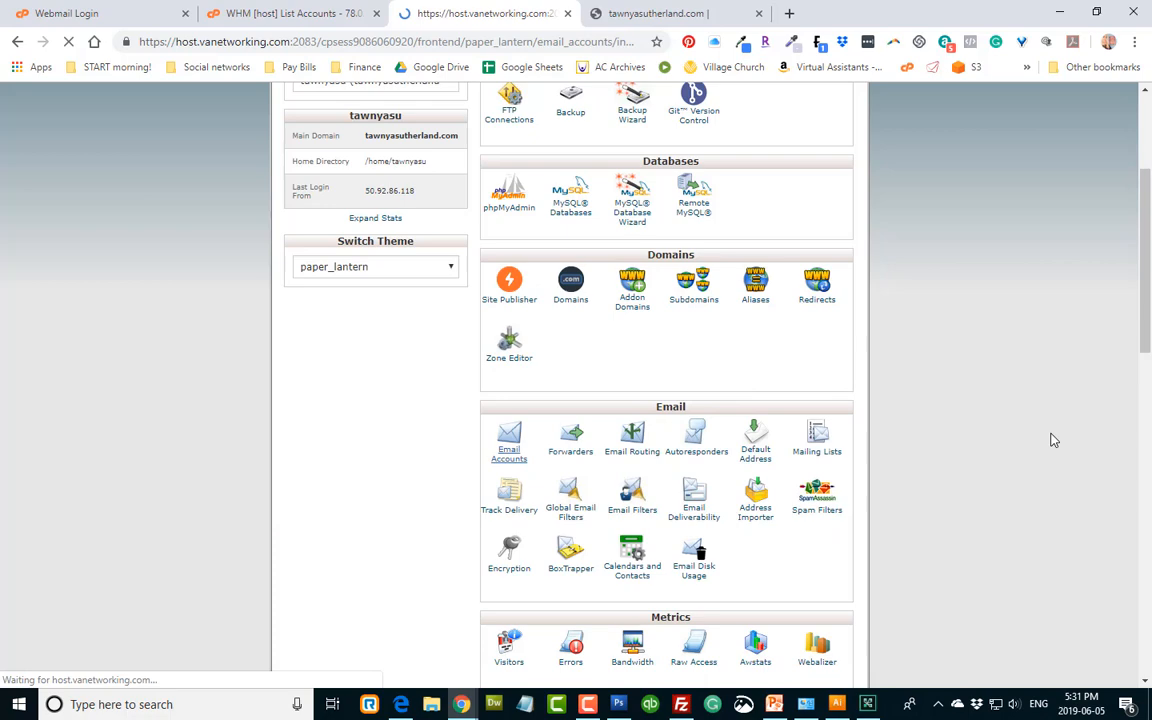
# Start a new email account with username 'me' and a generated strong password, selecting it to copy.
pyautogui.click(508, 438)
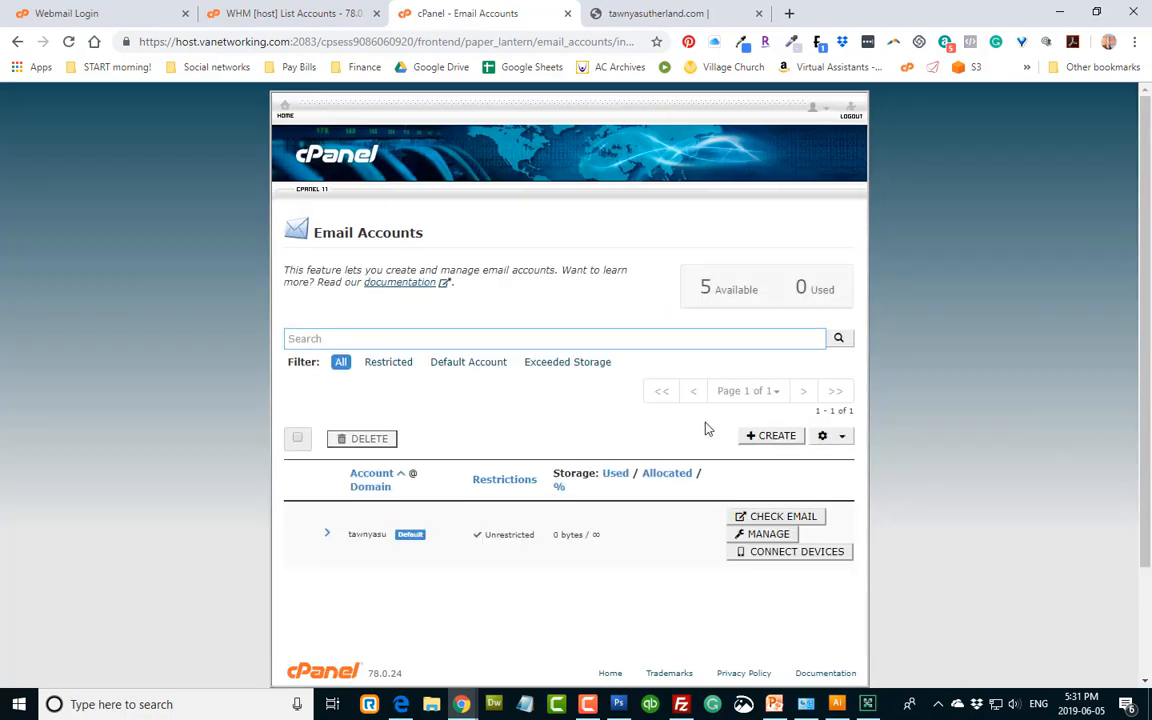
pyautogui.click(772, 436)
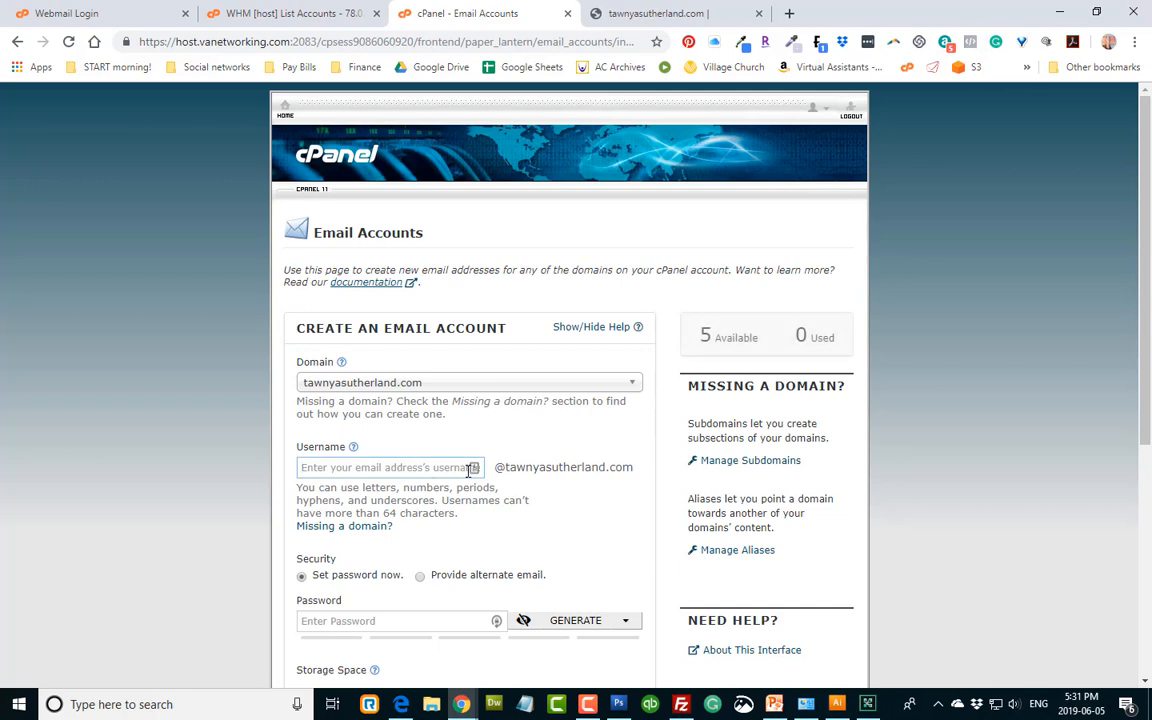
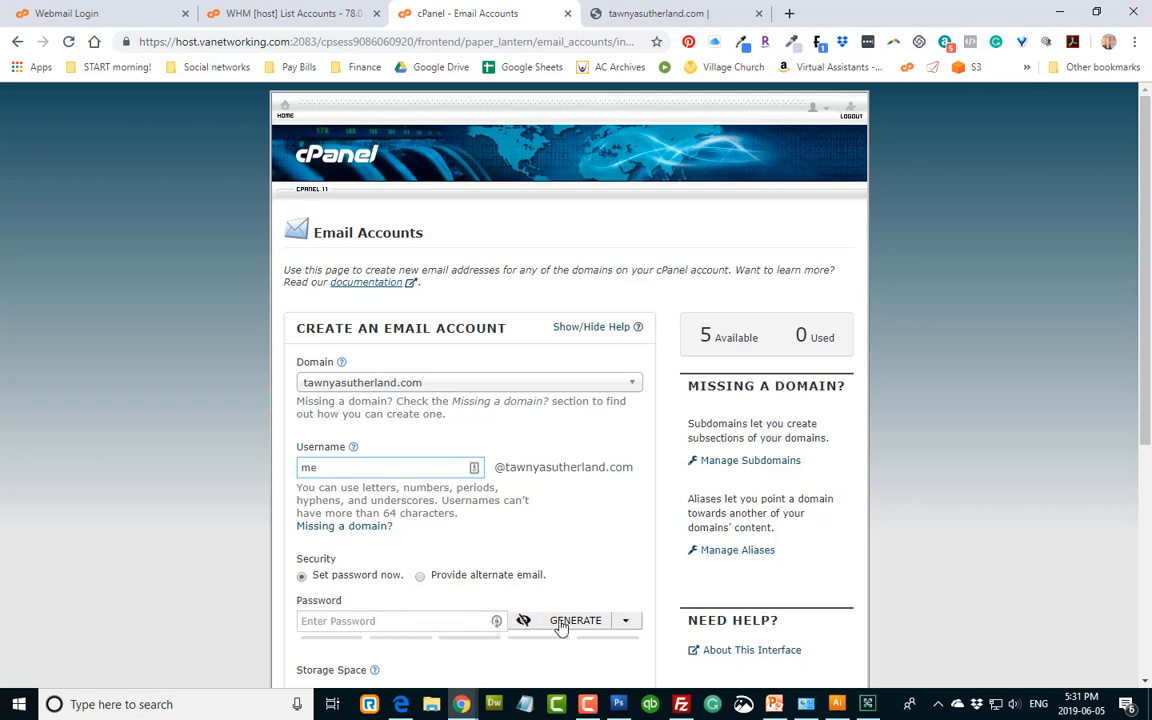
pyautogui.click(576, 620)
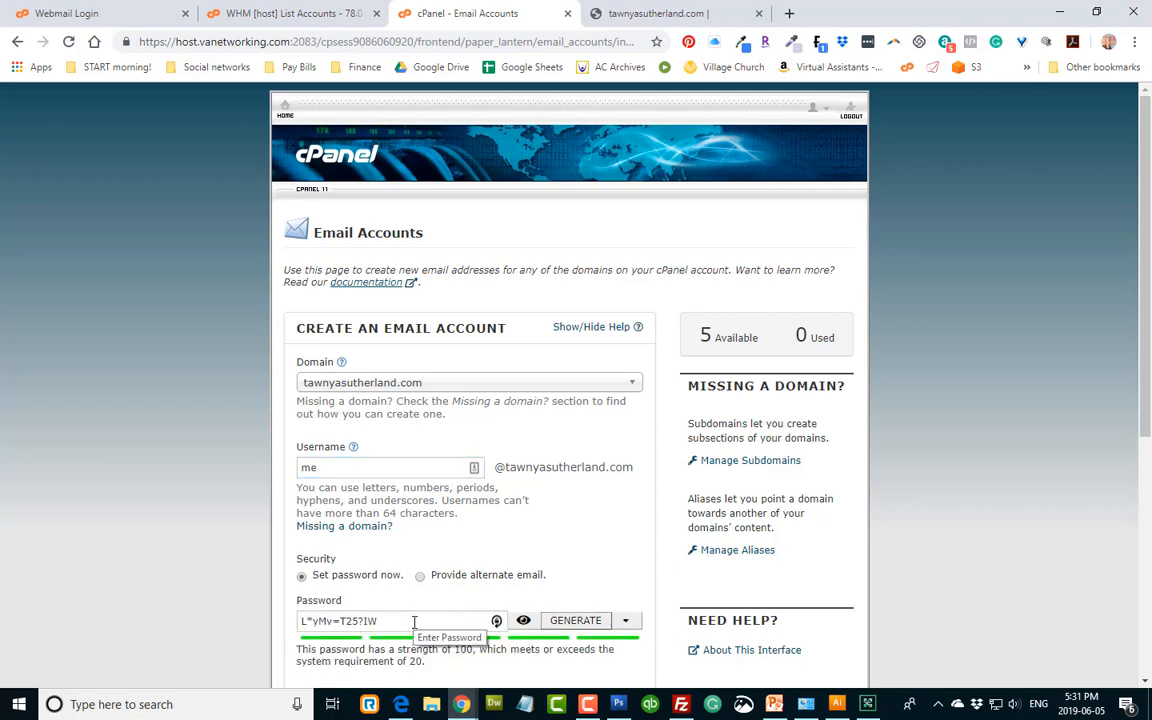
pyautogui.tripleClick(400, 620)
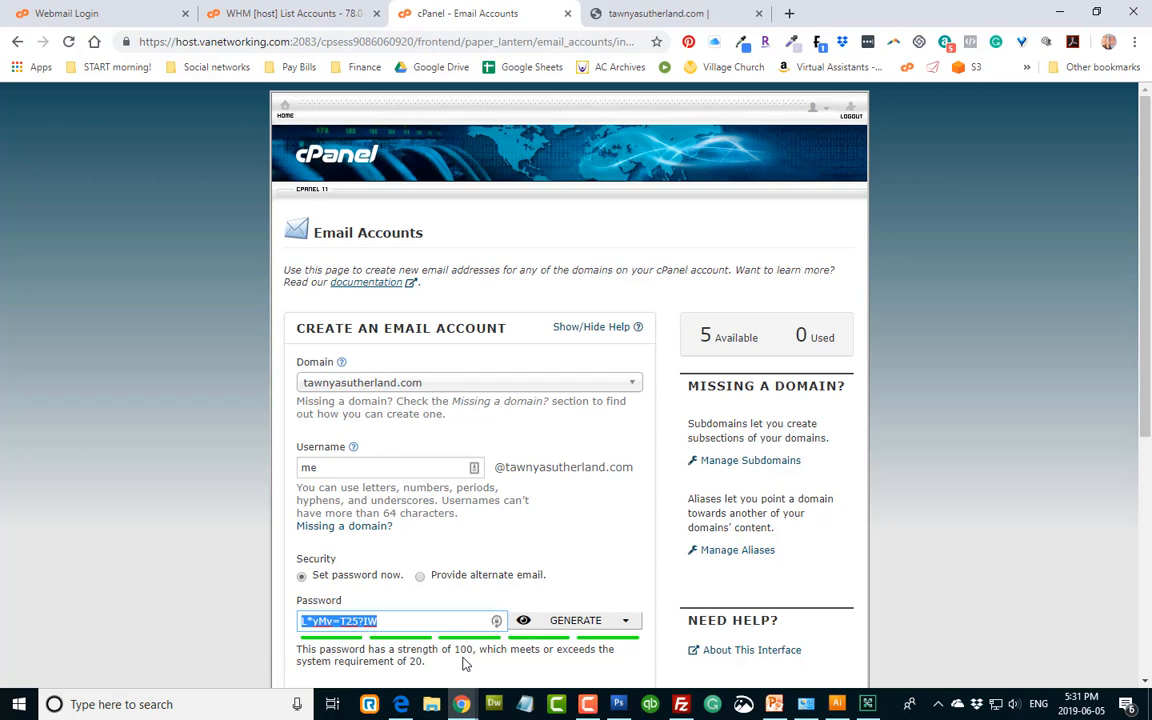
pyautogui.moveTo(442, 648)
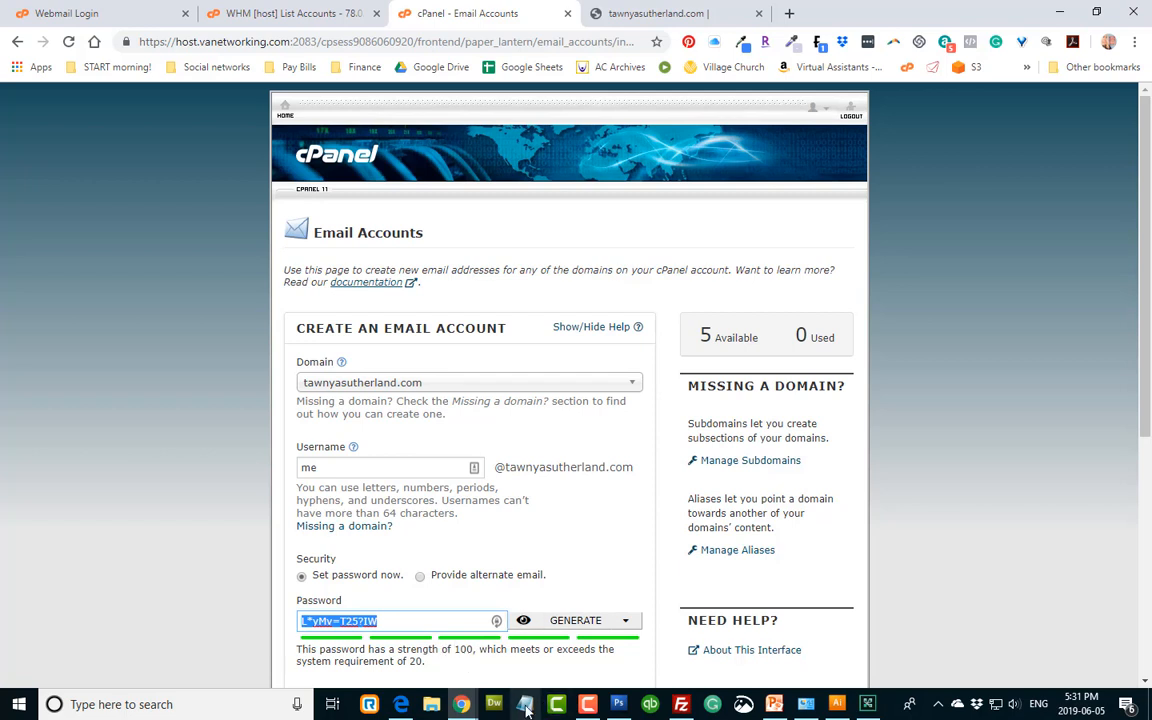
pyautogui.click(524, 704)
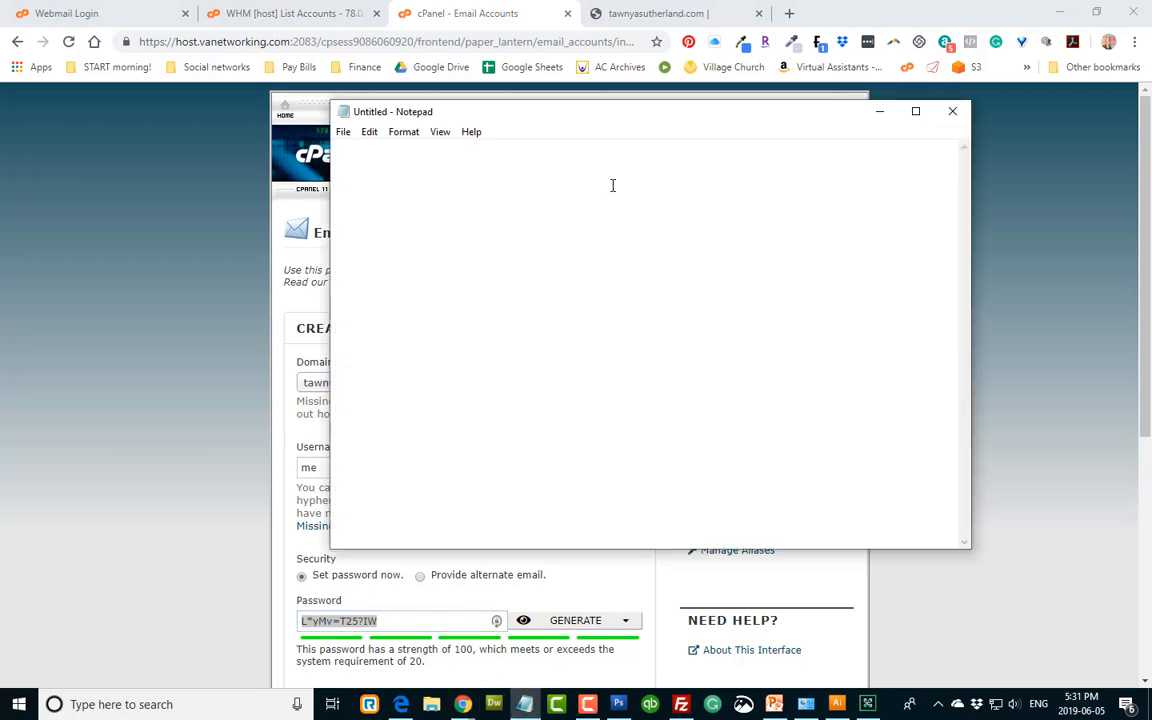
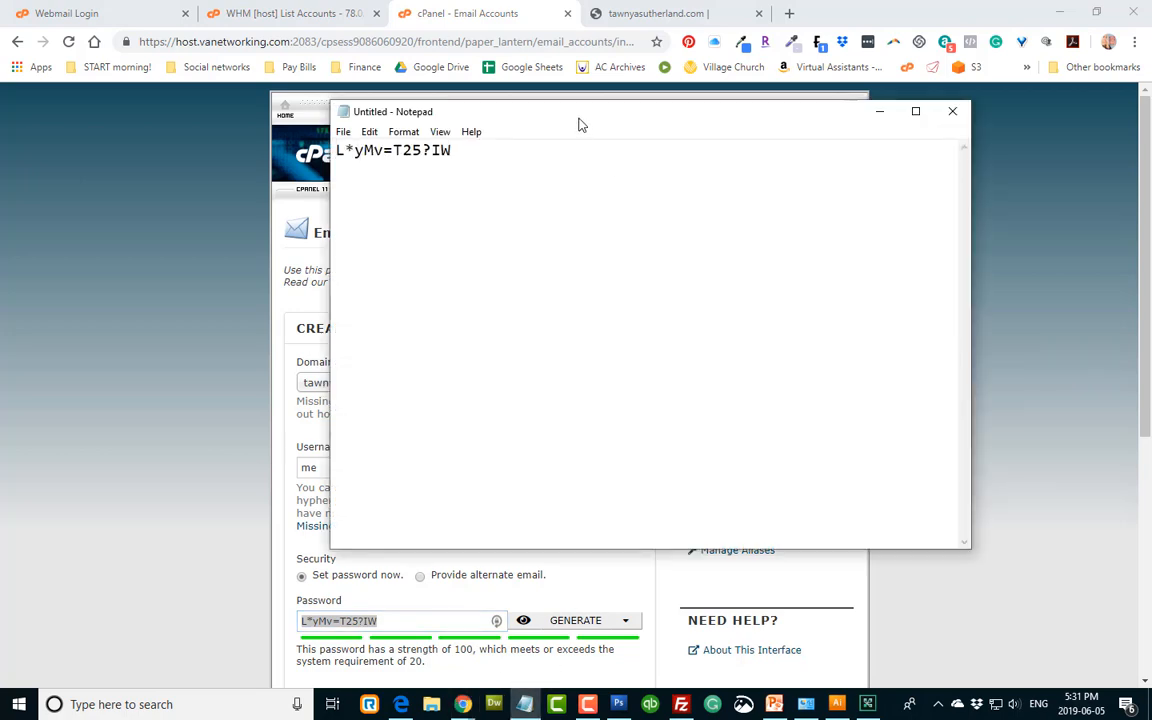
pyautogui.moveTo(580, 112); pyautogui.dragTo(710, 180)
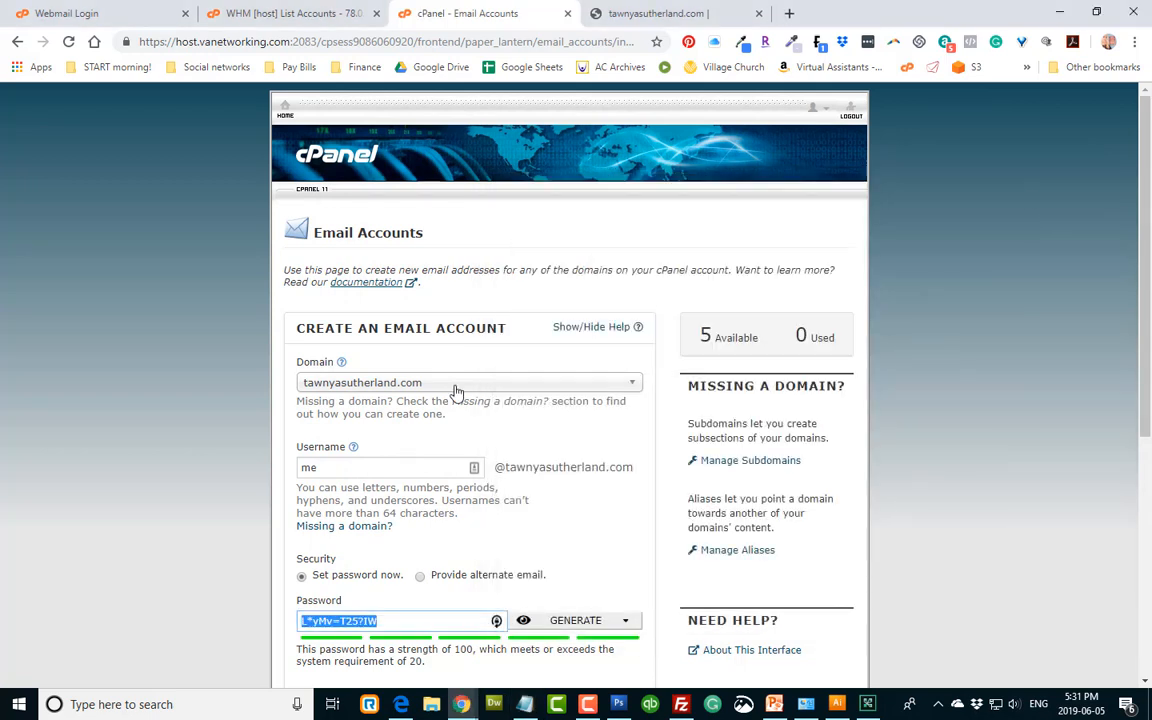
pyautogui.moveTo(556, 570)
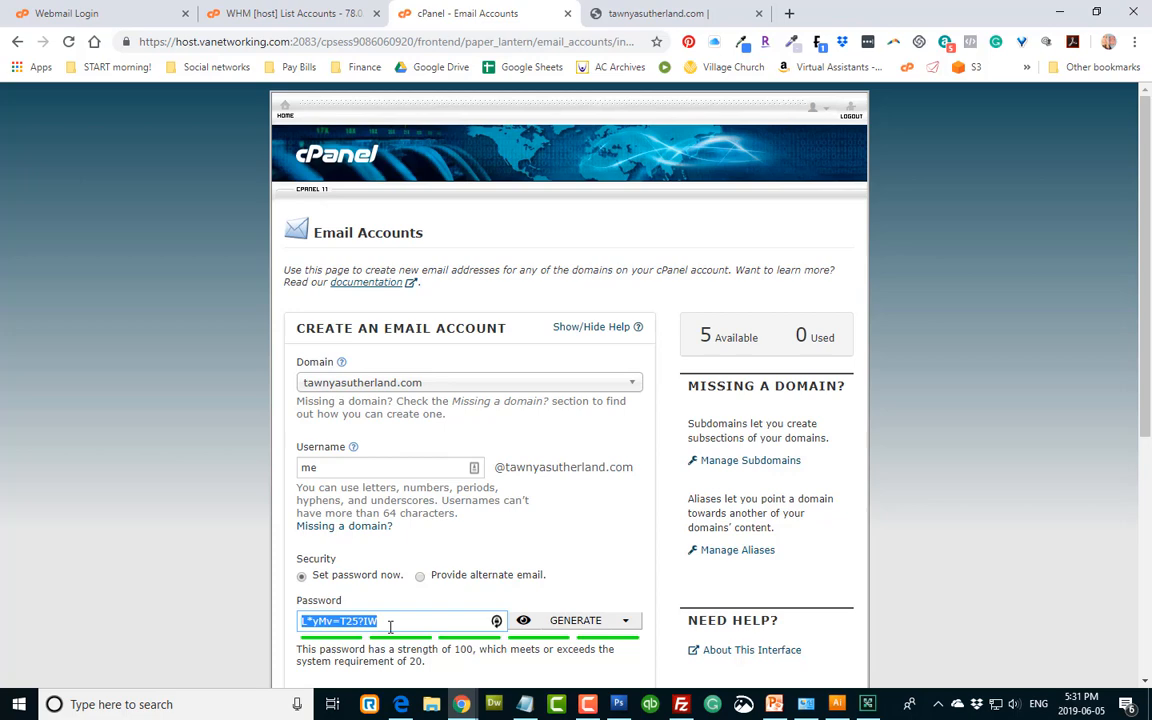
pyautogui.scroll(-3)
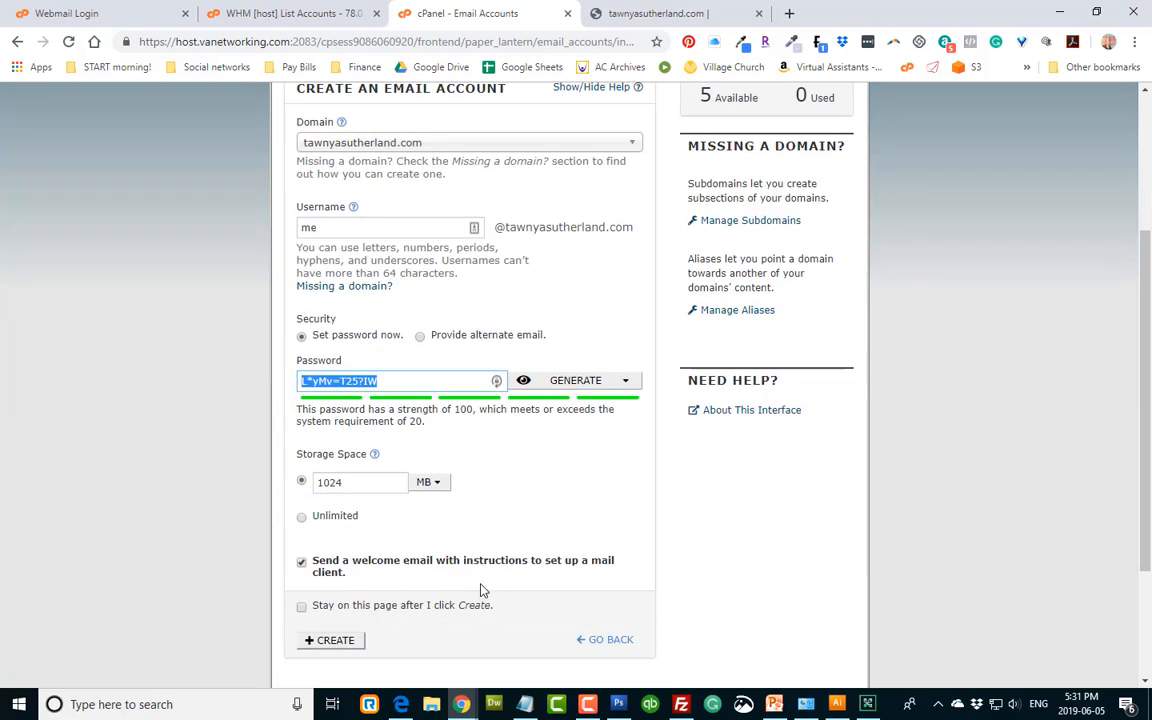
pyautogui.moveTo(336, 640)
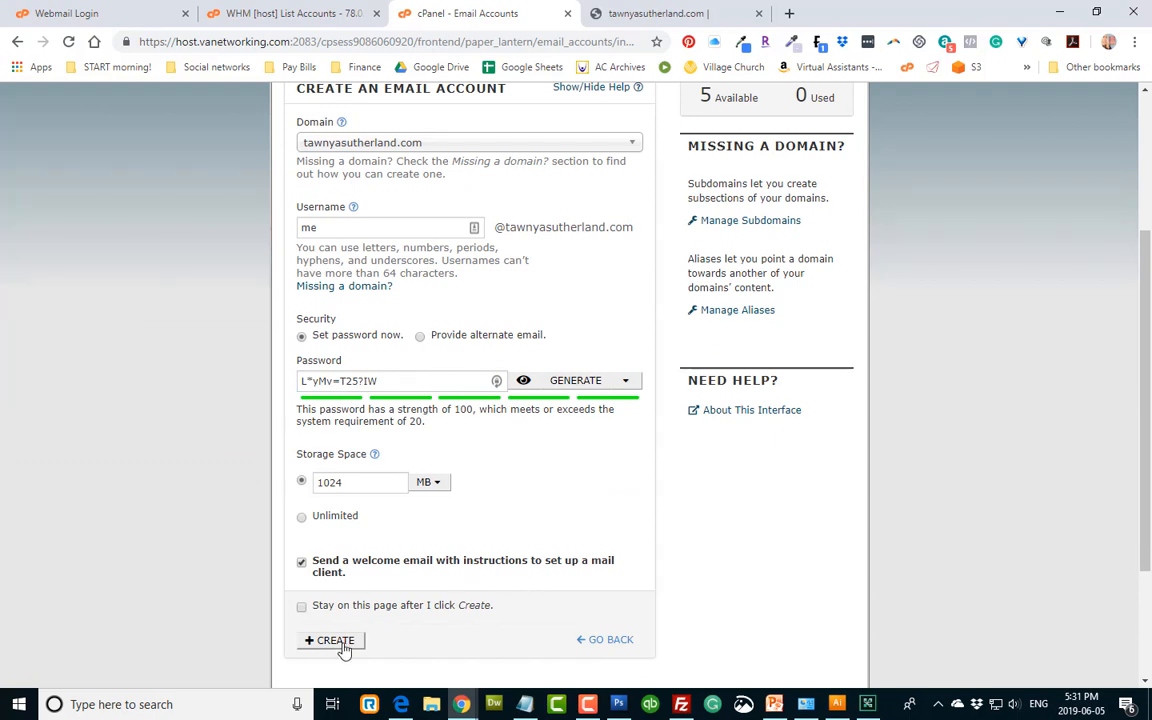
pyautogui.click(336, 640)
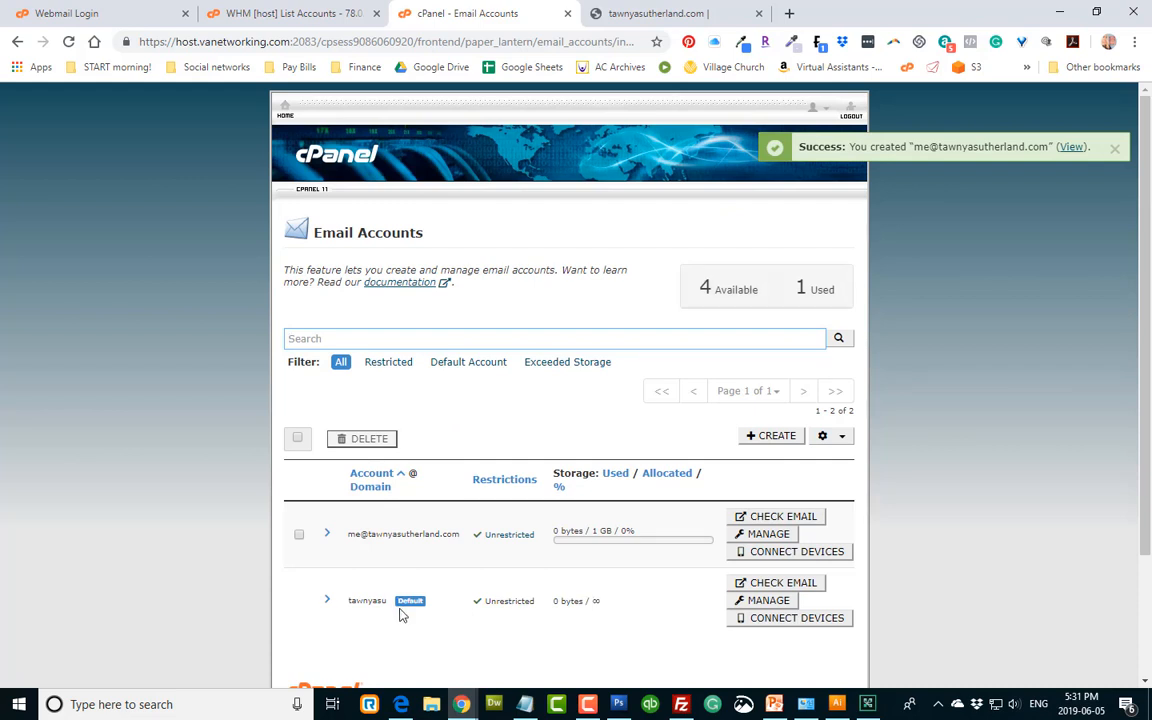
pyautogui.moveTo(784, 516)
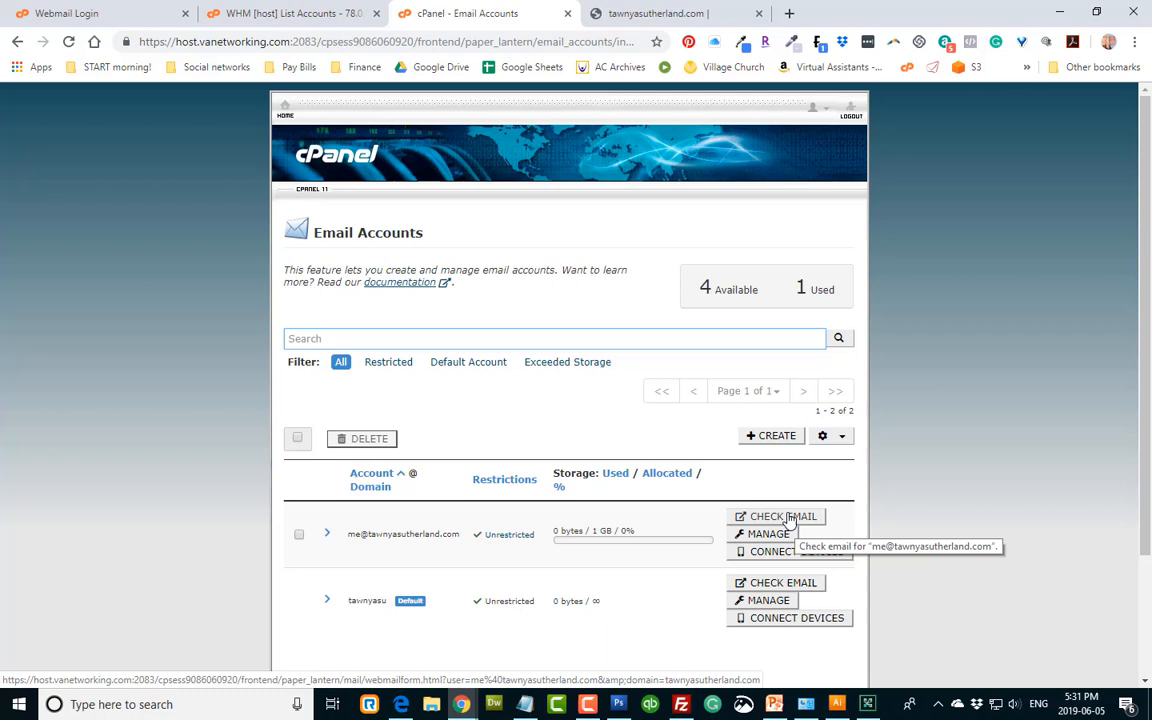
pyautogui.moveTo(362, 240)
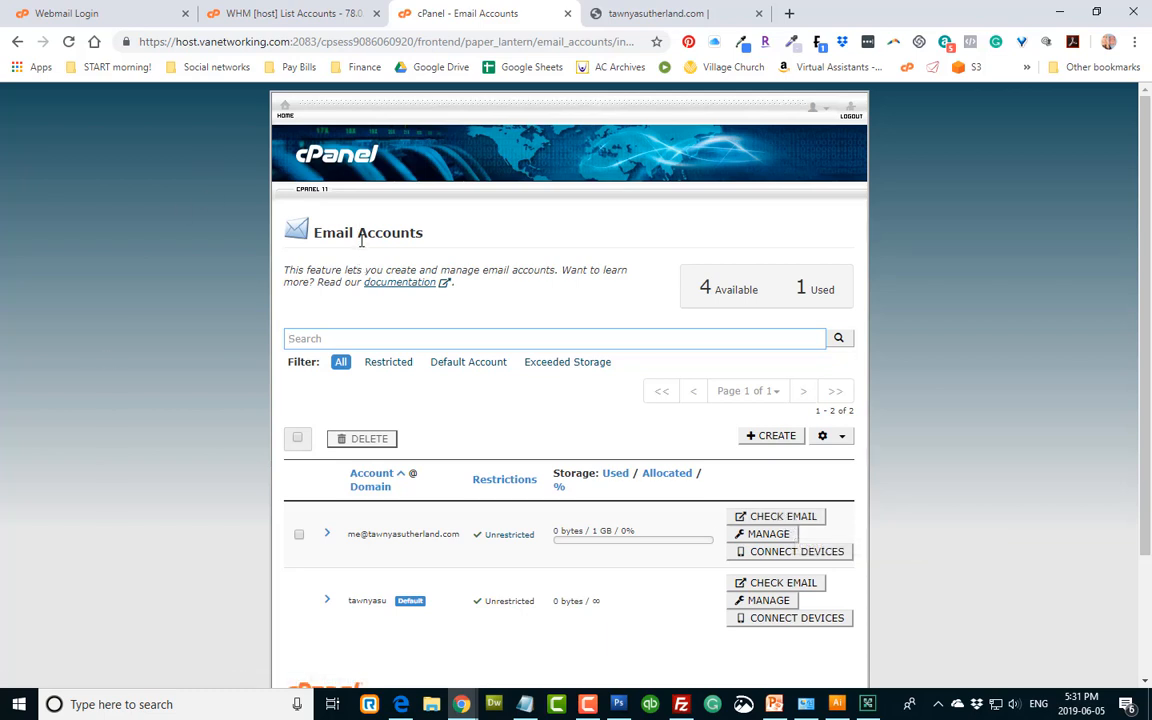
pyautogui.moveTo(392, 250)
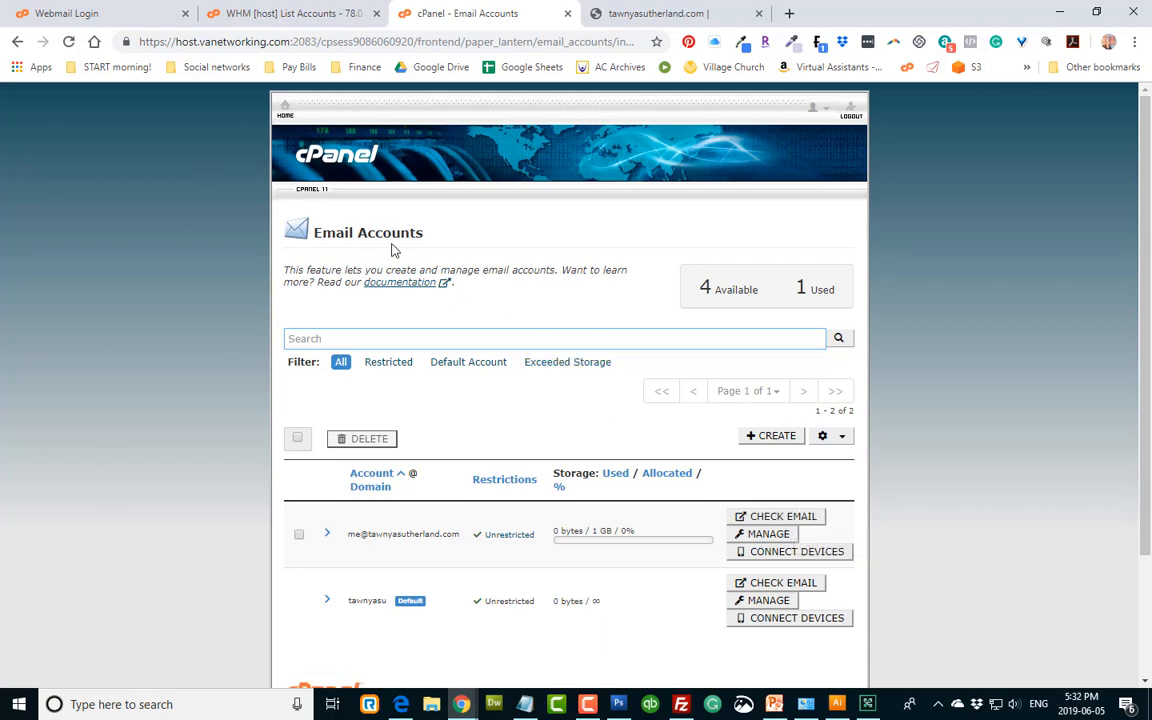
pyautogui.moveTo(784, 516)
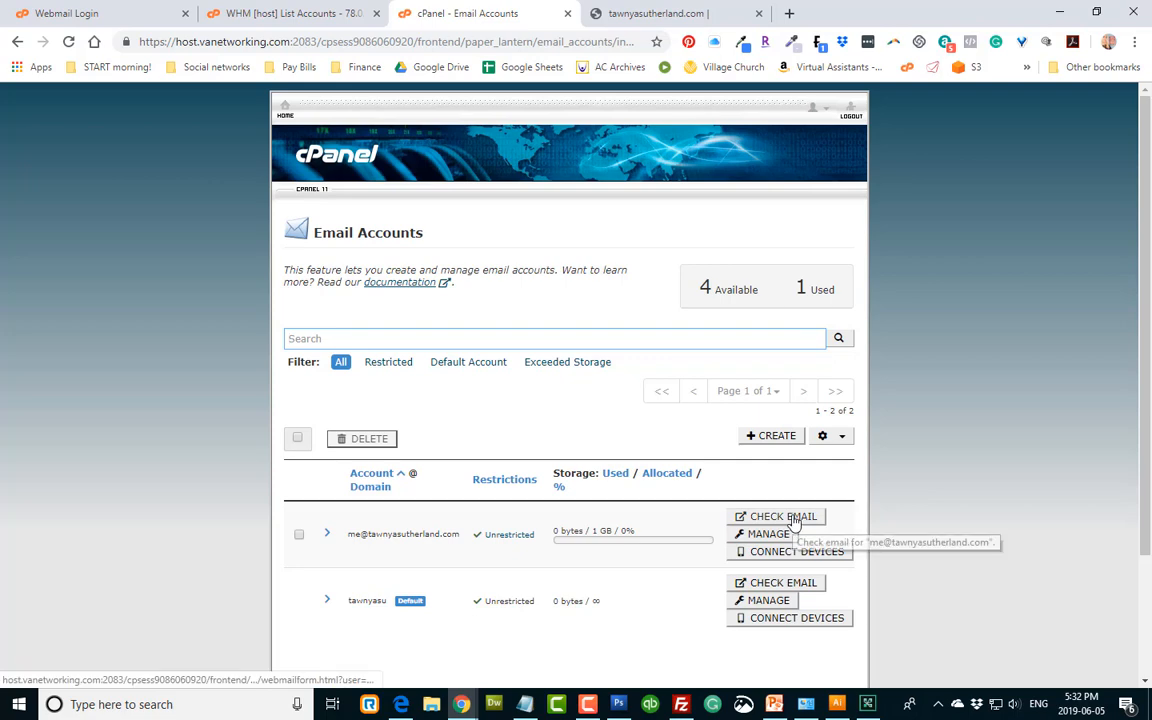
# Check email for the new account in Roundcube and select the cPanel configuration settings message.
pyautogui.click(782, 516)
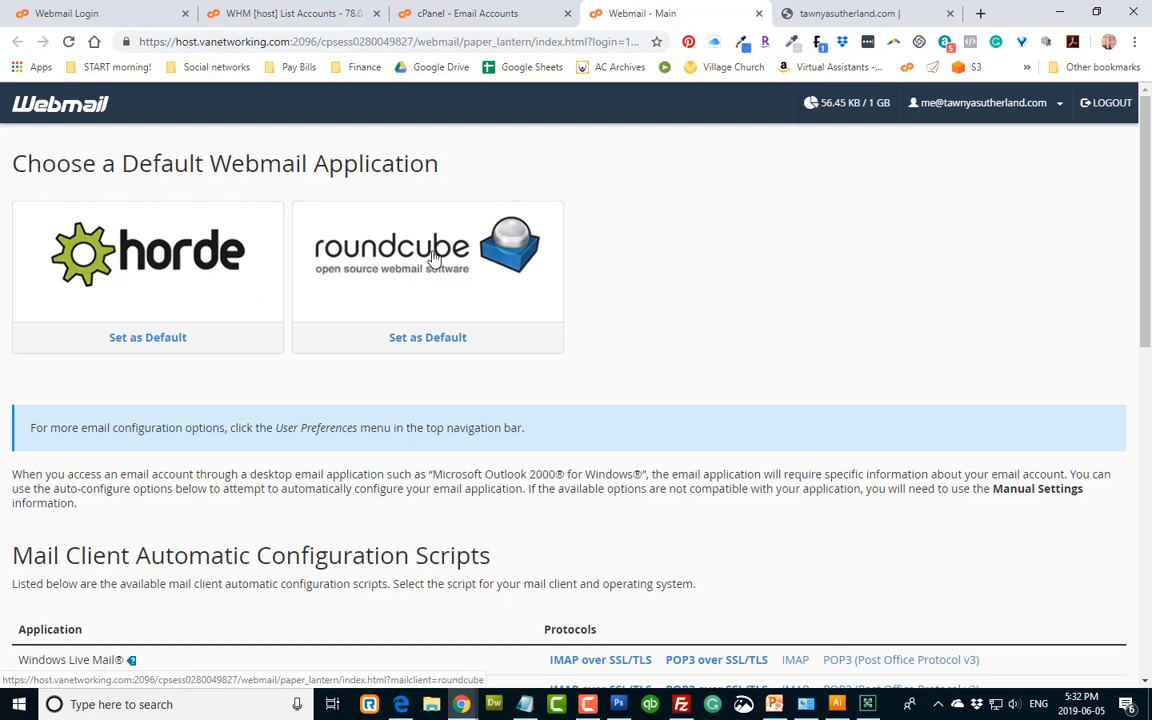
pyautogui.click(428, 252)
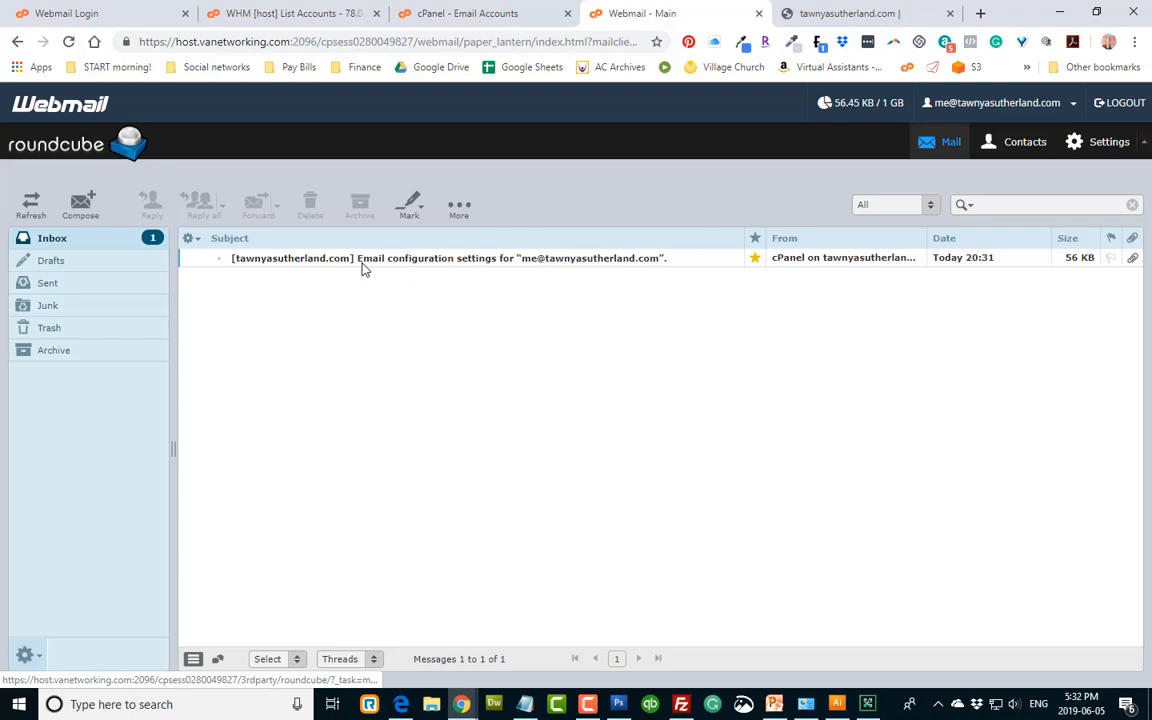
pyautogui.click(444, 256)
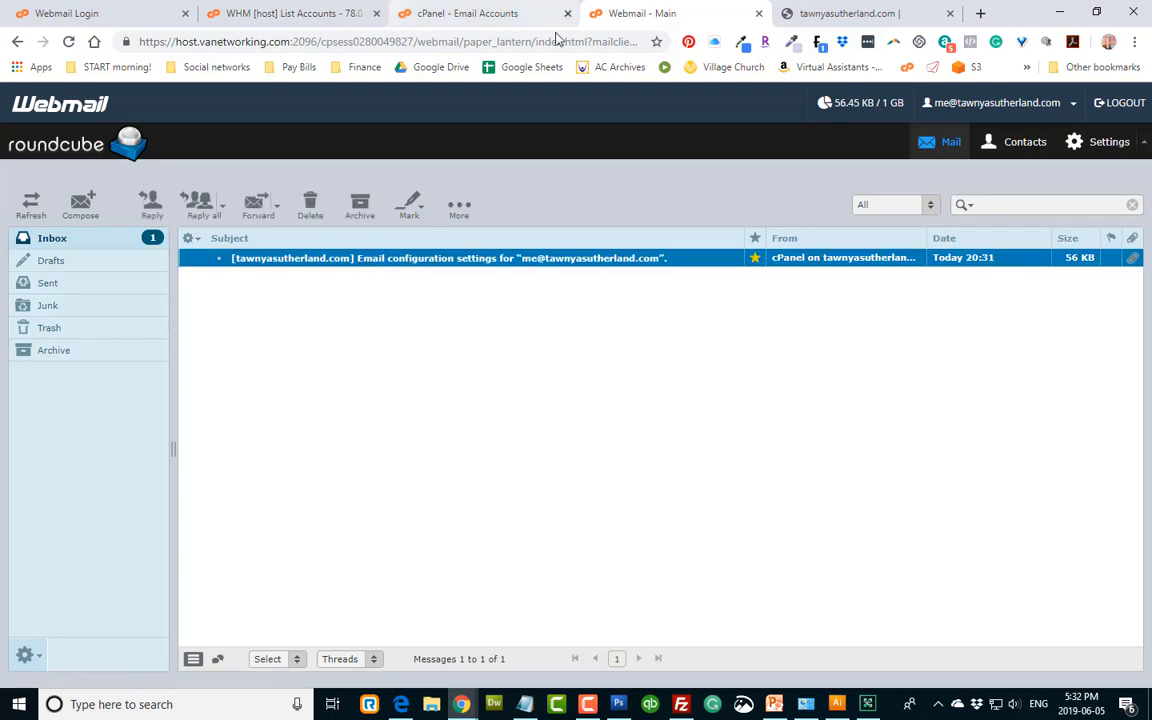
pyautogui.moveTo(550, 42)
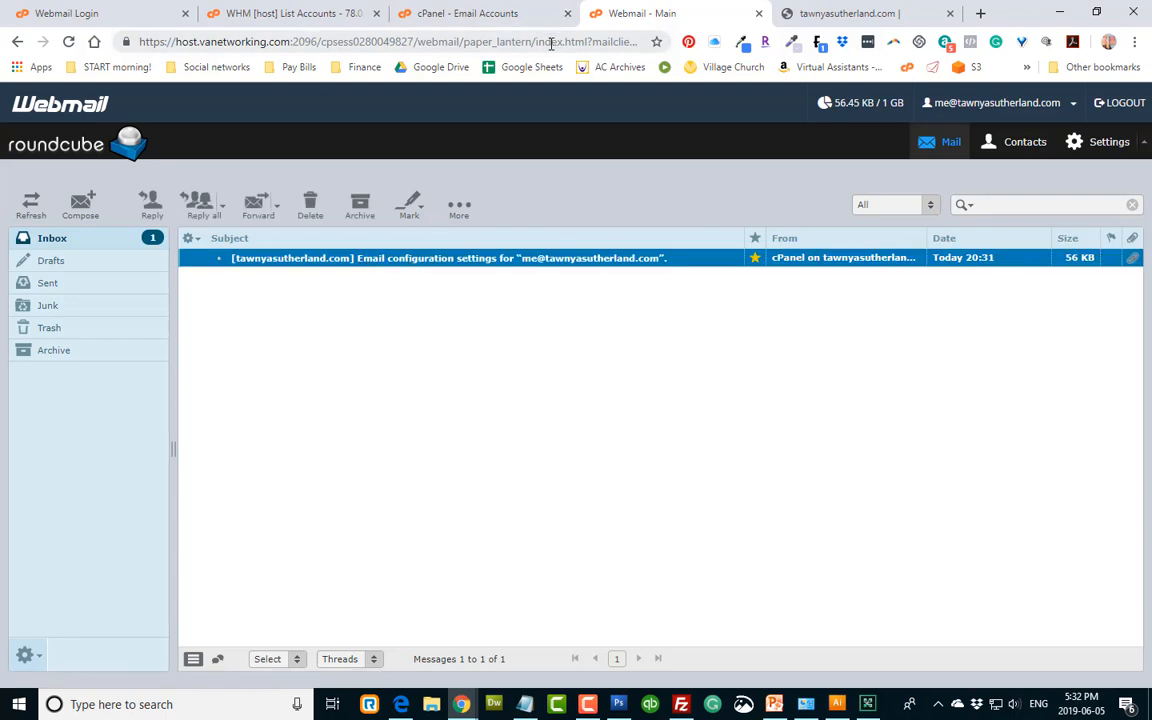
pyautogui.click(390, 42)
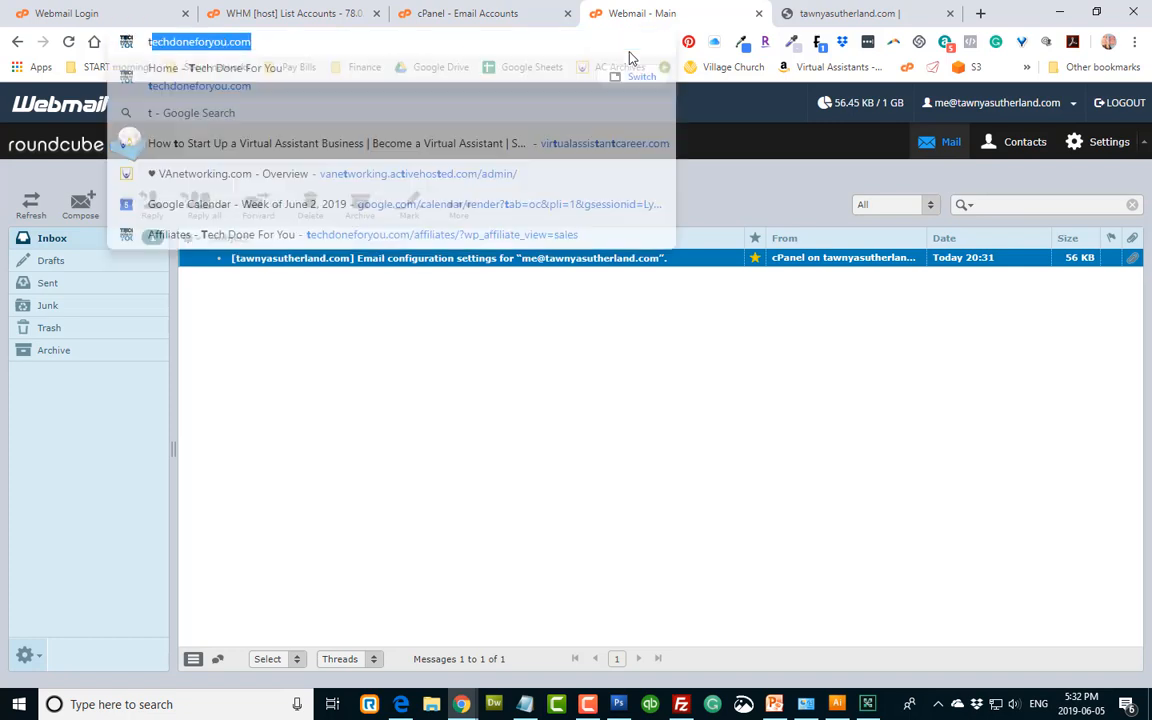
pyautogui.write('tawnyasutherland.com/webmail')
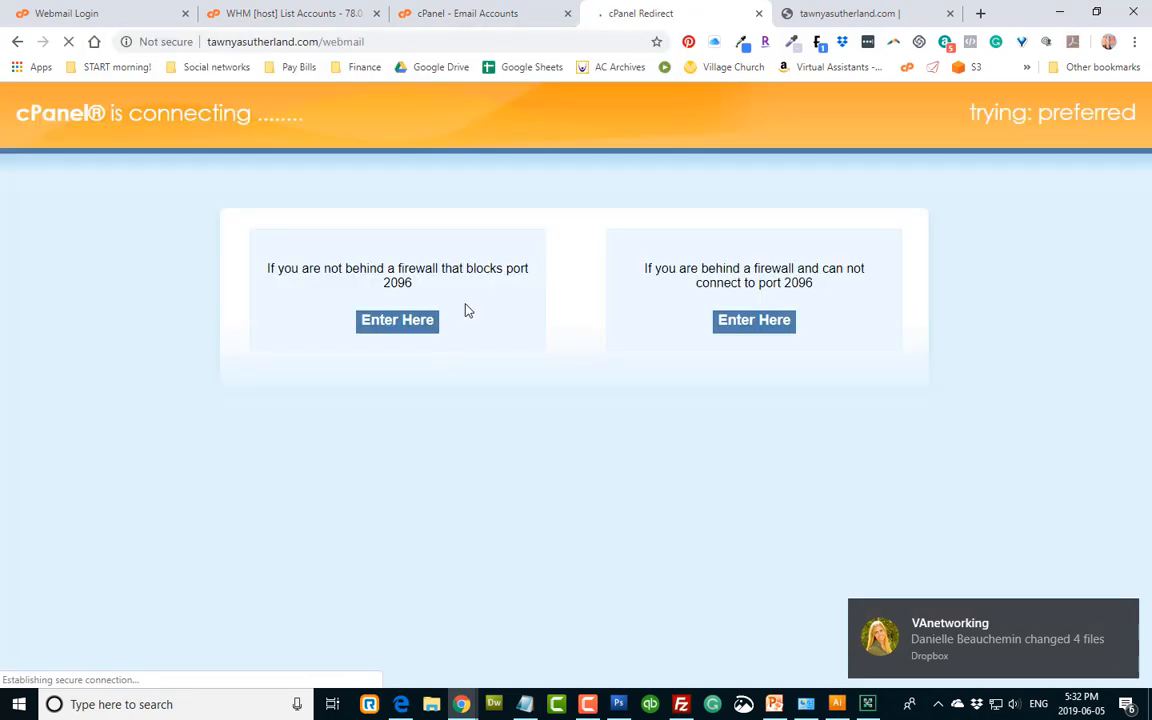
pyautogui.click(396, 320)
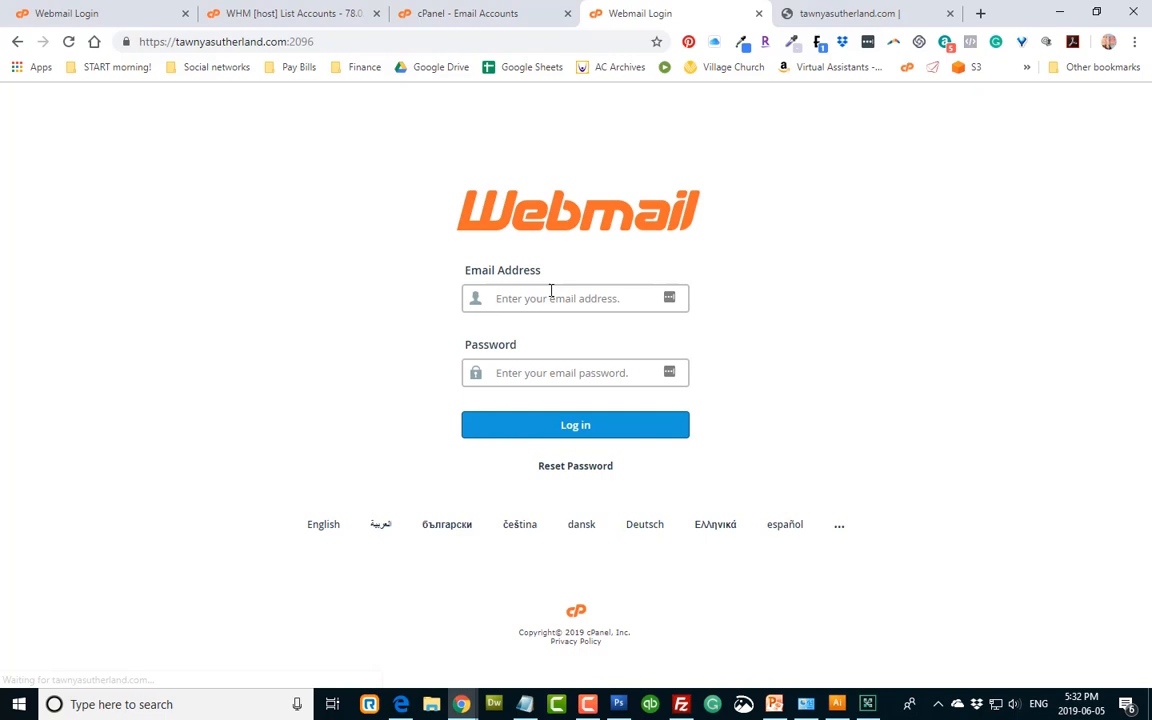
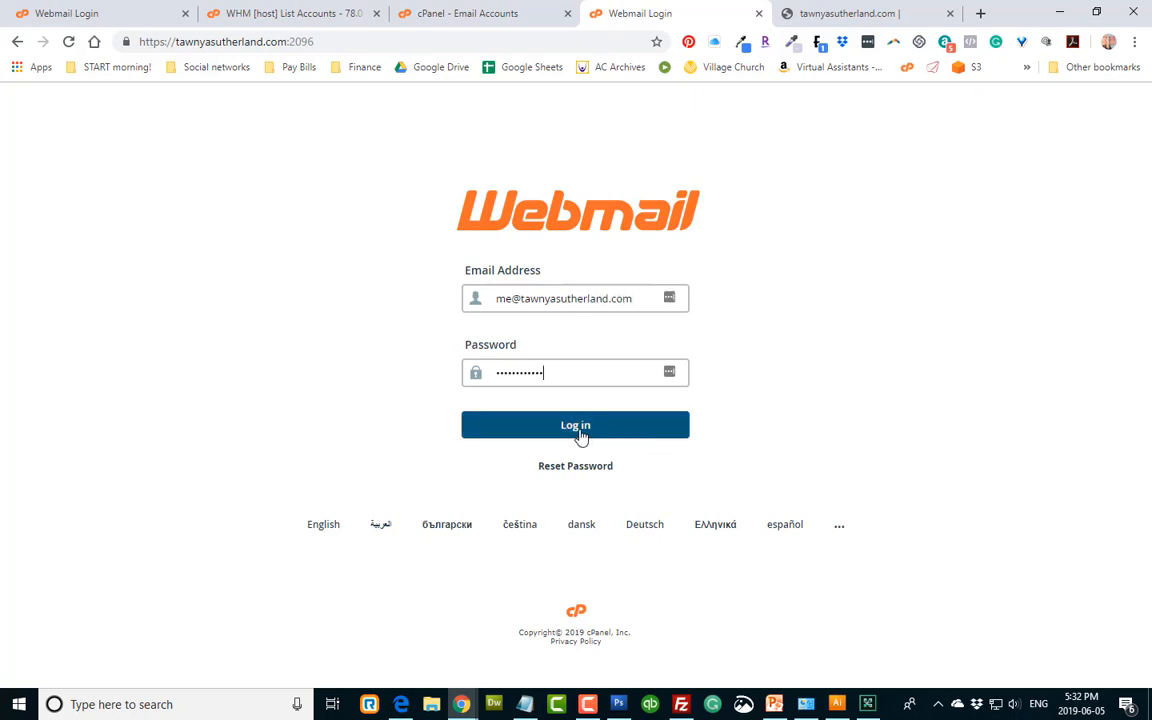
pyautogui.click(576, 424)
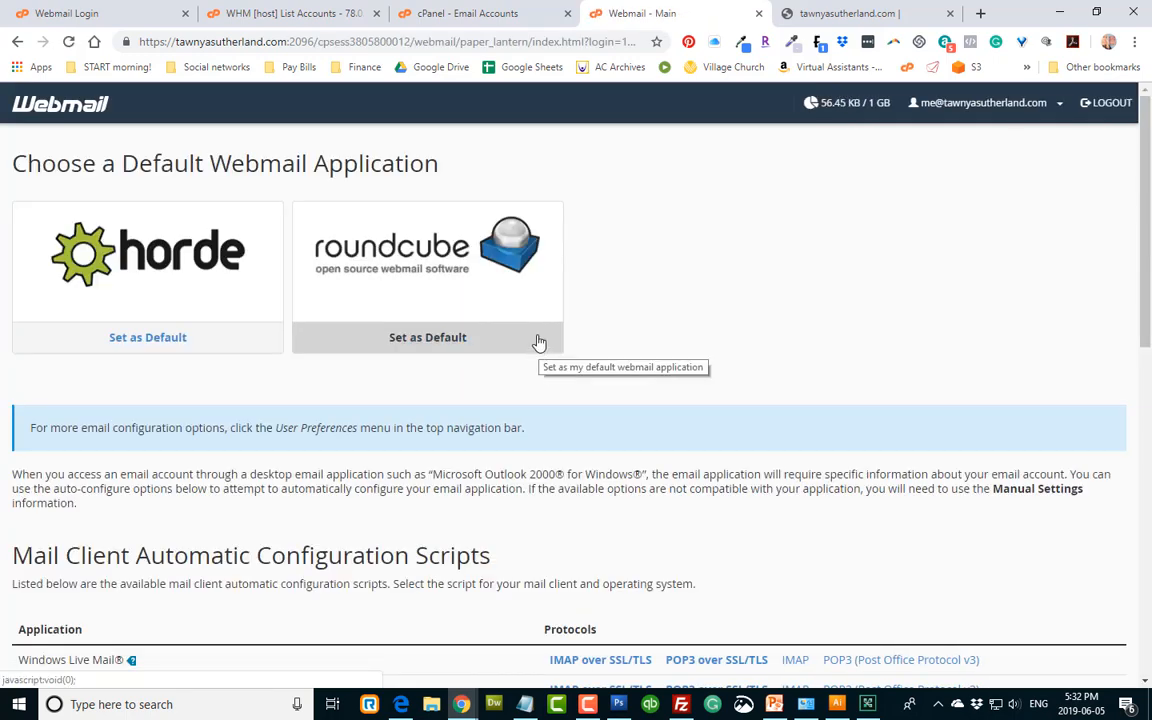
pyautogui.moveTo(628, 190)
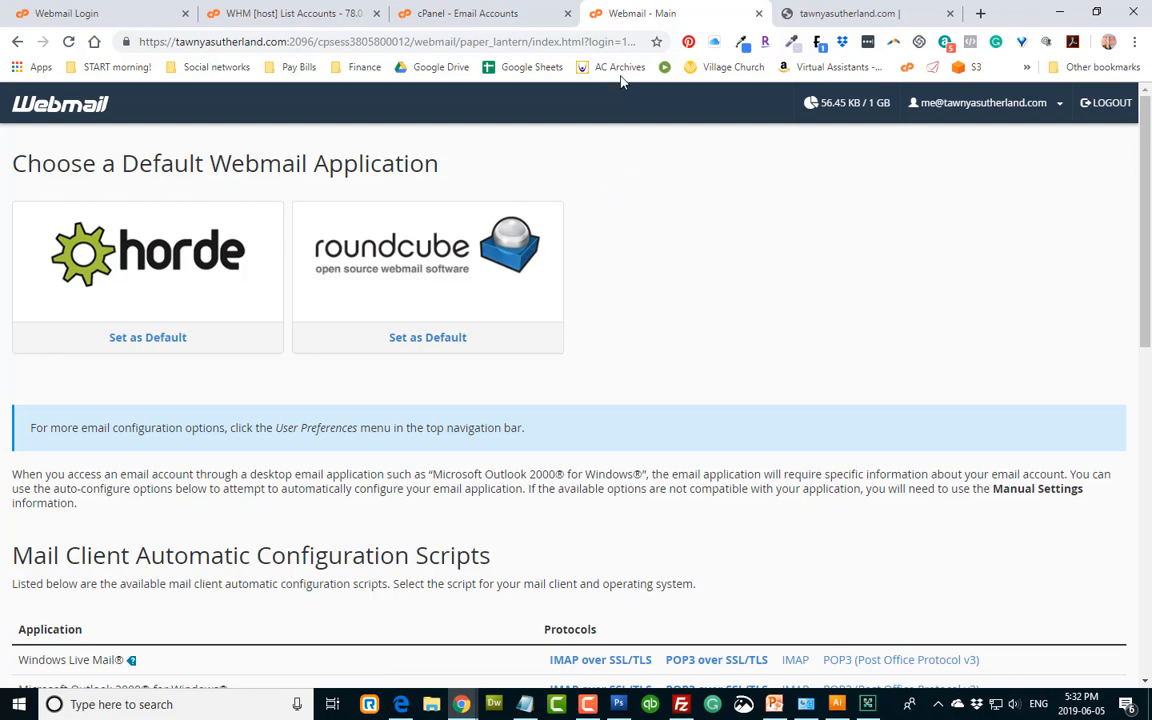
pyautogui.moveTo(484, 12)
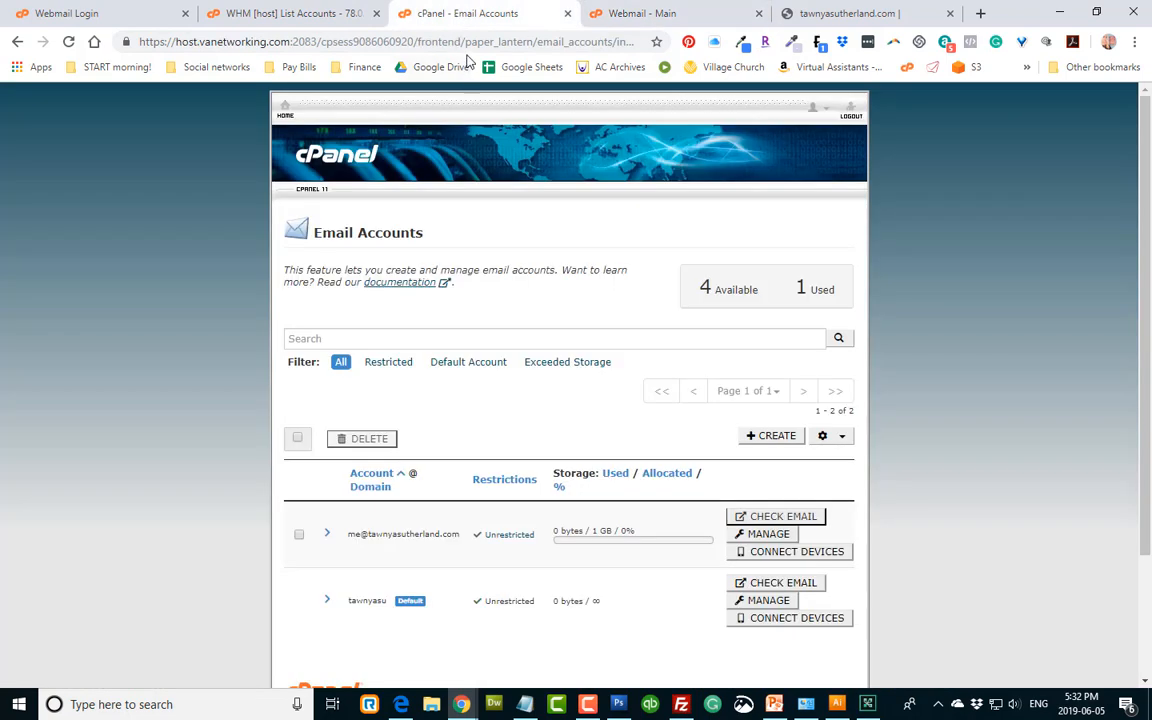
pyautogui.moveTo(904, 176)
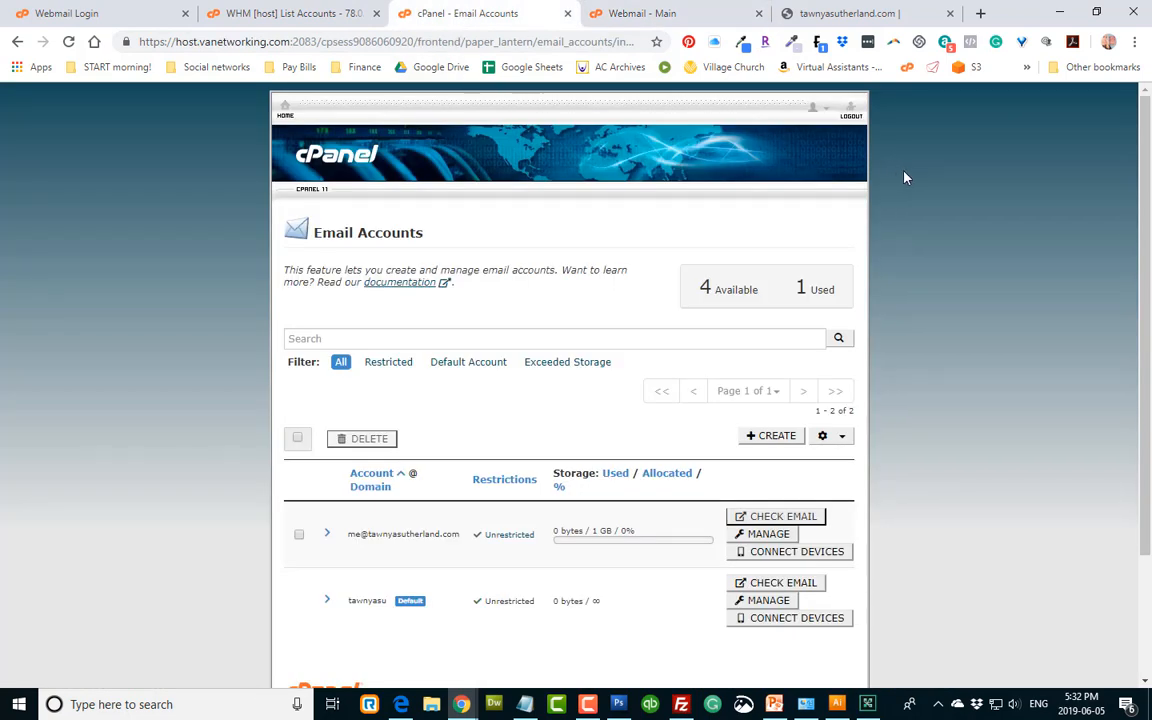
pyautogui.moveTo(904, 166)
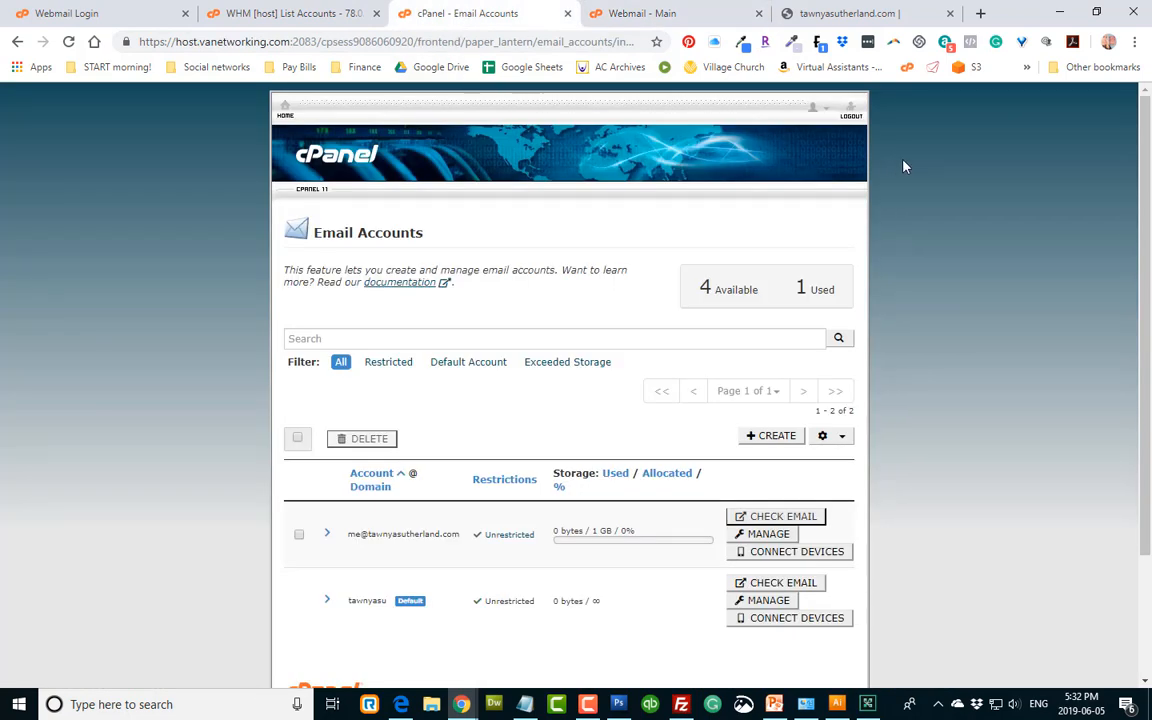
pyautogui.moveTo(922, 190)
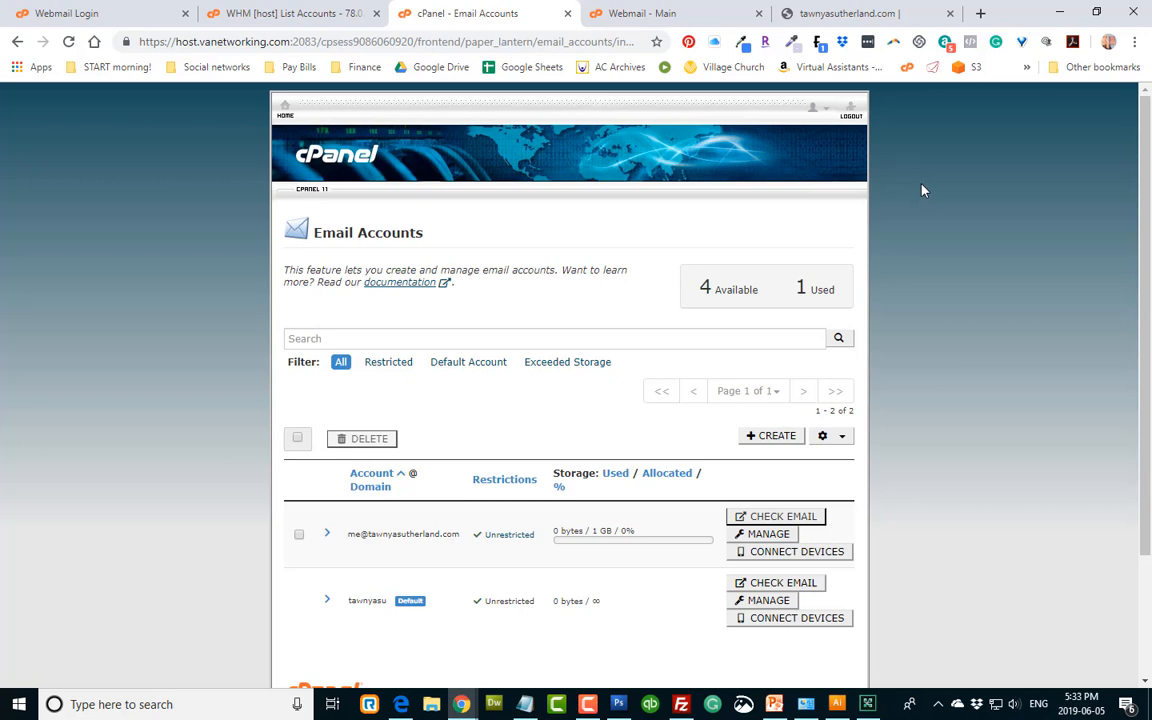
pyautogui.moveTo(508, 534)
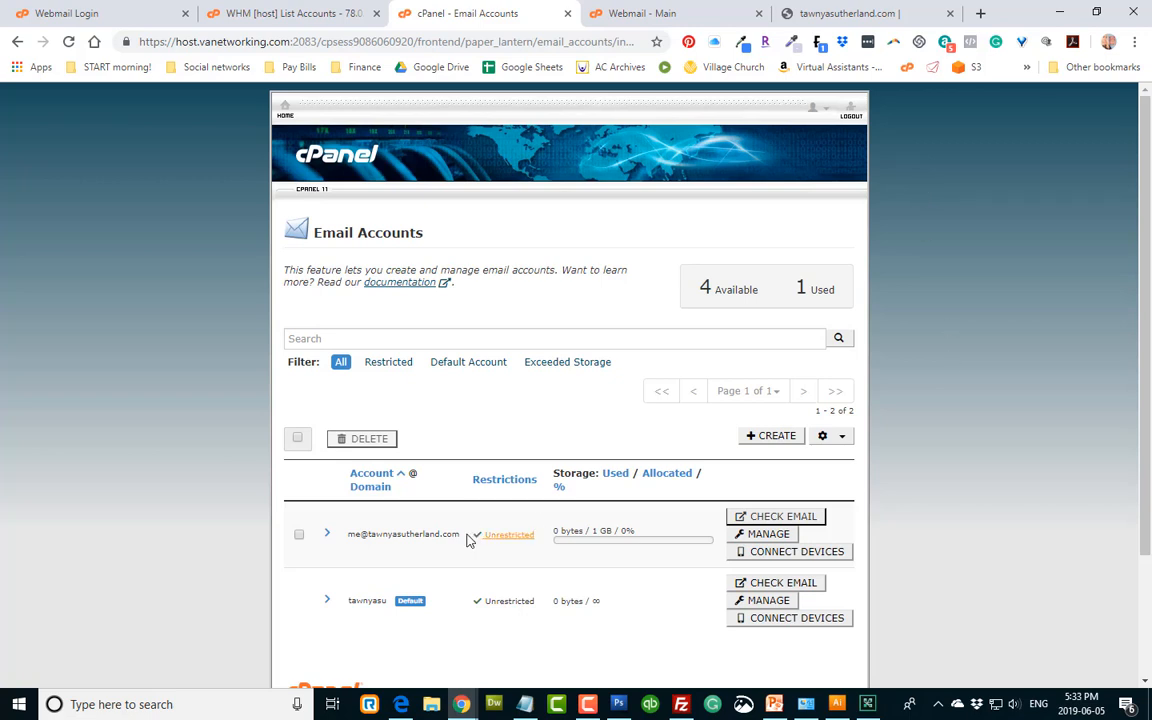
pyautogui.moveTo(352, 534)
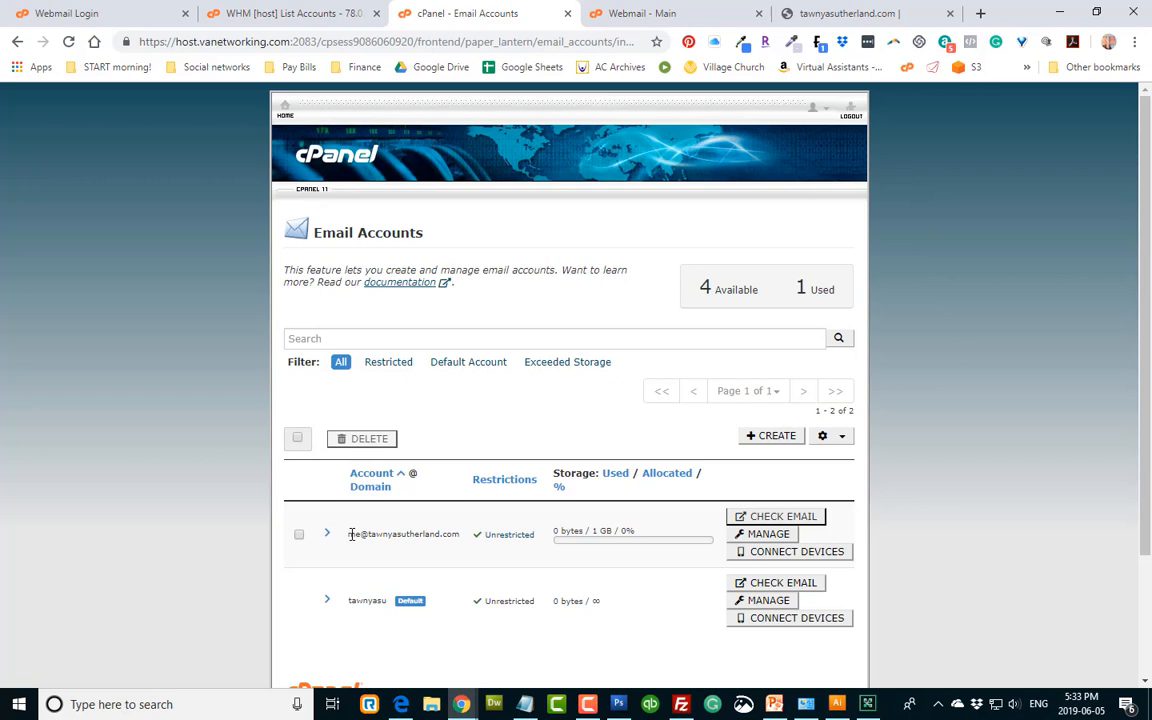
pyautogui.moveTo(796, 552)
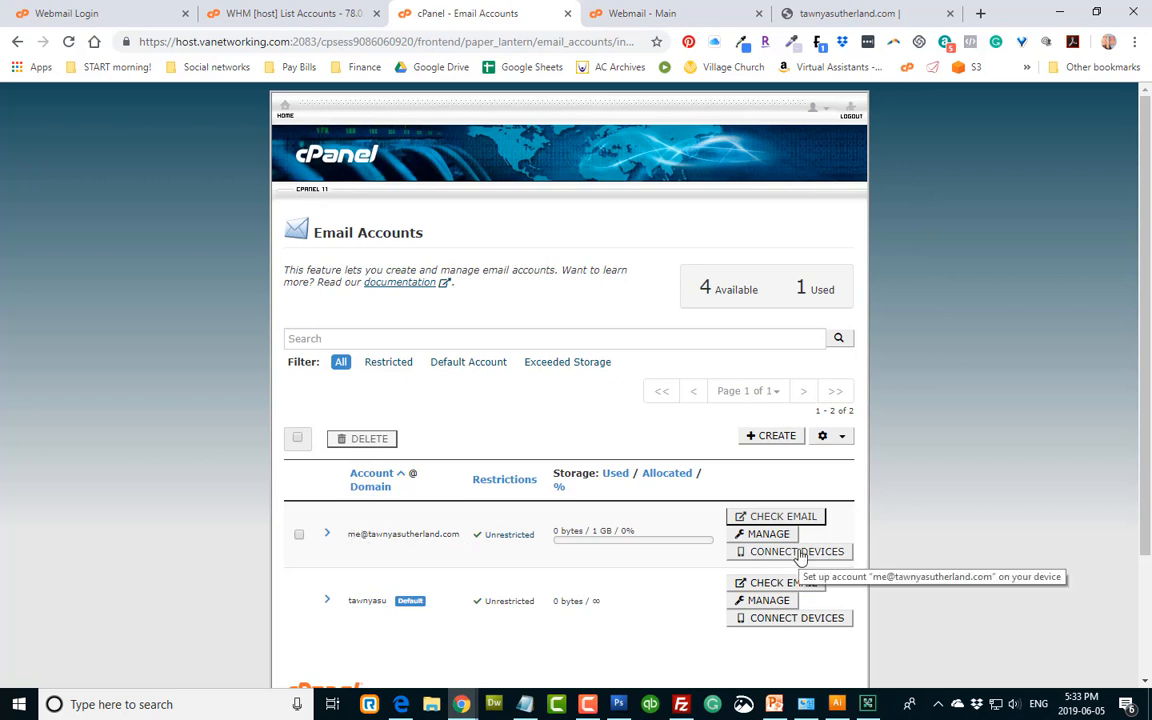
# Use Connect Devices to reach the Set Up Mail Client page for the me account.
pyautogui.click(796, 552)
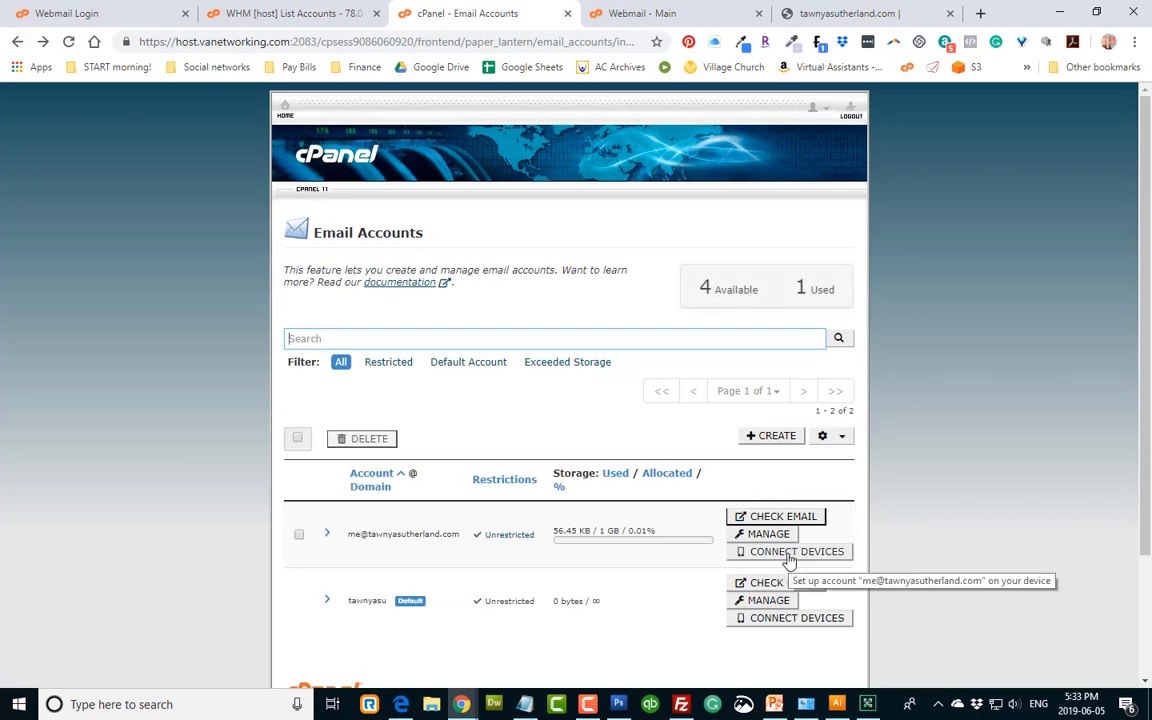
pyautogui.click(796, 552)
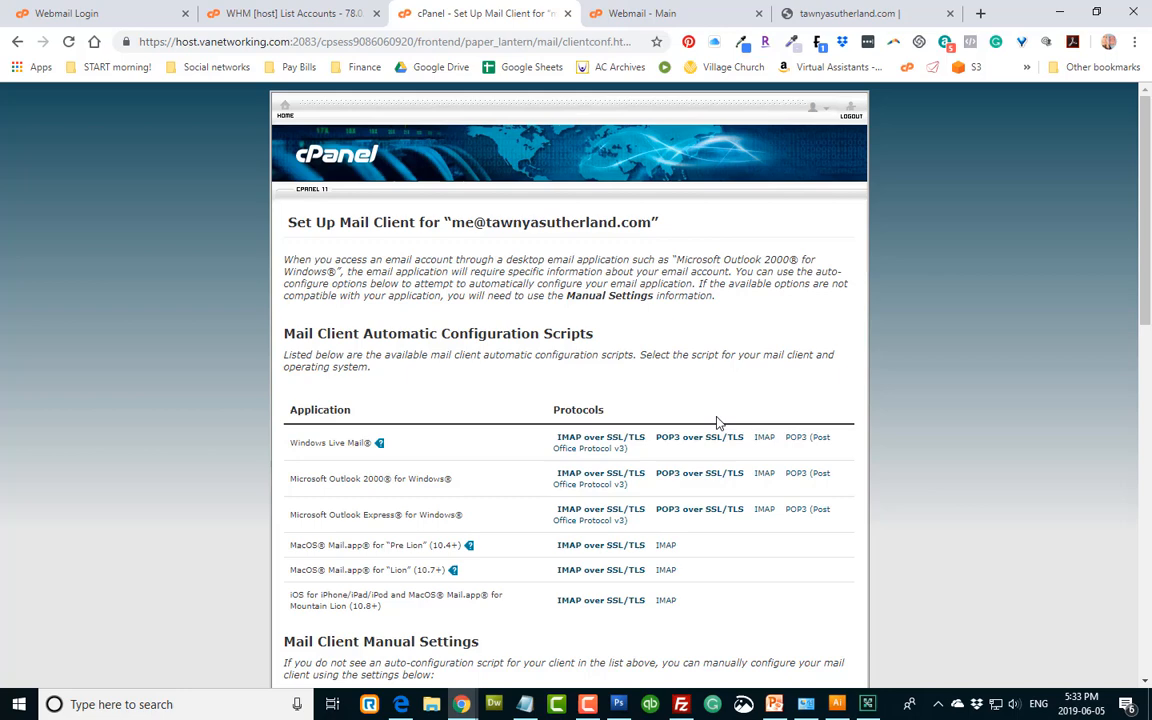
# Proceed with the Windows Live Mail IMAP over SSL/TLS script and view the secure manual server settings.
pyautogui.scroll(-3)
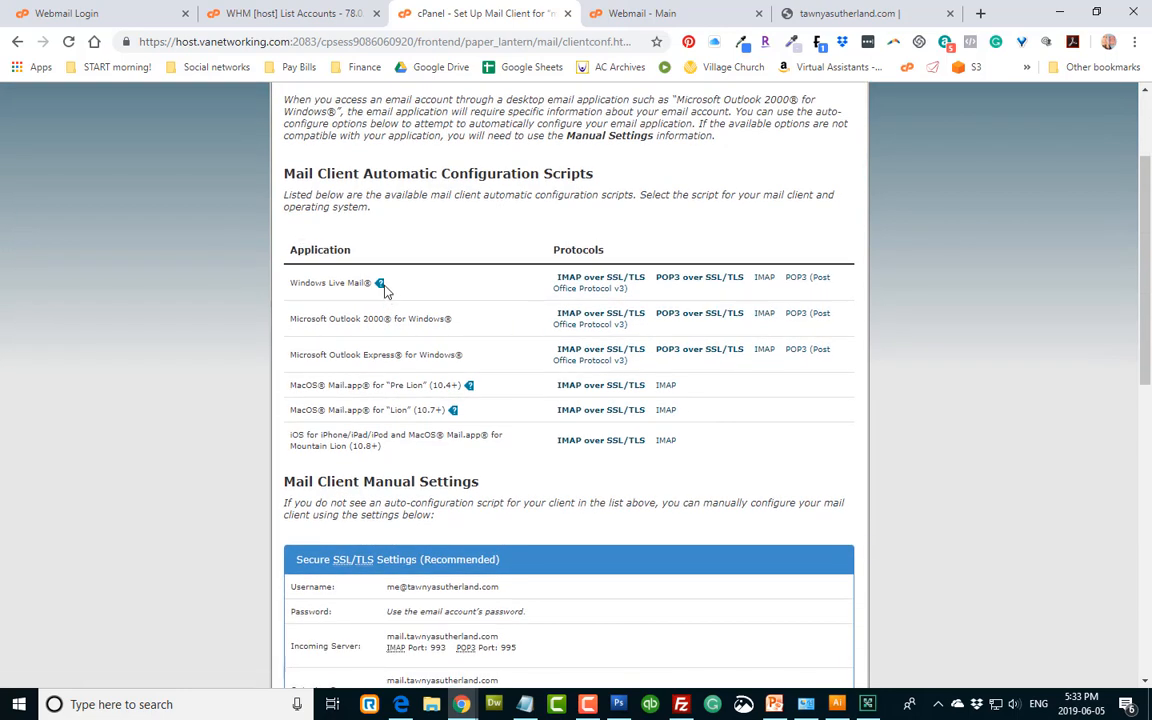
pyautogui.moveTo(426, 392)
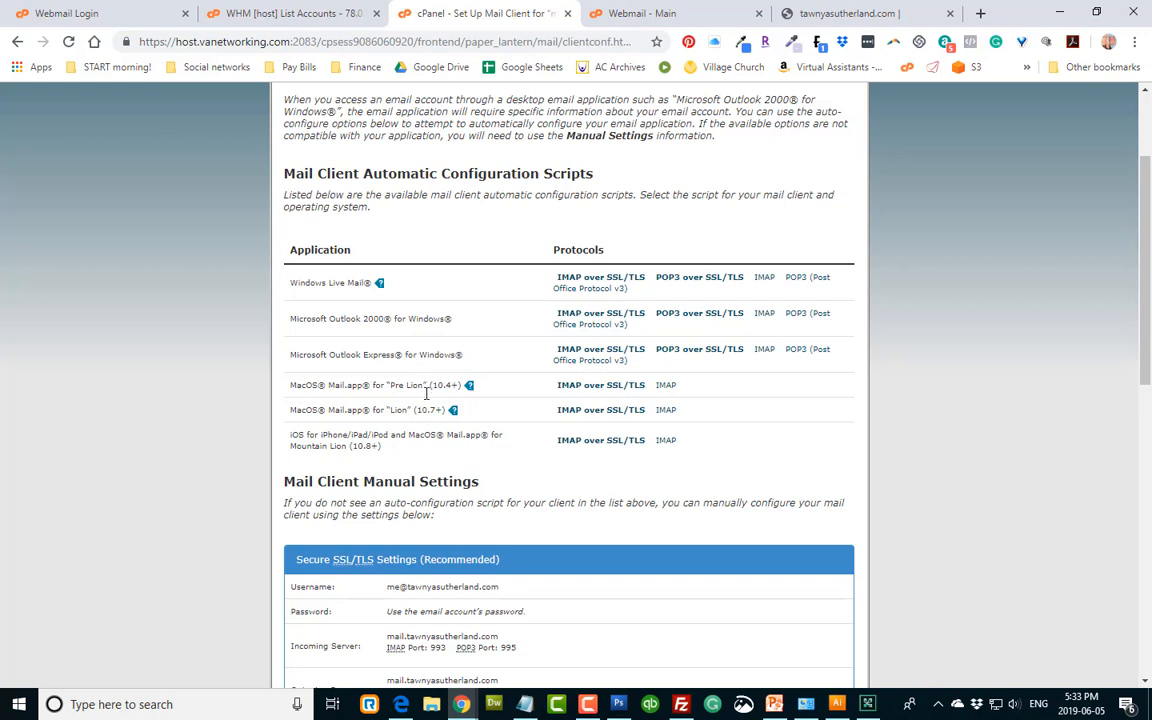
pyautogui.moveTo(418, 444)
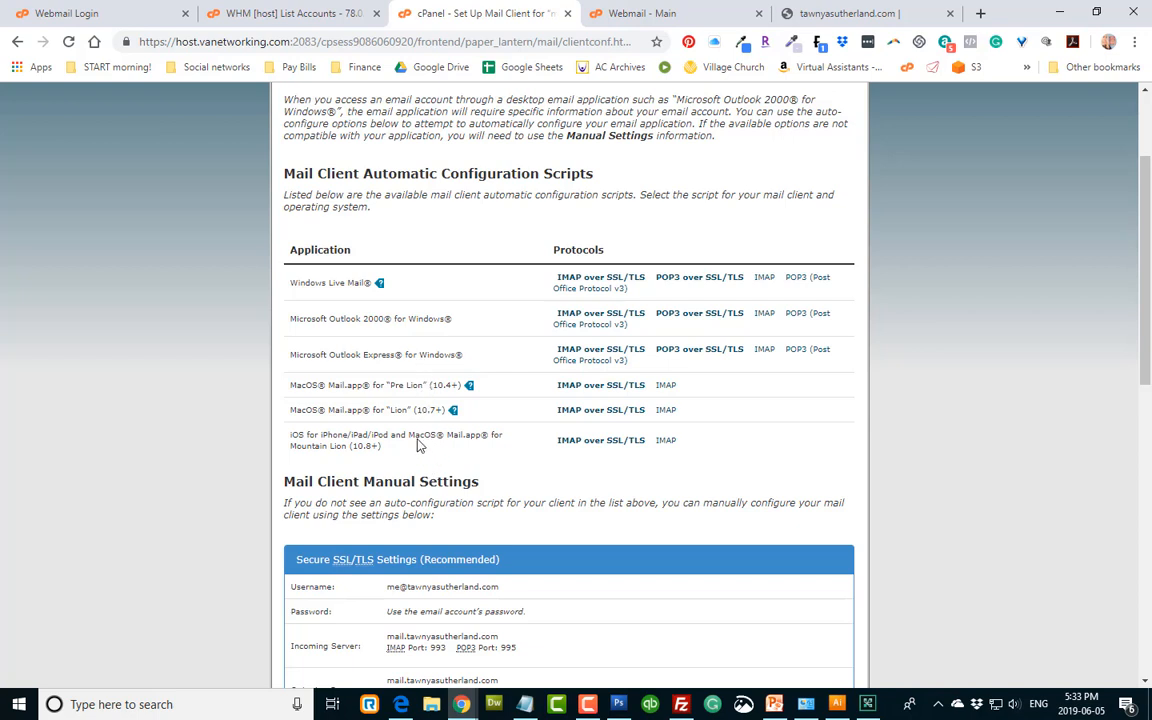
pyautogui.moveTo(600, 440)
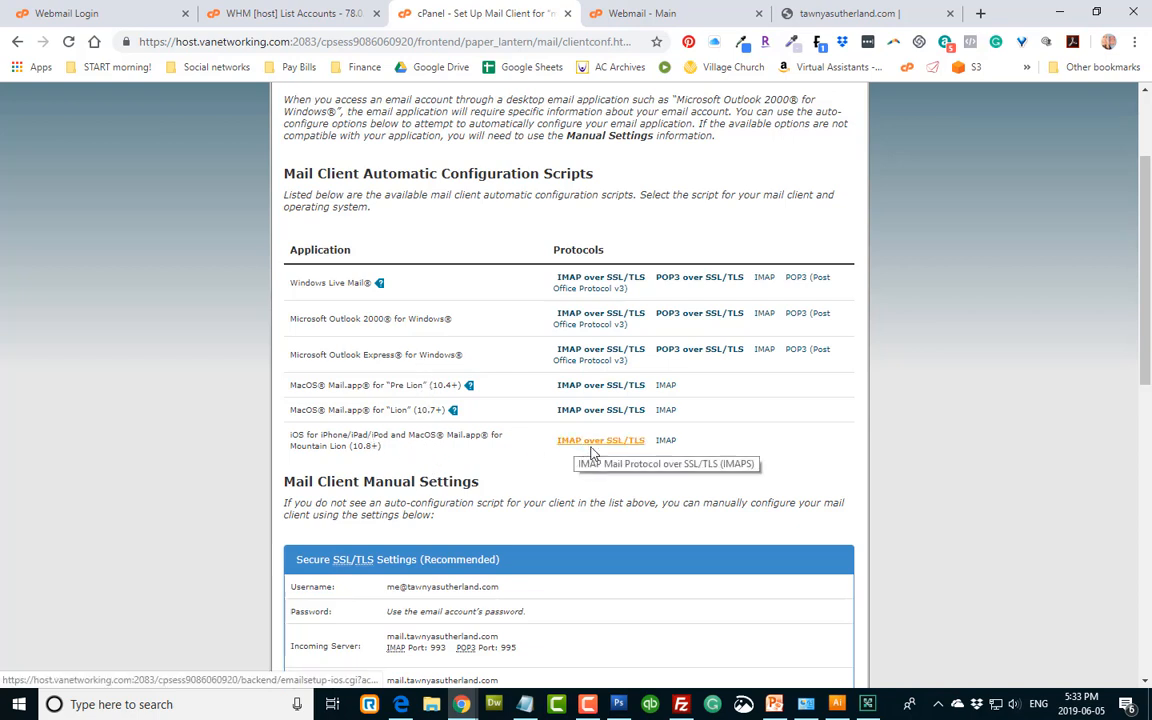
pyautogui.moveTo(600, 440)
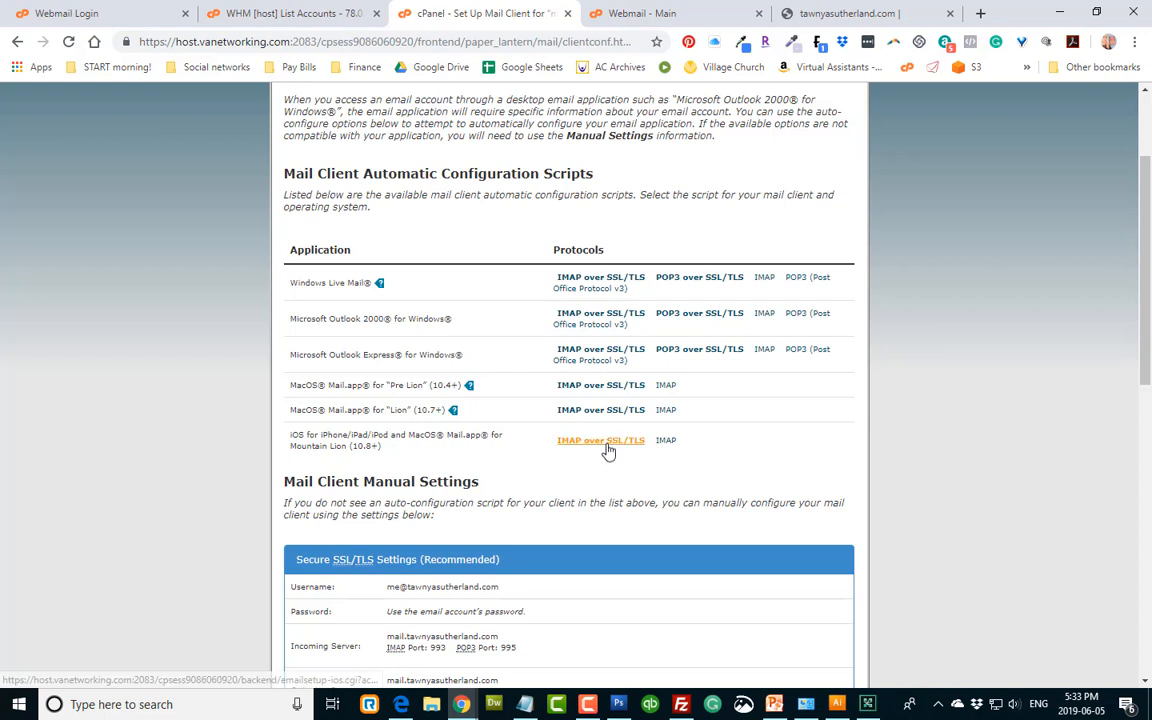
pyautogui.moveTo(600, 312)
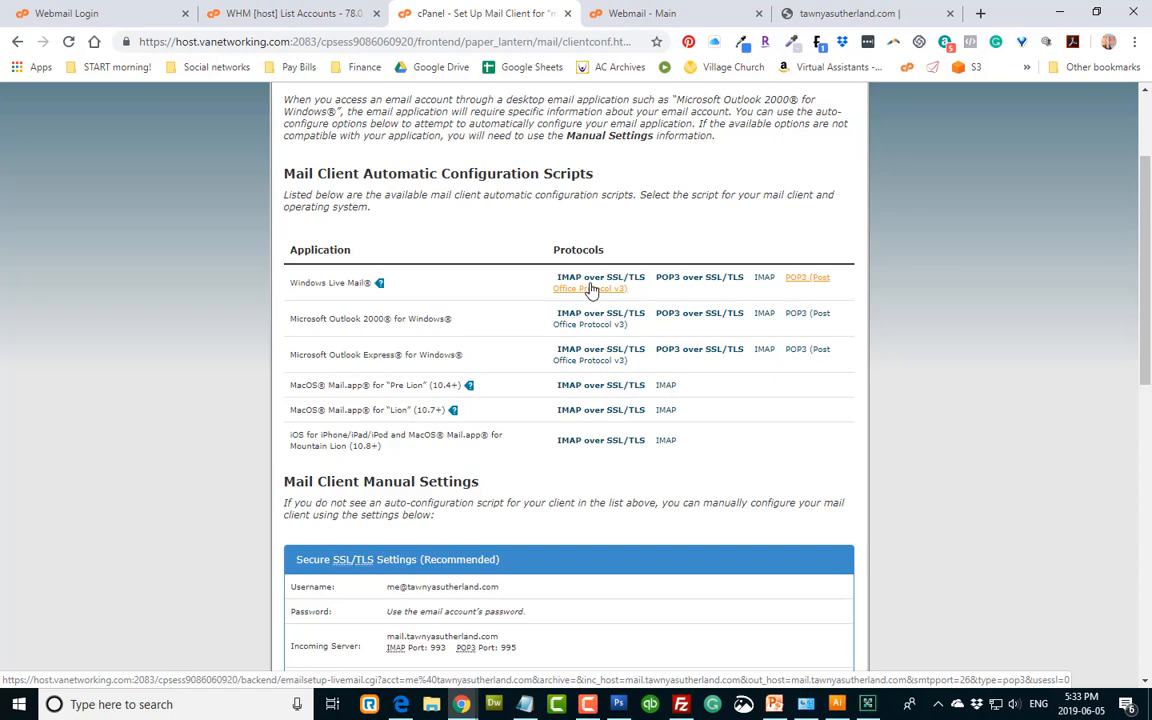
pyautogui.click(600, 276)
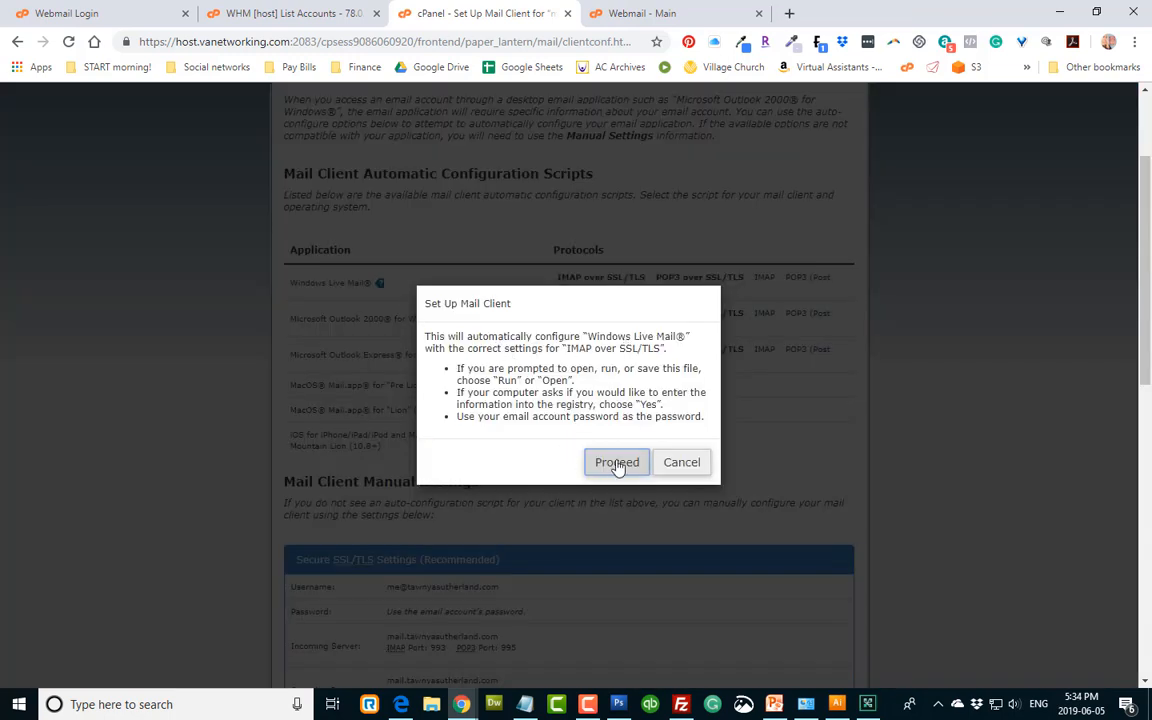
pyautogui.click(616, 462)
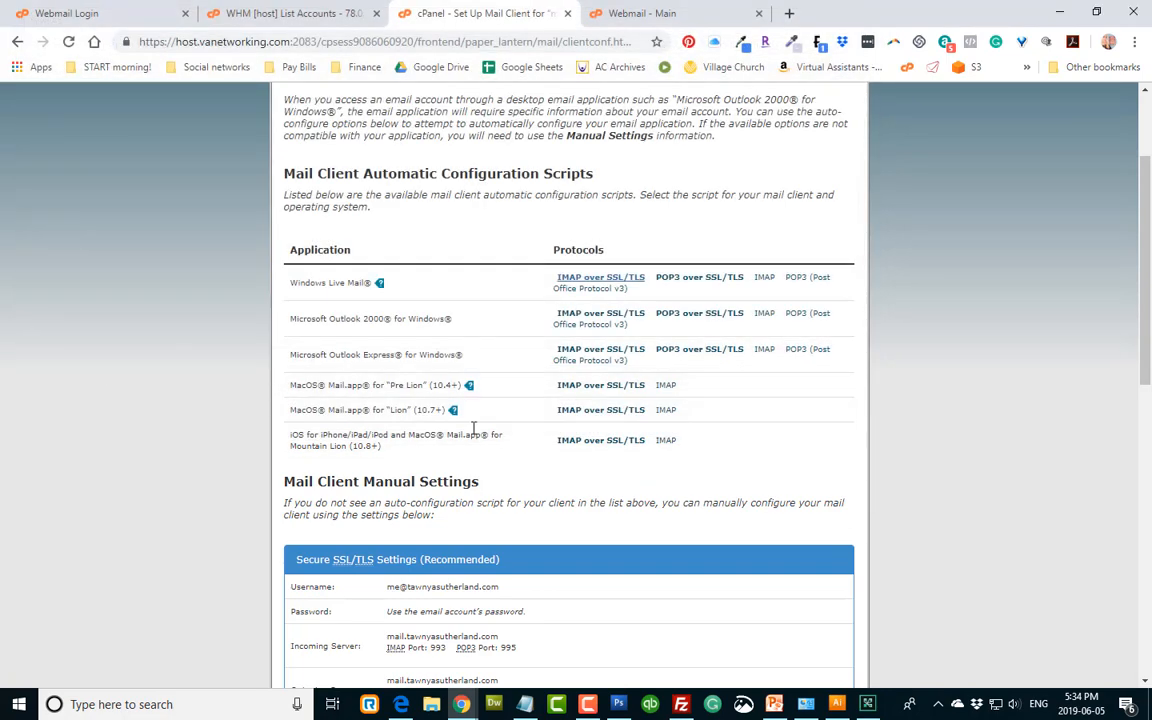
pyautogui.scroll(-3)
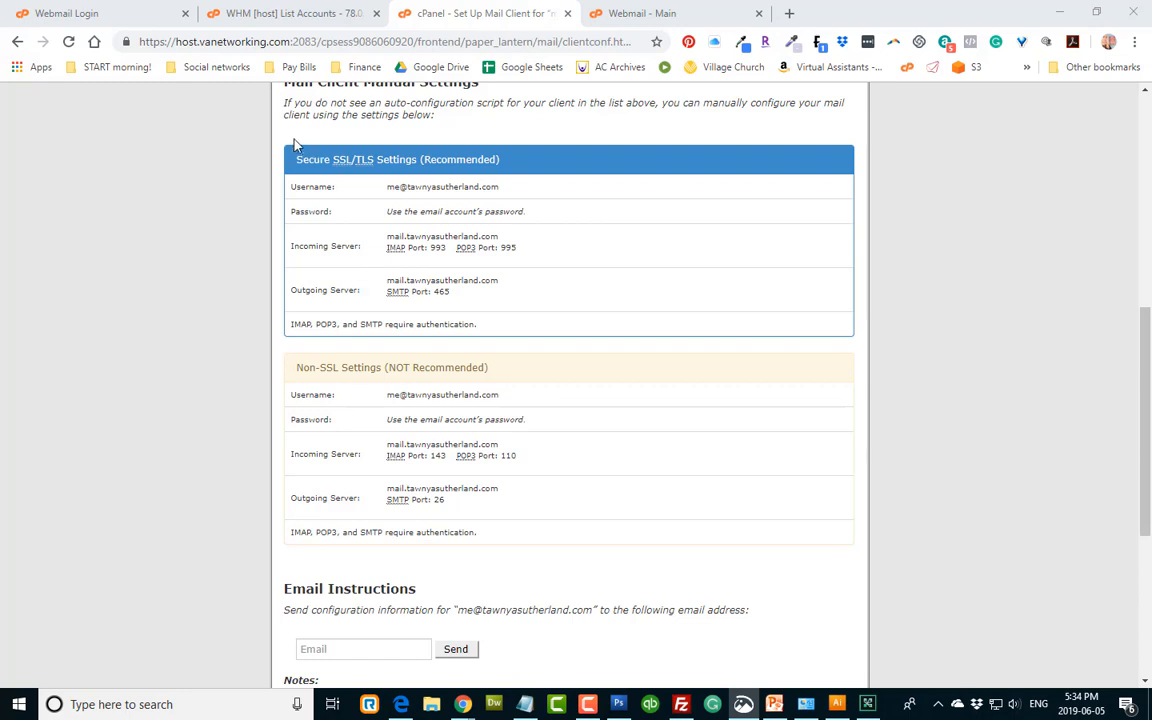
pyautogui.moveTo(556, 248)
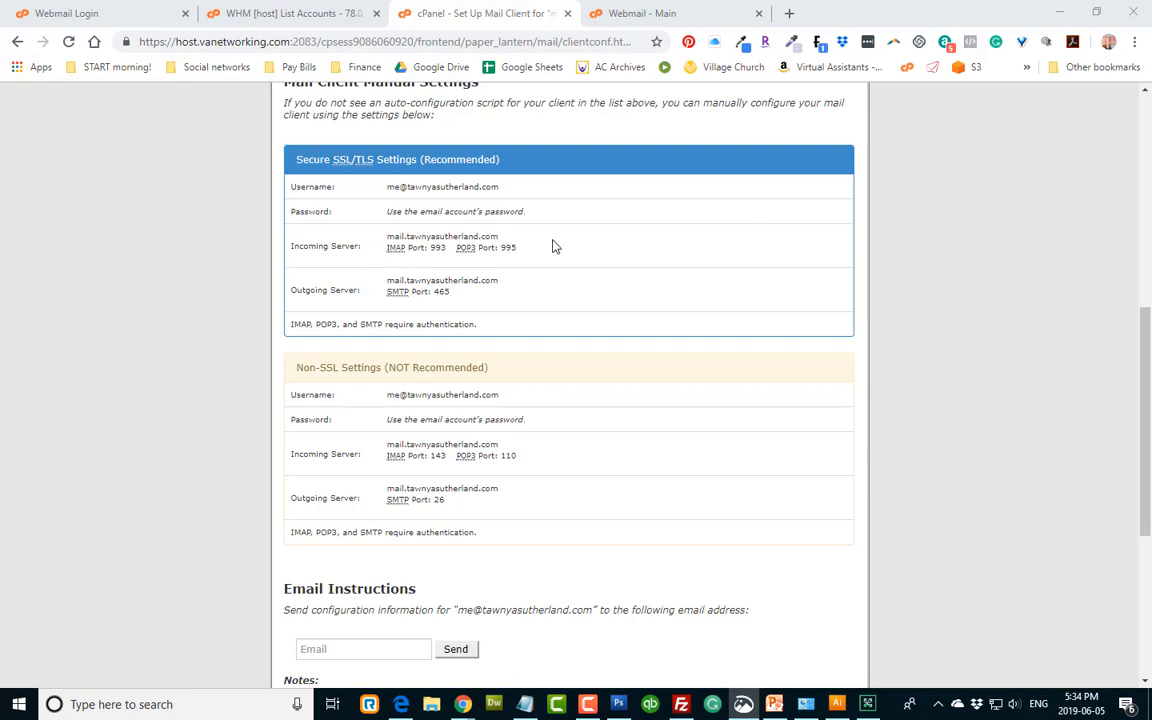
pyautogui.moveTo(420, 160)
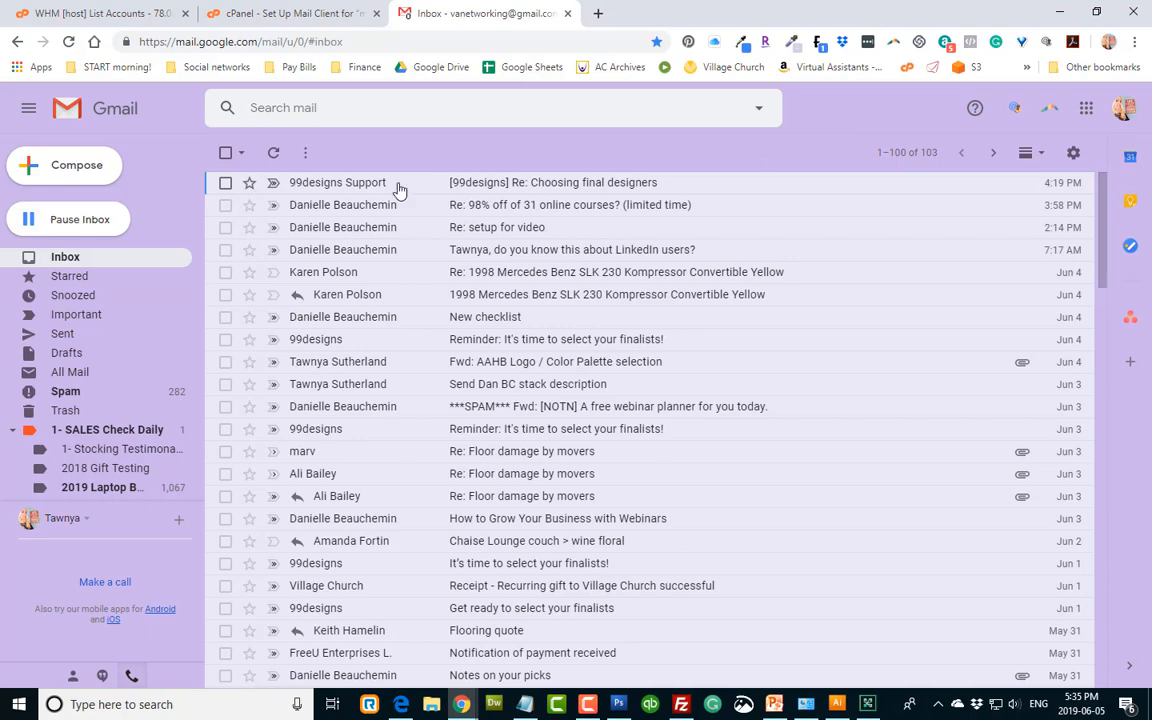
pyautogui.click(64, 164)
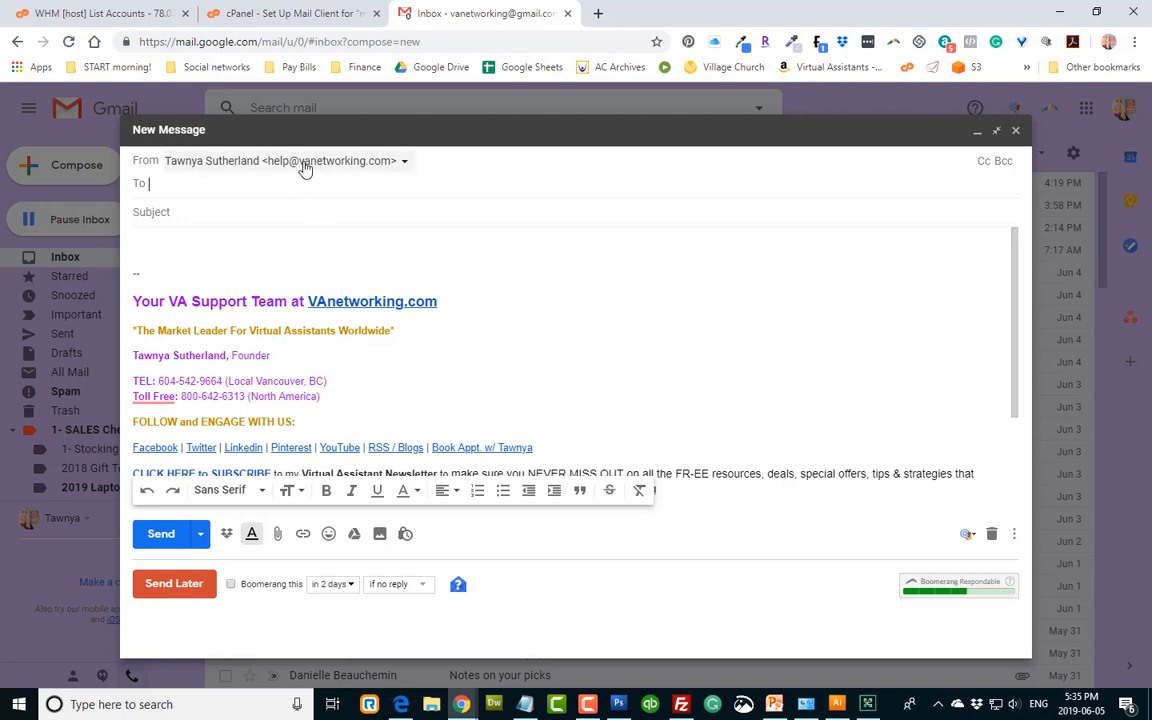
pyautogui.moveTo(404, 176)
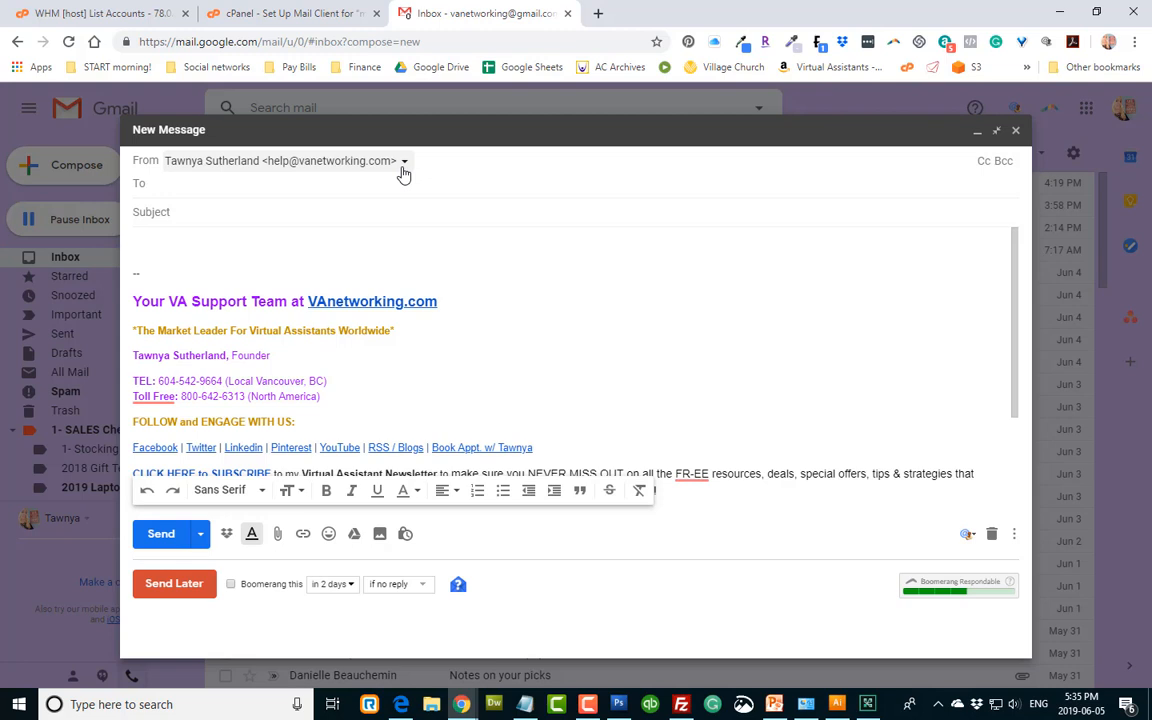
pyautogui.click(404, 160)
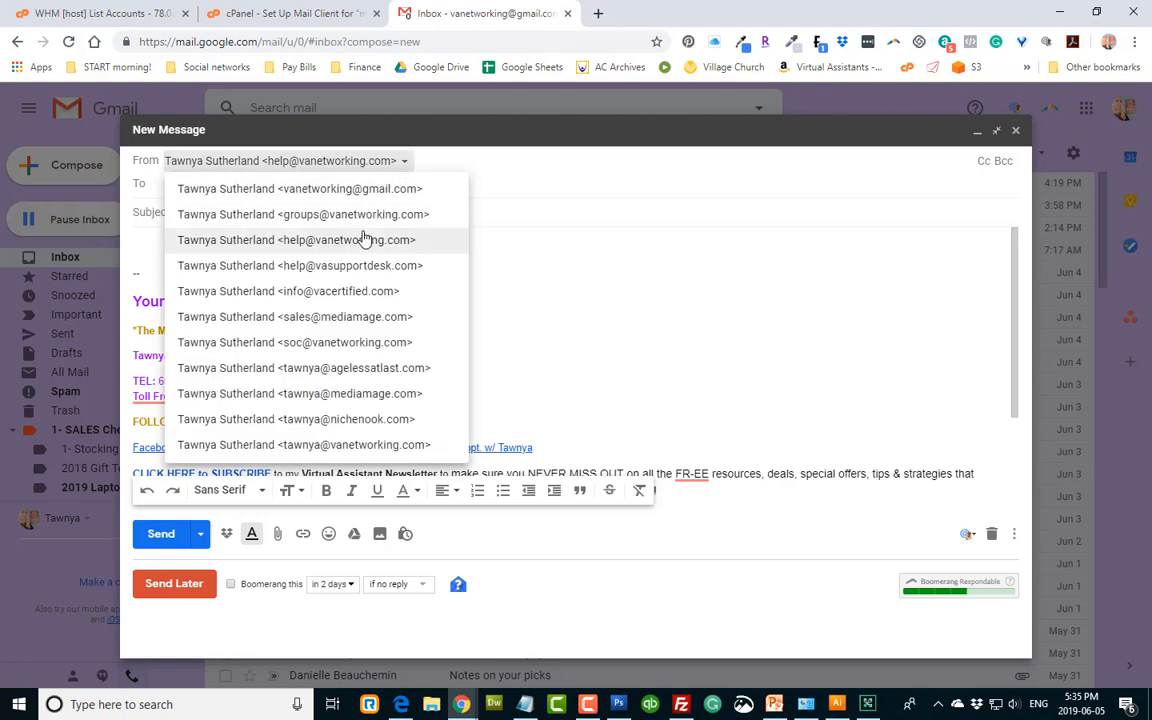
pyautogui.moveTo(332, 342)
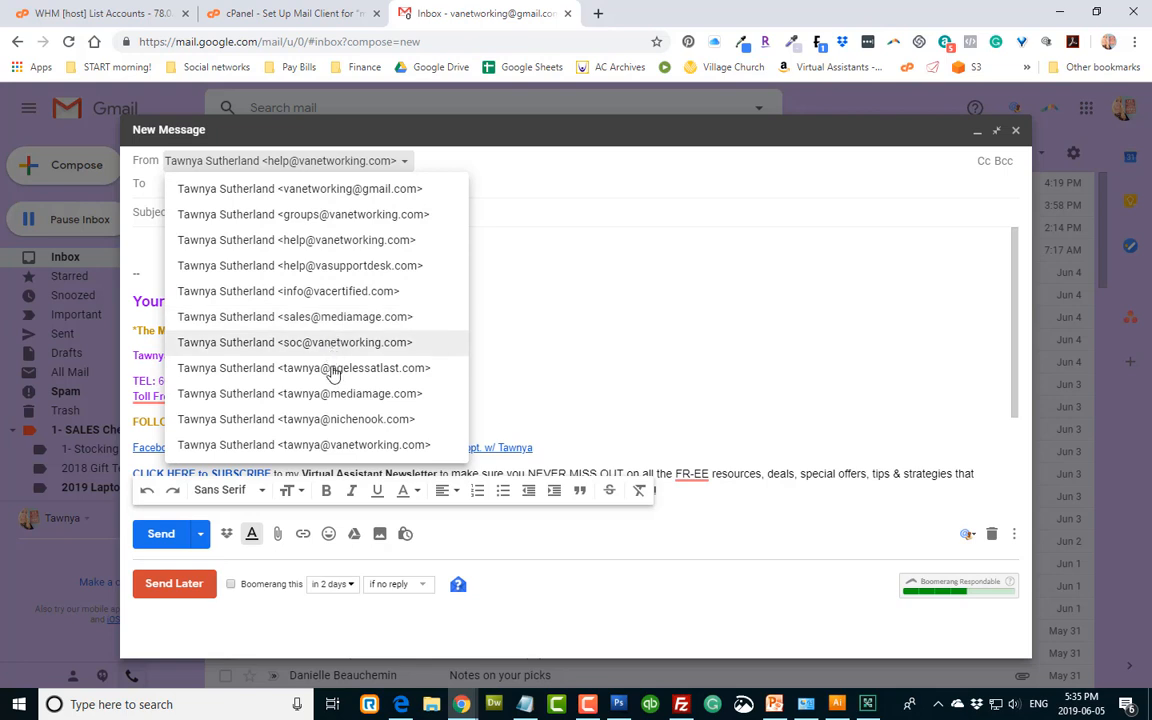
pyautogui.moveTo(324, 420)
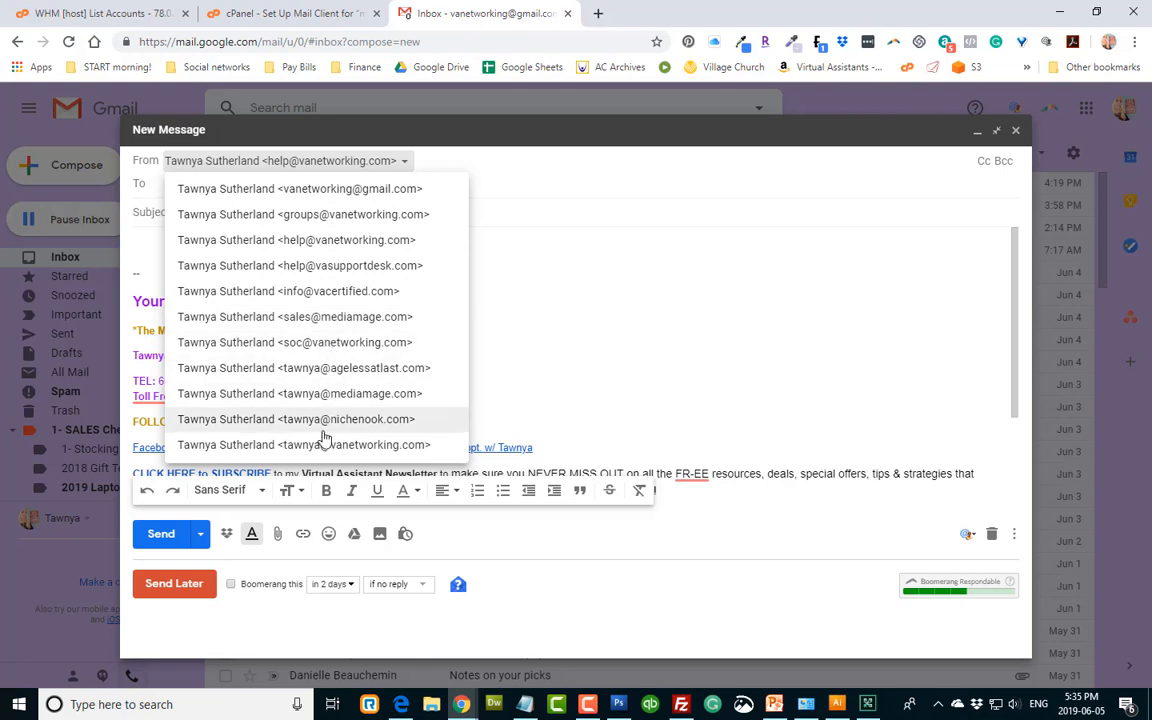
pyautogui.moveTo(324, 292)
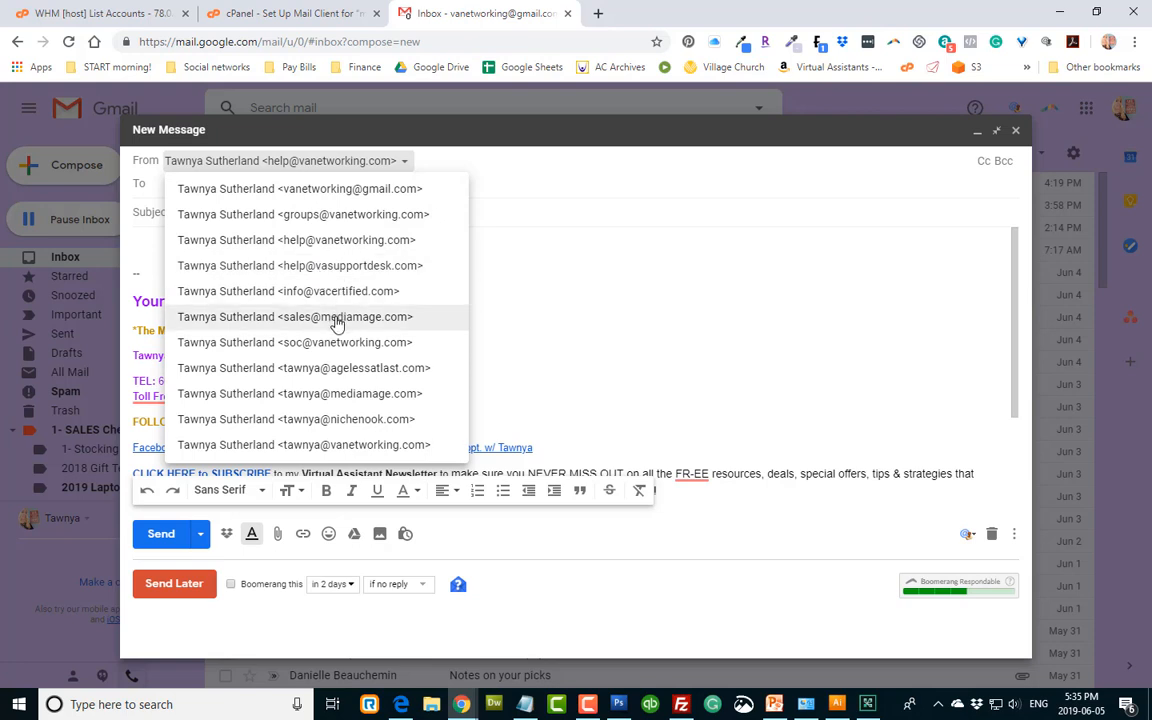
pyautogui.click(296, 316)
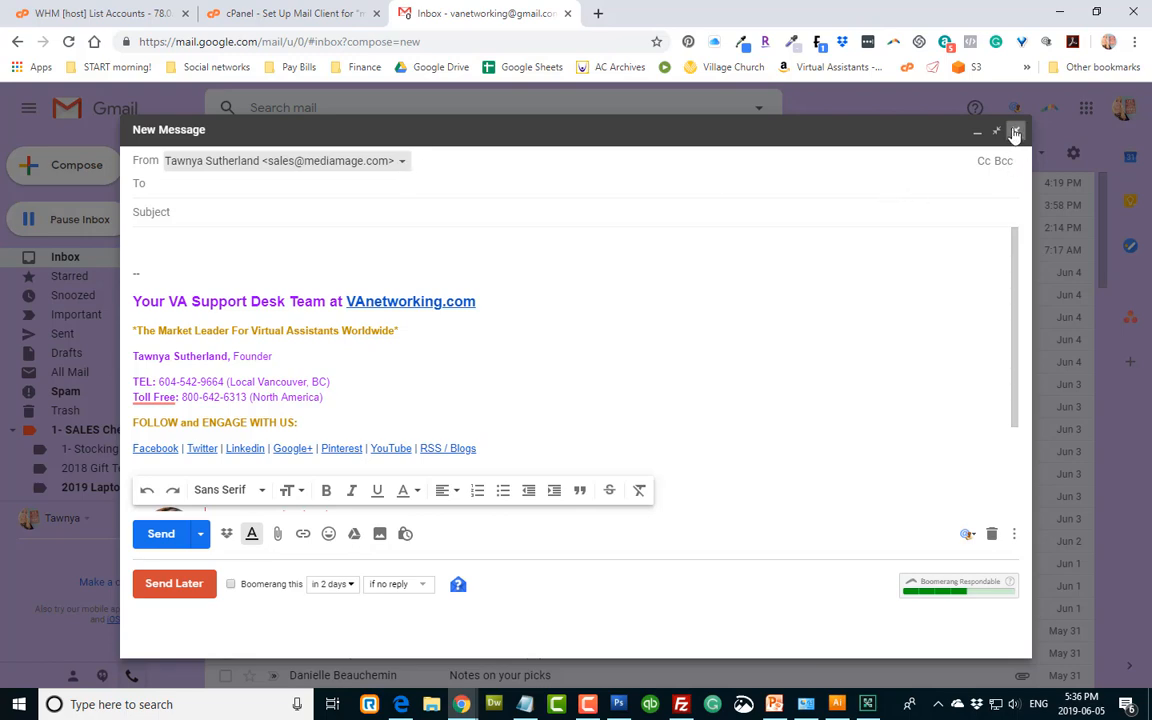
pyautogui.click(1072, 152)
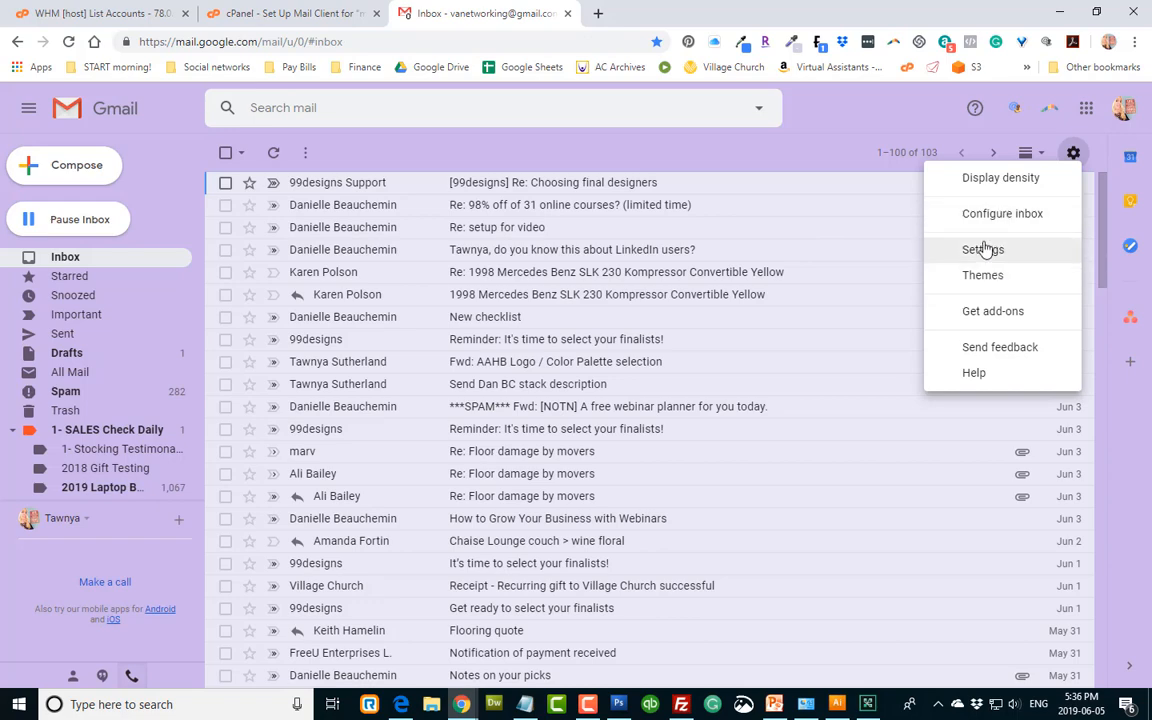
# Go to Settings > Accounts and Import and scroll to 'Check mail from other accounts'.
pyautogui.click(984, 248)
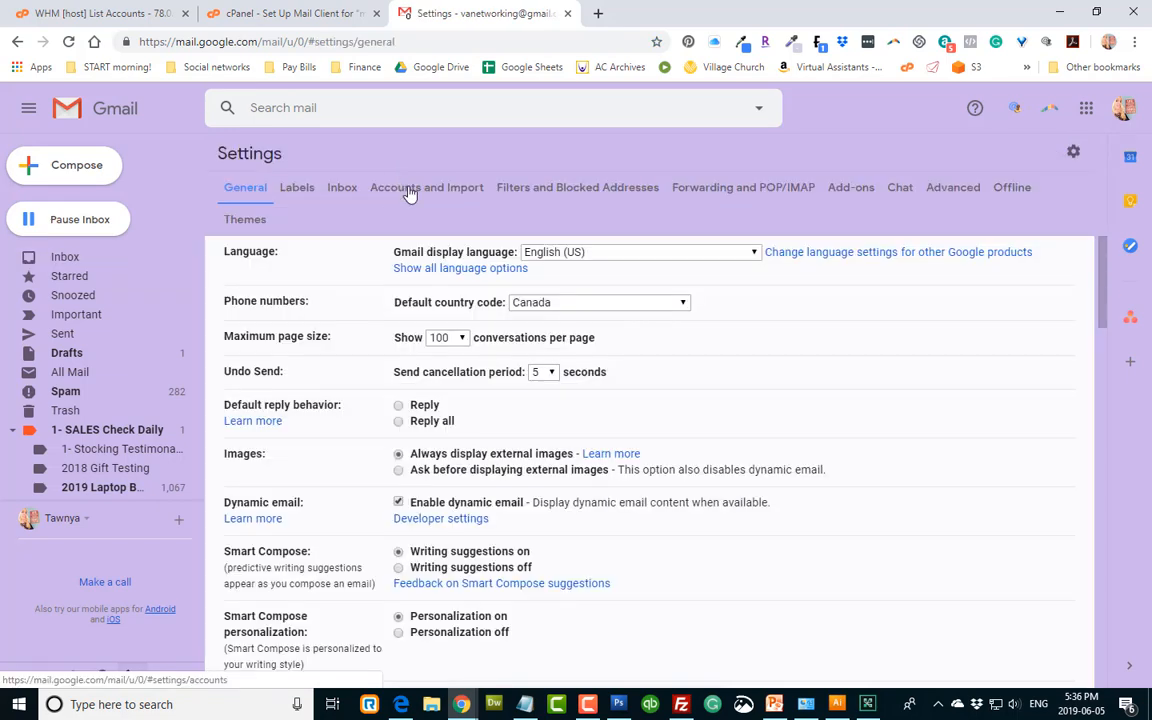
pyautogui.click(426, 188)
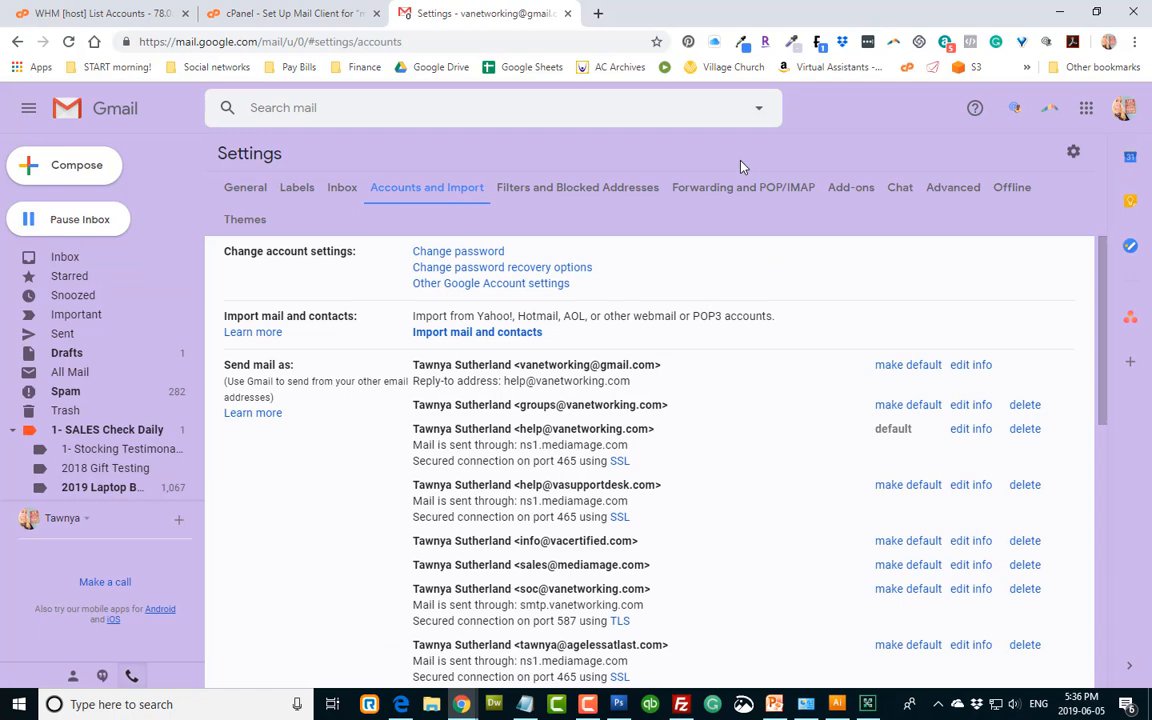
pyautogui.scroll(-3)
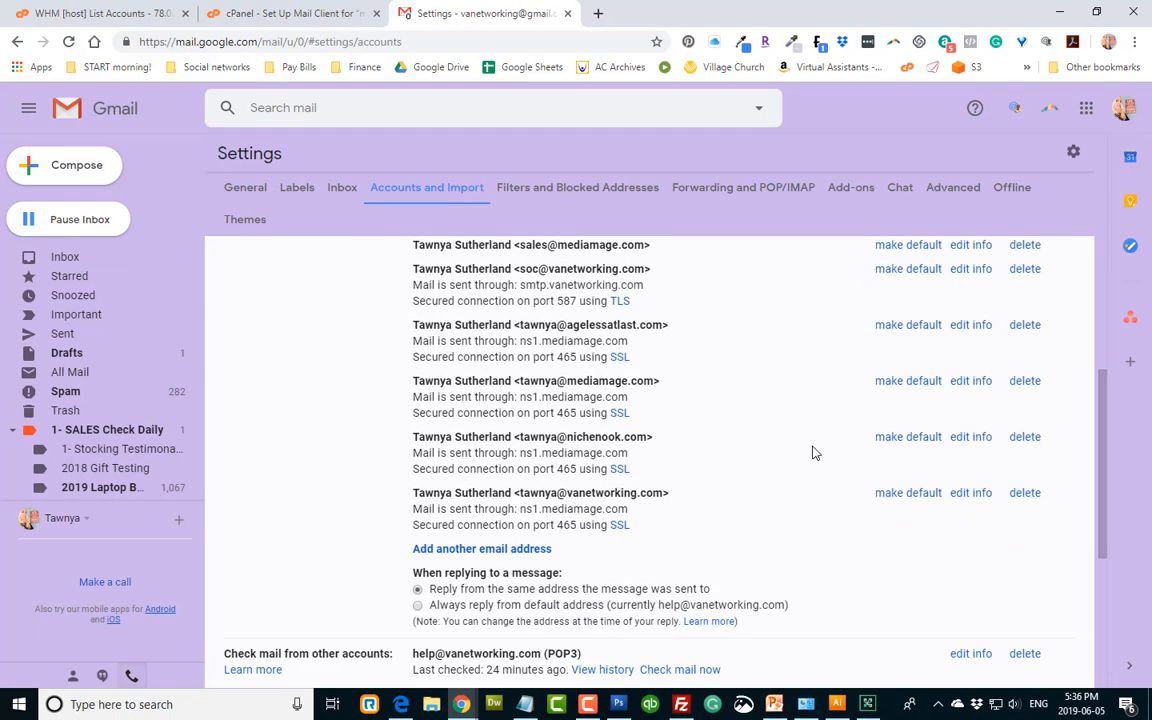
pyautogui.scroll(-3)
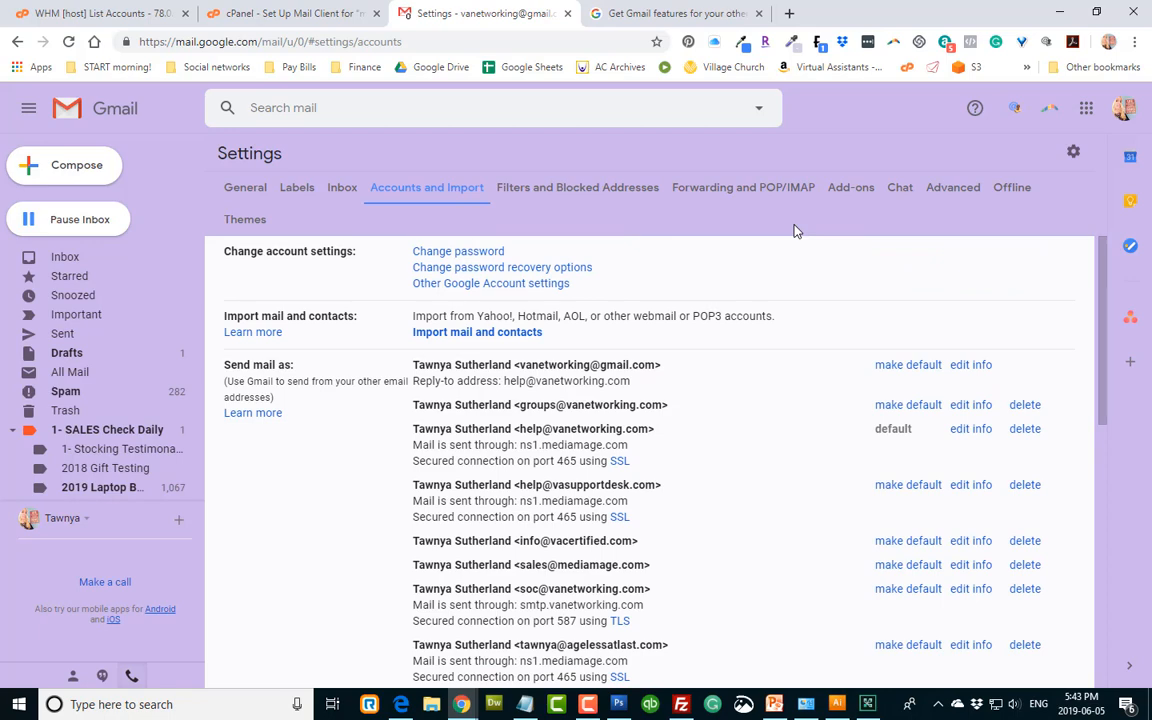
pyautogui.scroll(-3)
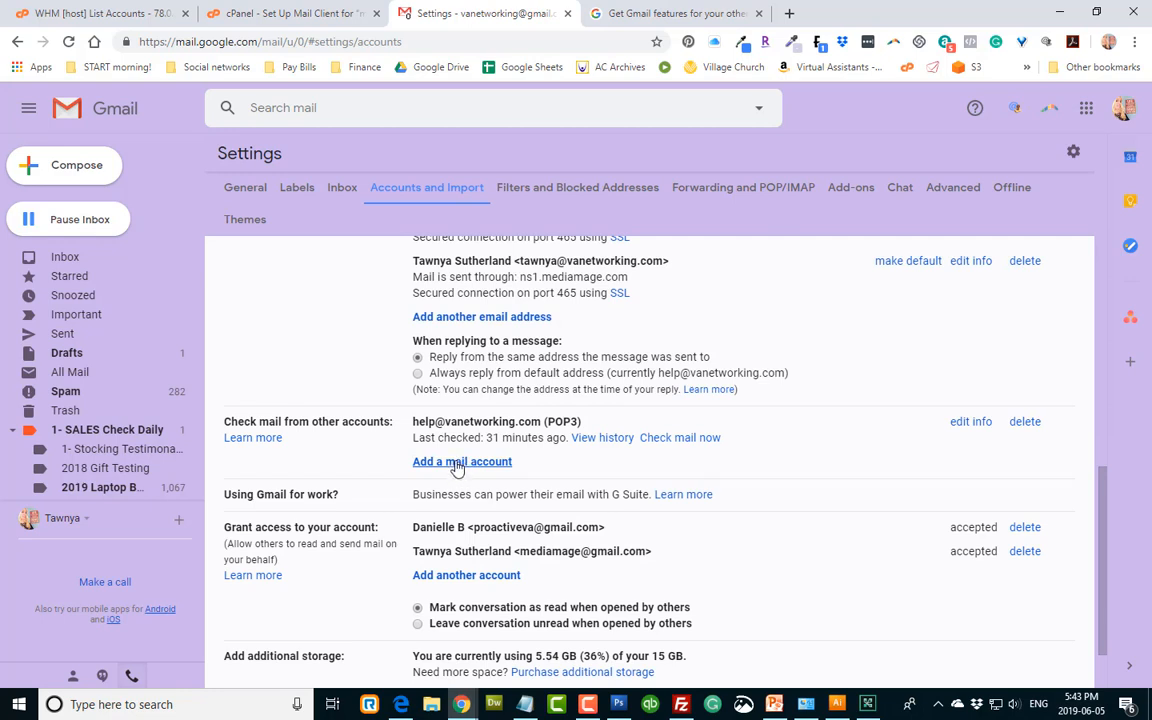
pyautogui.moveTo(458, 468)
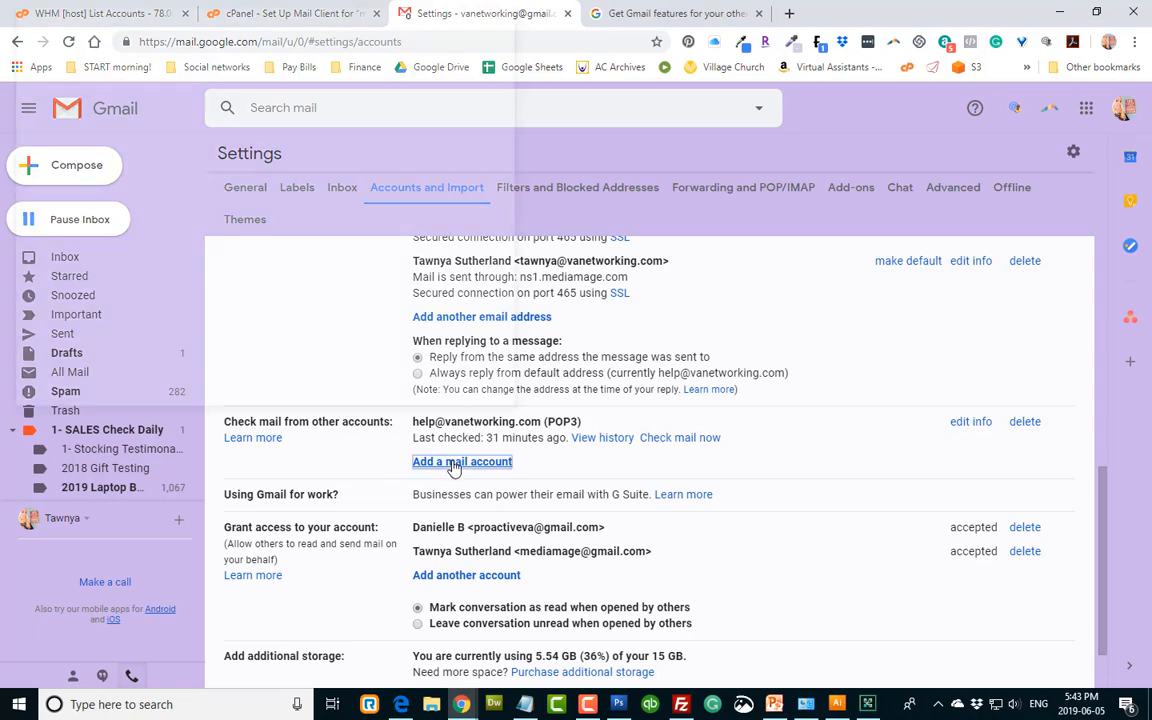
pyautogui.click(462, 460)
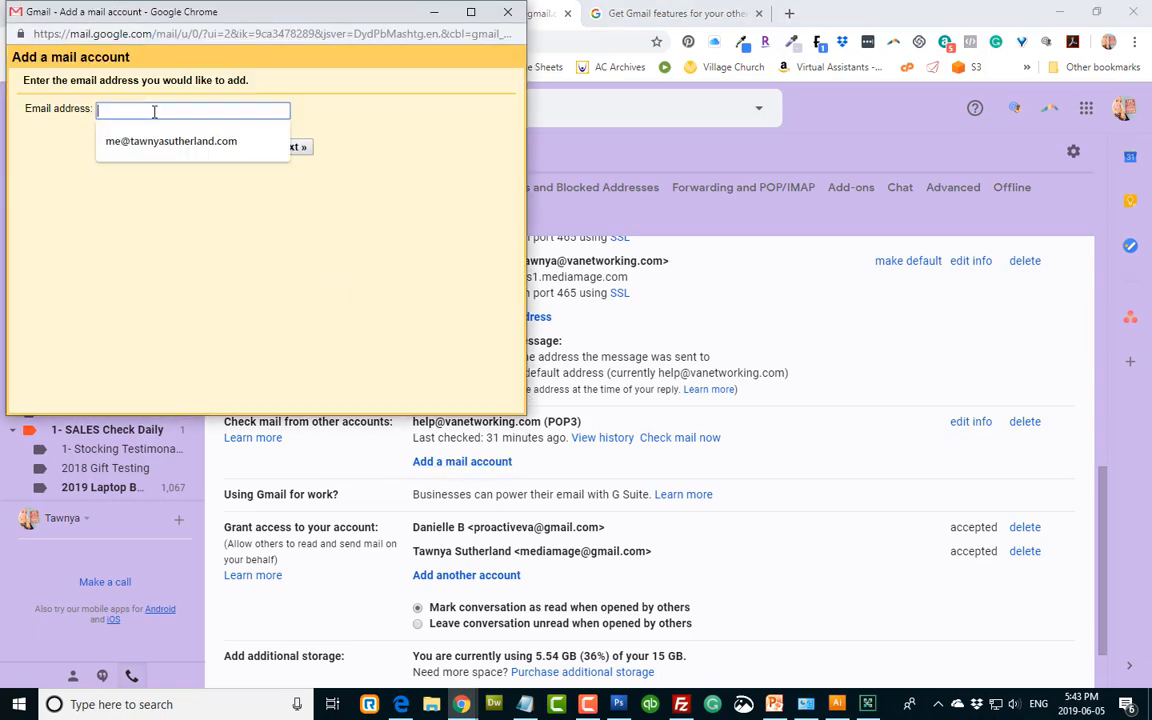
pyautogui.click(172, 140)
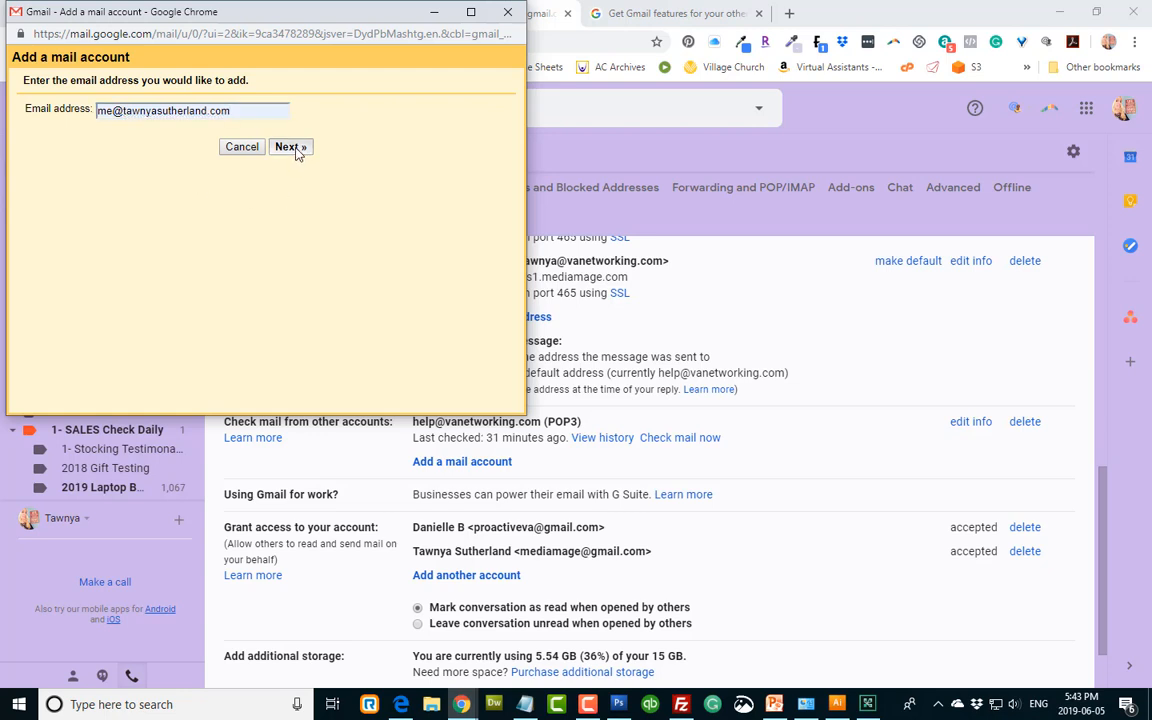
pyautogui.click(288, 148)
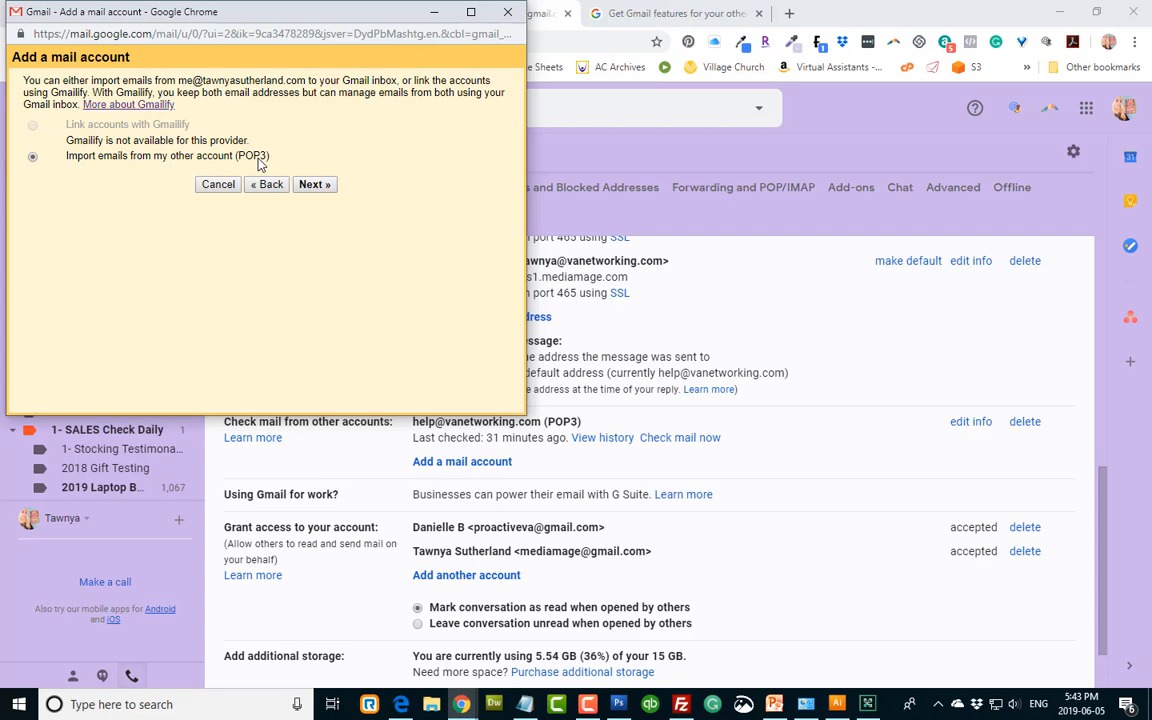
pyautogui.click(314, 184)
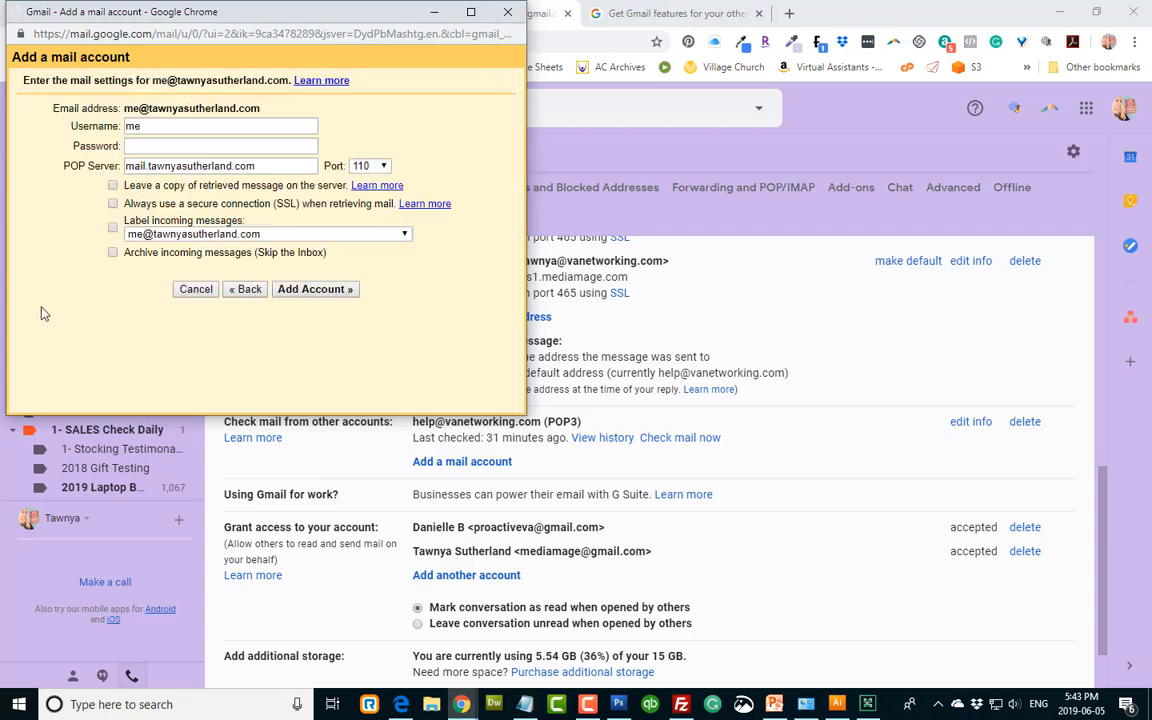
# Use the full address as username, paste the saved password, label incoming messages and add the account.
pyautogui.click(220, 124)
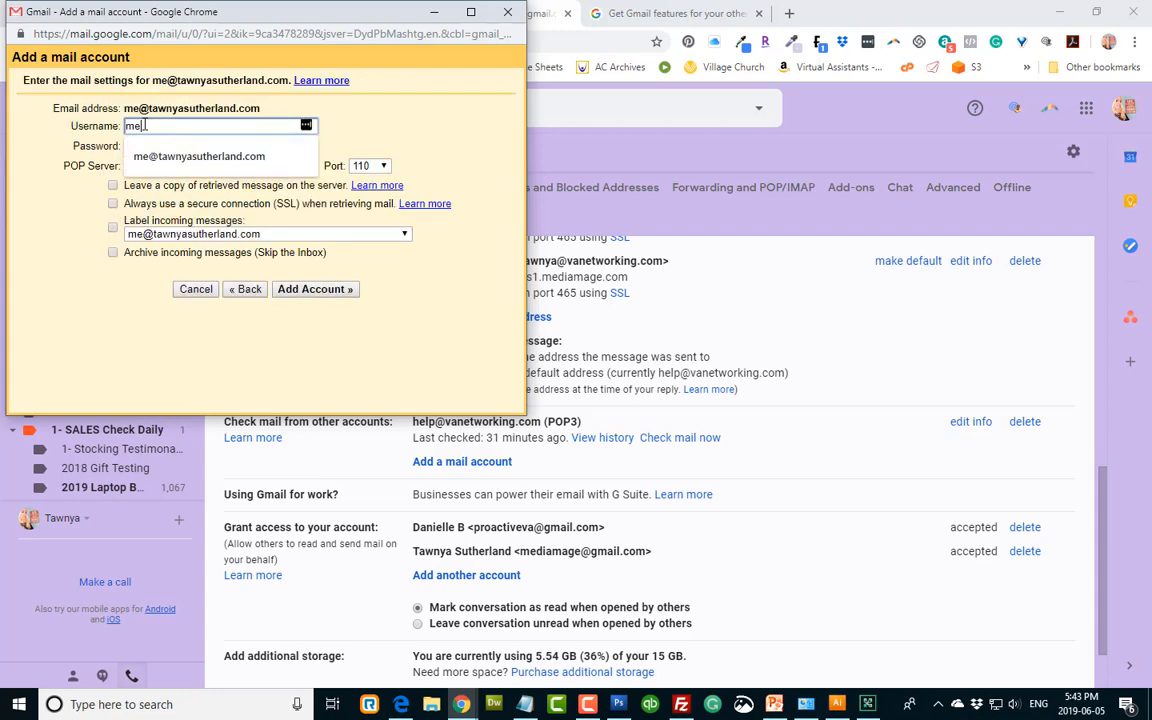
pyautogui.click(198, 156)
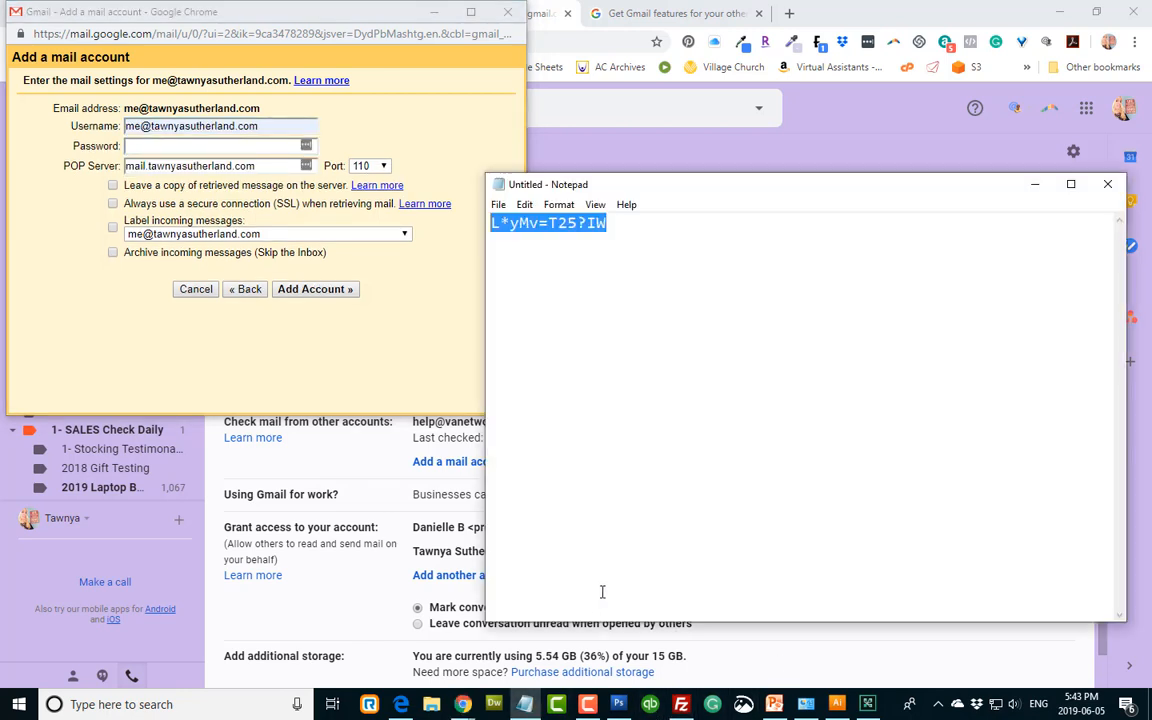
pyautogui.rightClick(548, 224)
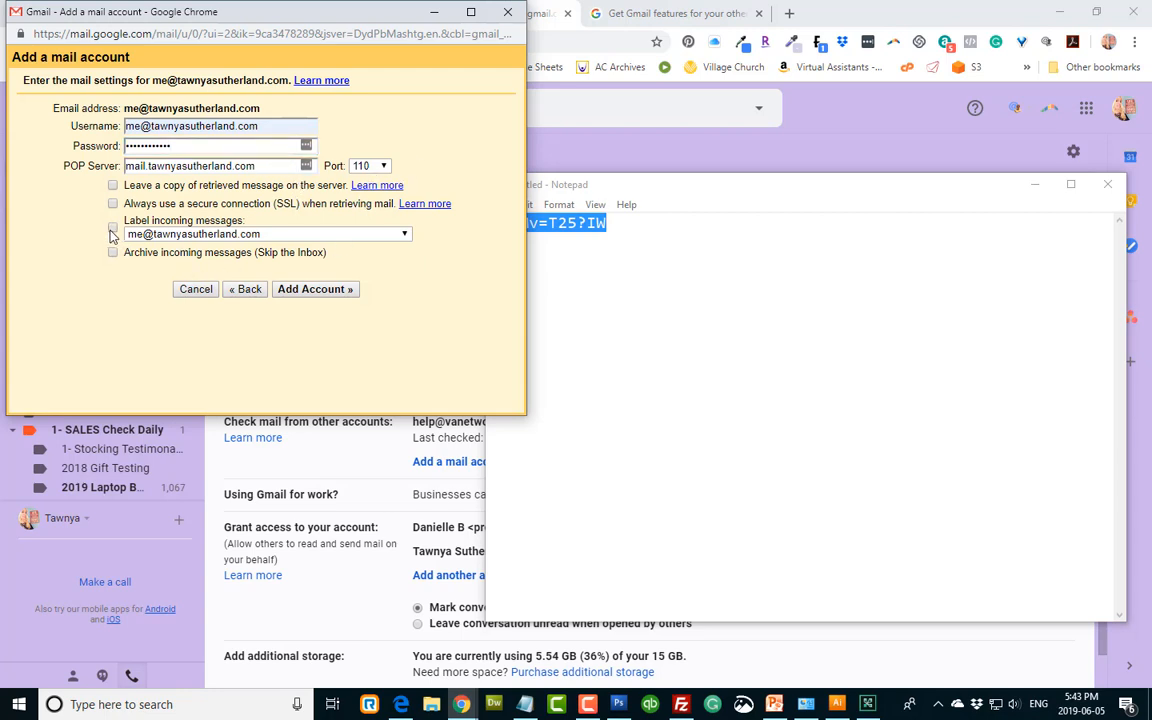
pyautogui.click(112, 228)
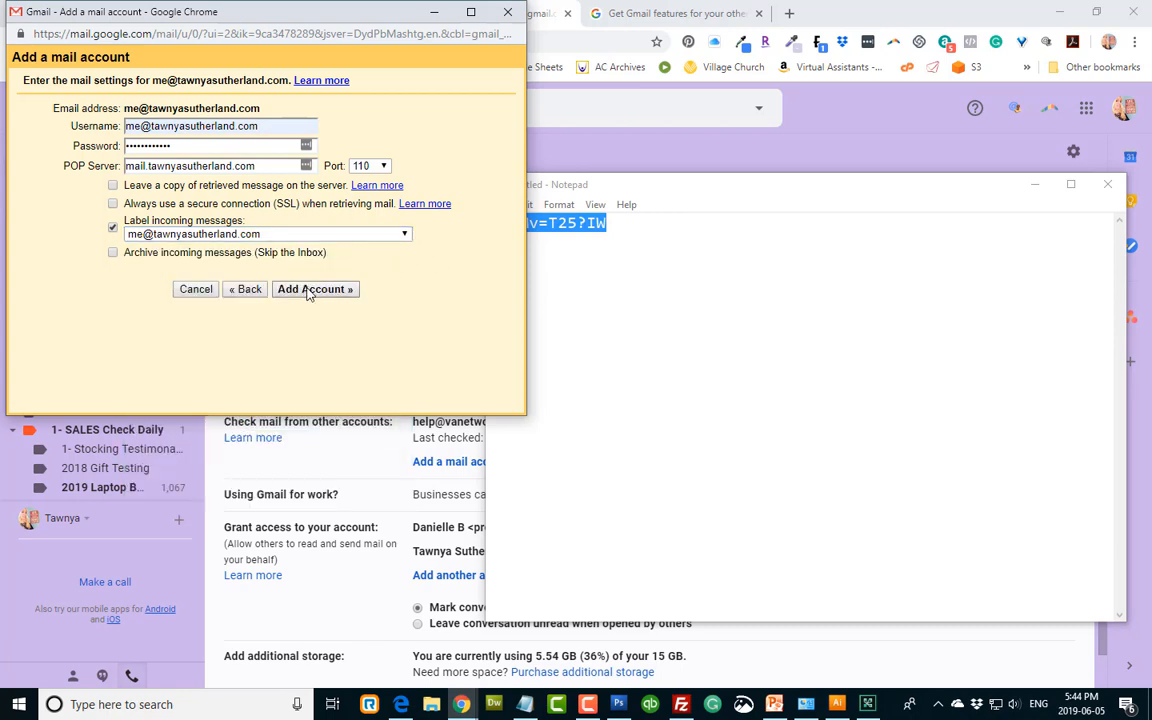
pyautogui.click(316, 288)
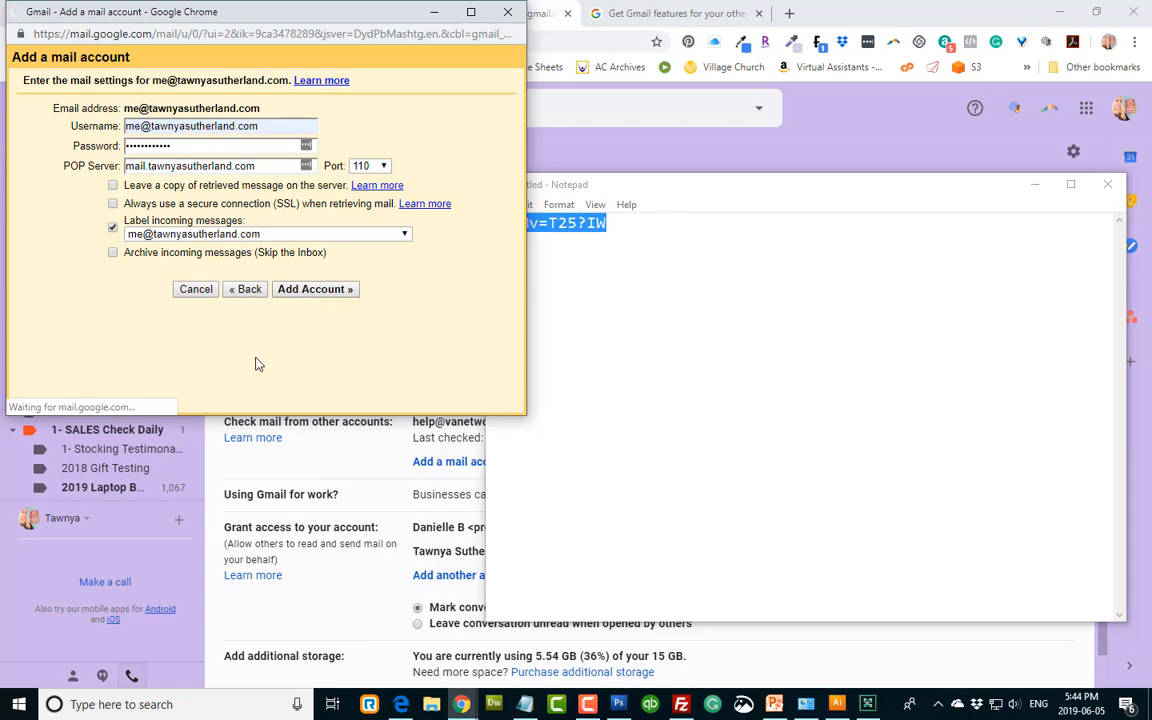
pyautogui.click(316, 288)
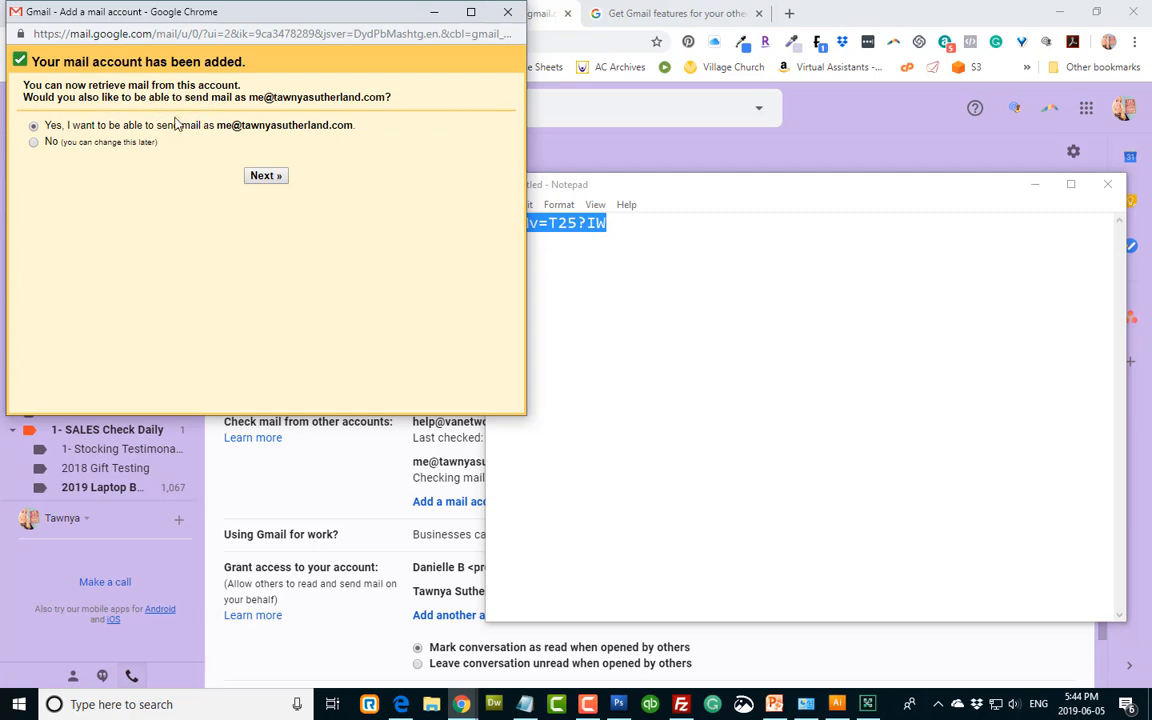
pyautogui.moveTo(280, 110)
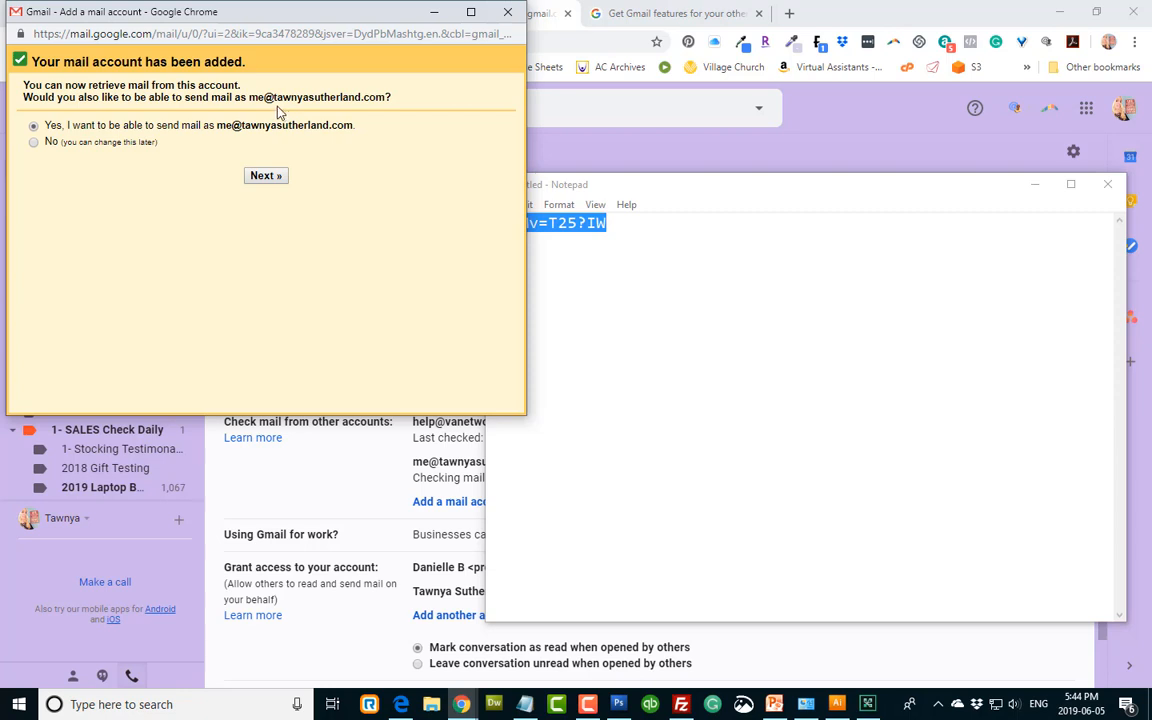
pyautogui.moveTo(122, 120)
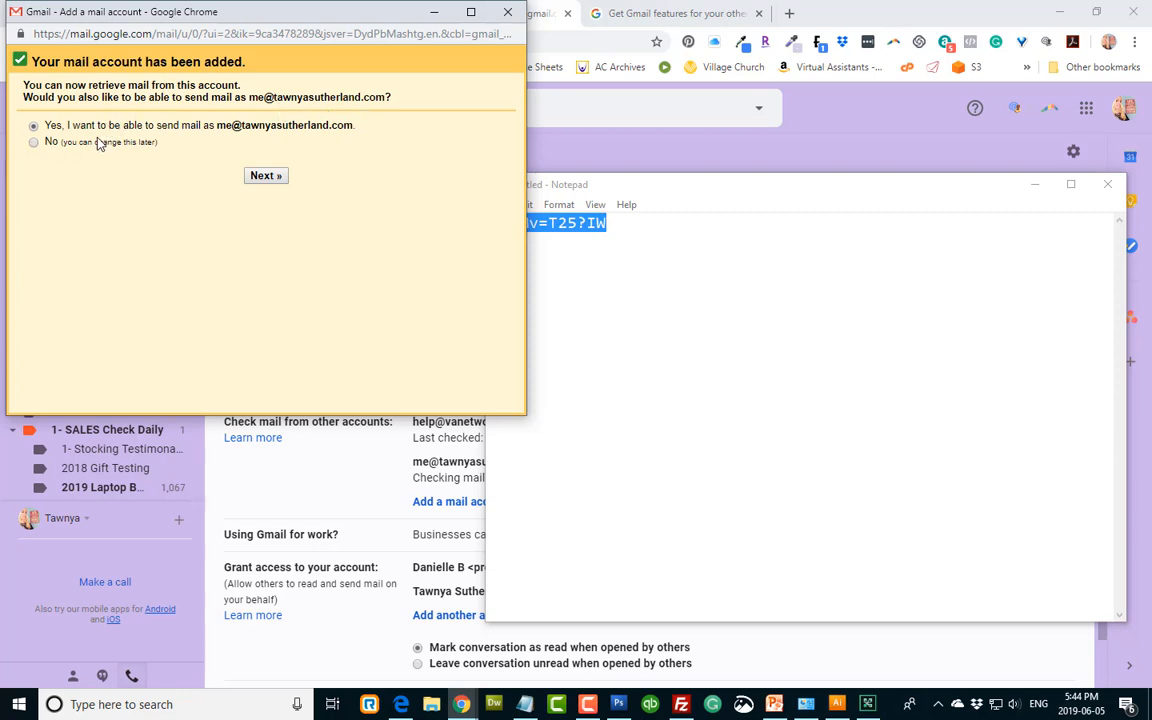
pyautogui.moveTo(284, 168)
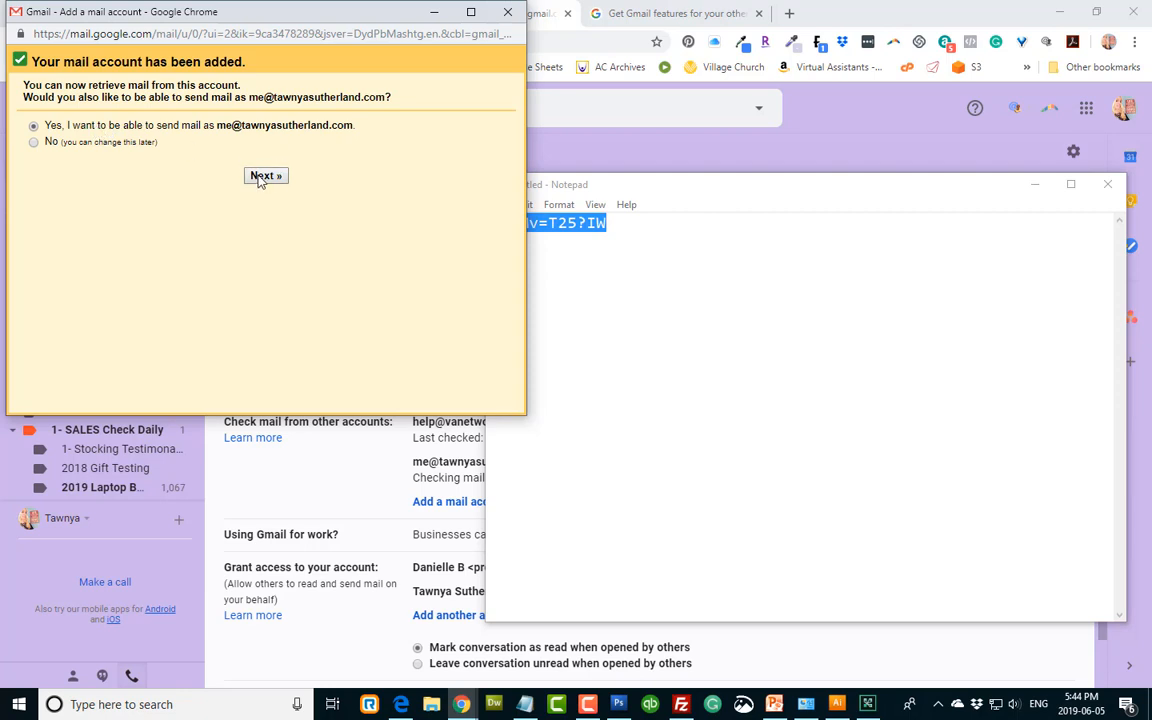
pyautogui.click(266, 176)
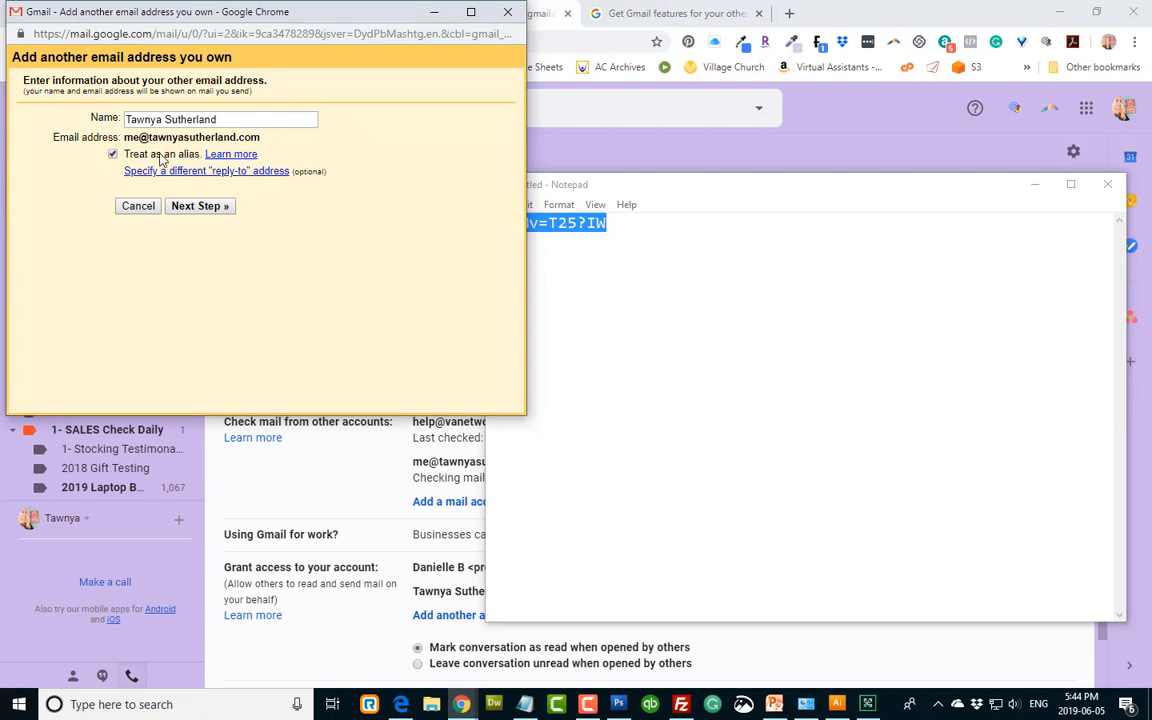
pyautogui.moveTo(128, 148)
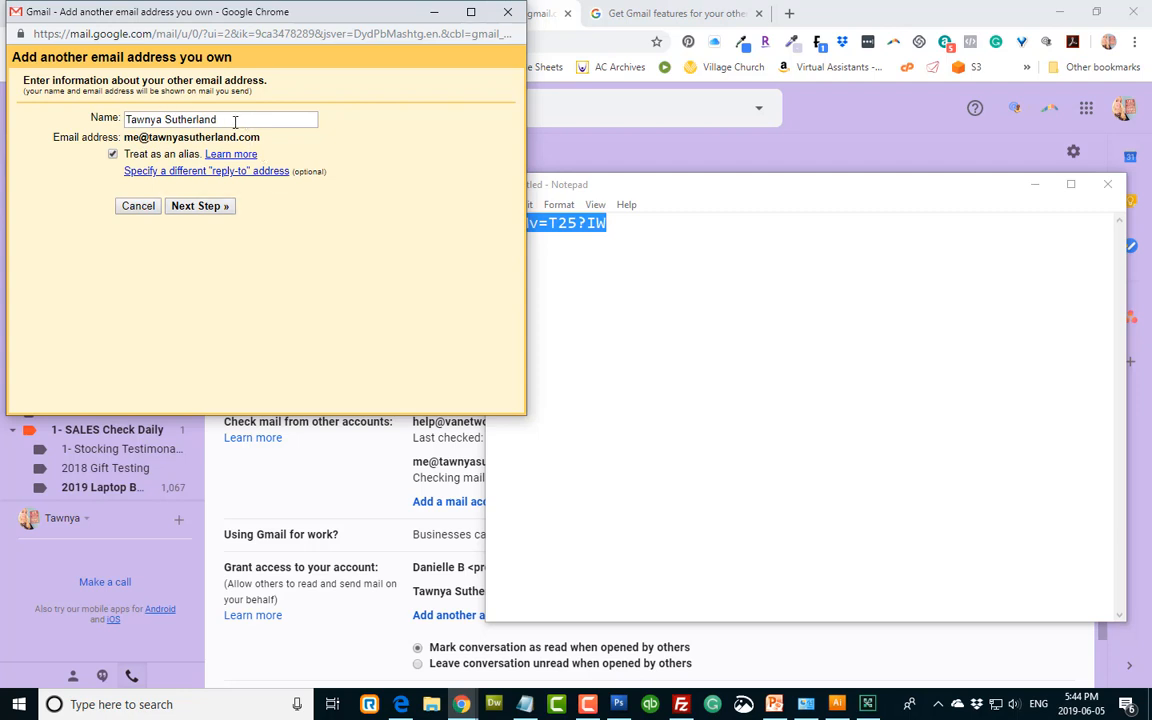
pyautogui.moveTo(204, 276)
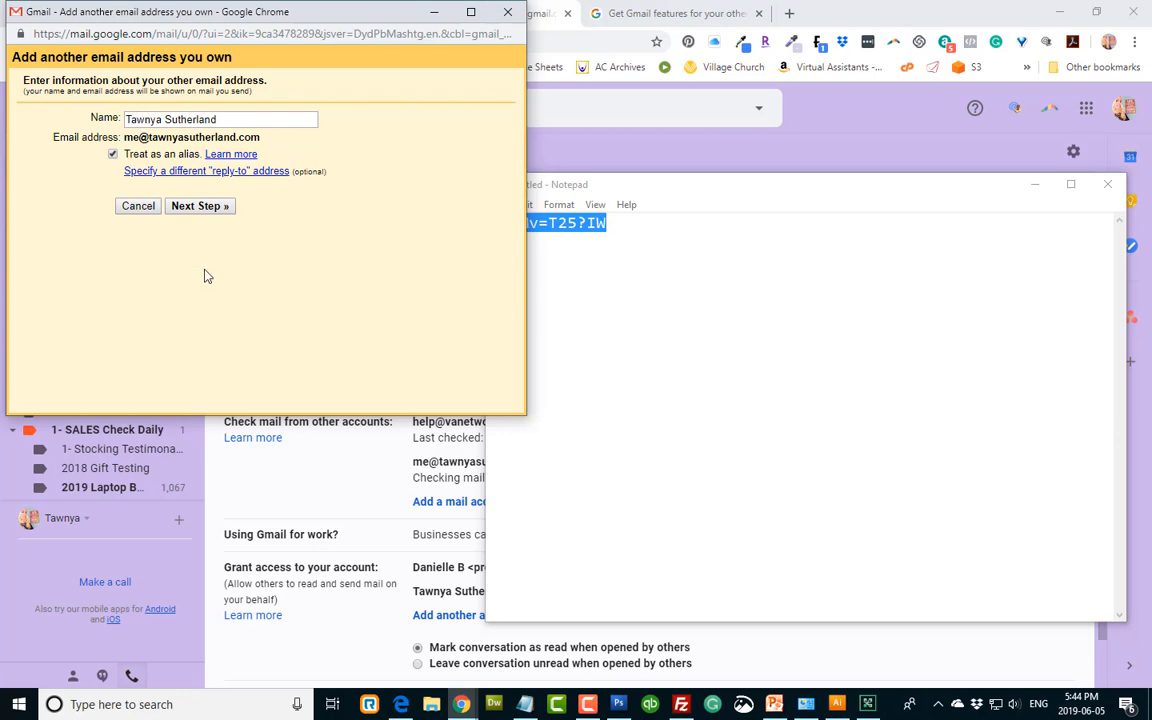
# Keep the display name and 'Treat as an alias', advancing to the SMTP server step.
pyautogui.click(200, 206)
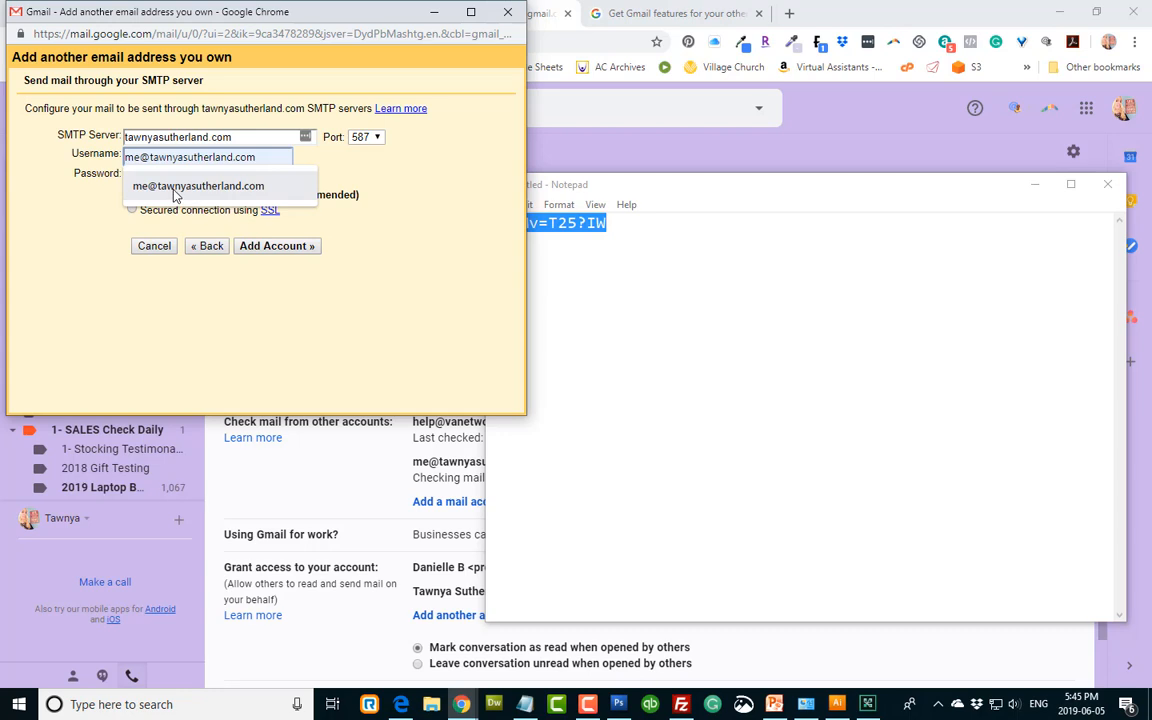
# Add the SMTP account on port 587 with the suggested username, password and TLS.
pyautogui.click(198, 186)
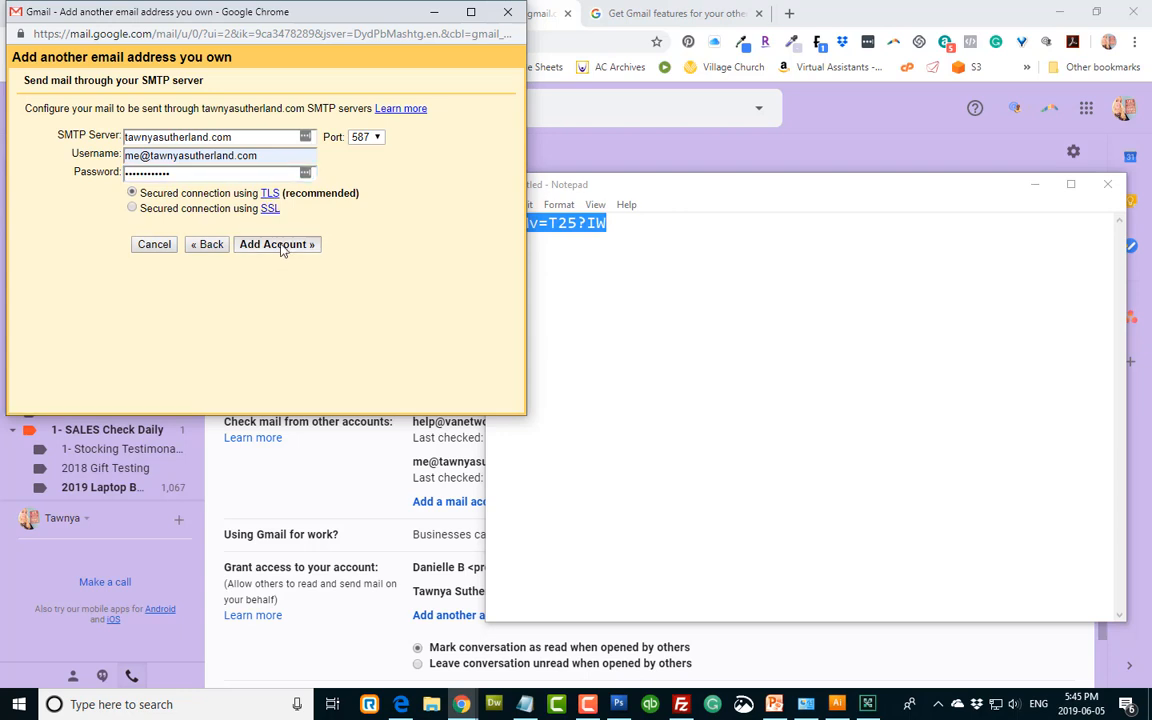
pyautogui.click(276, 244)
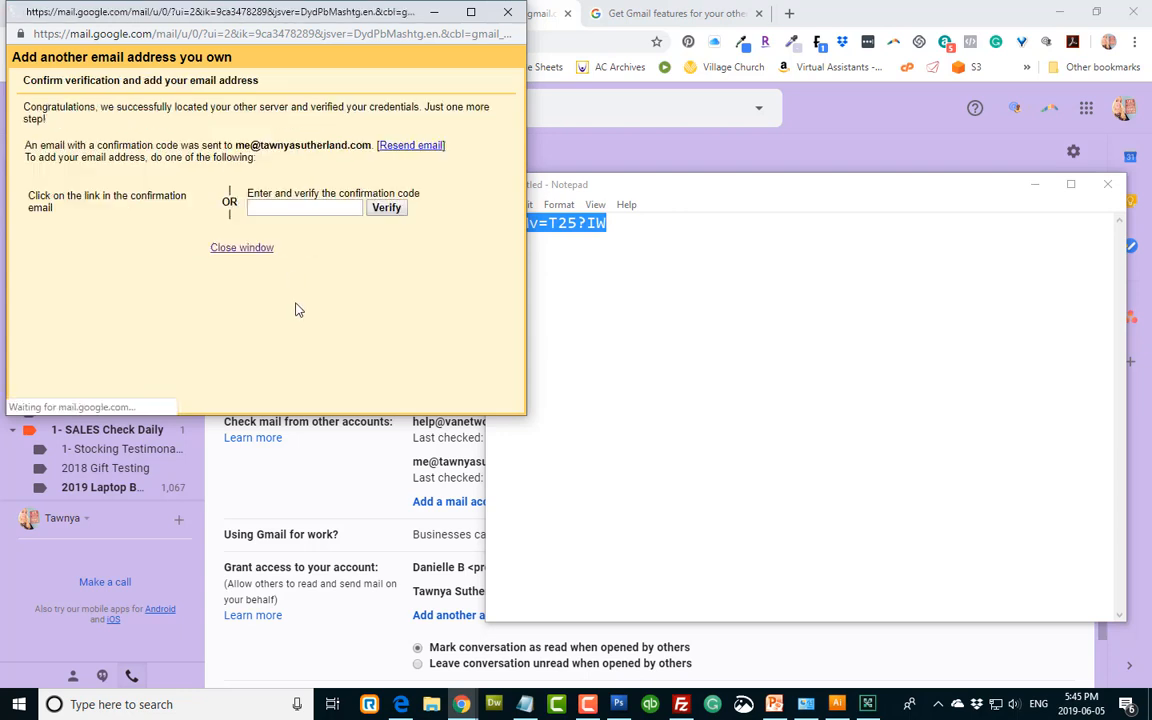
# Close the verification popup and return to the Gmail inbox tab.
pyautogui.click(304, 206)
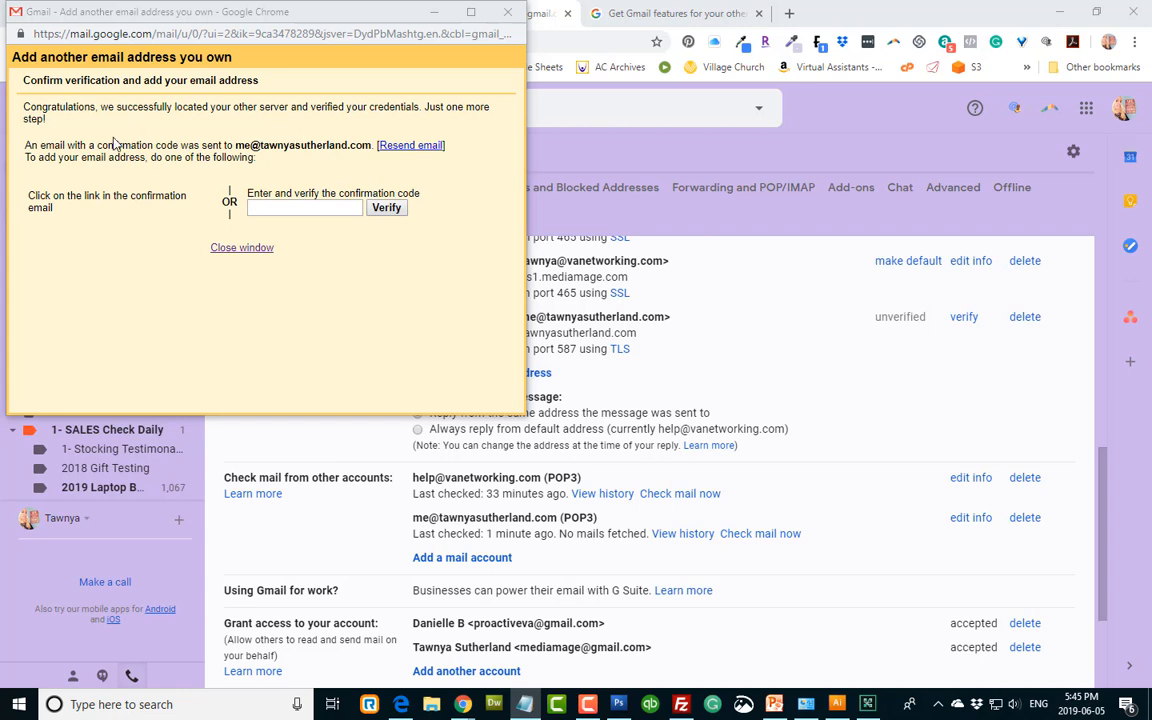
pyautogui.moveTo(336, 162)
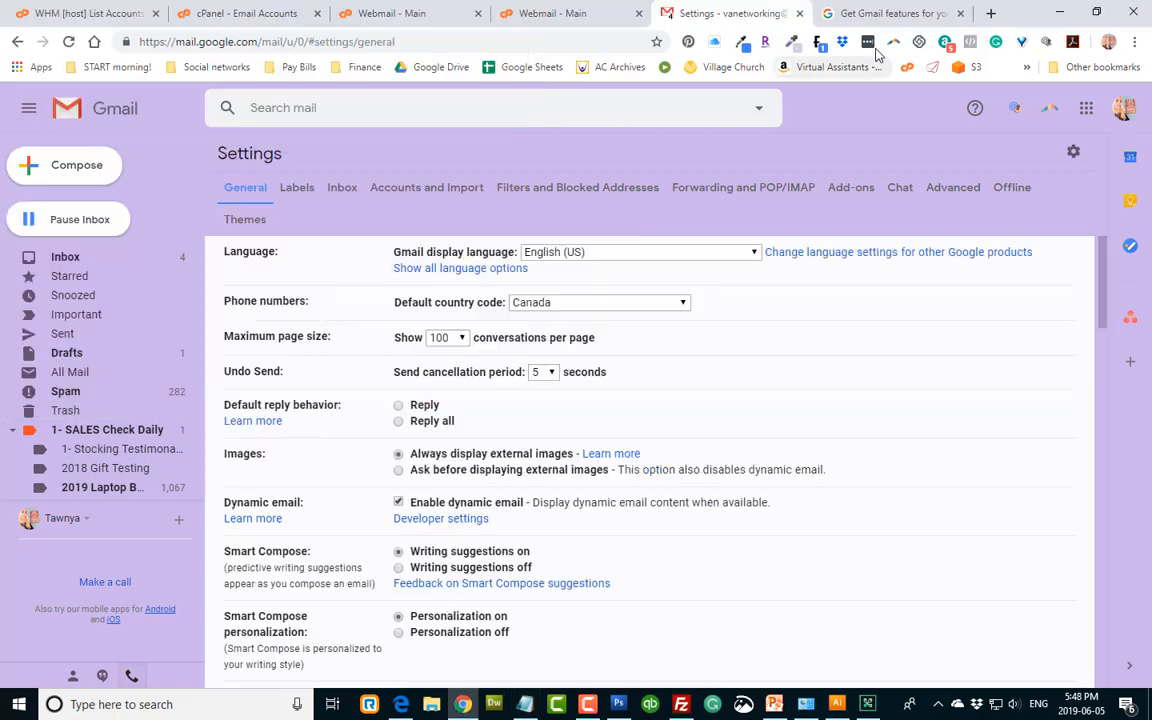
pyautogui.moveTo(64, 256)
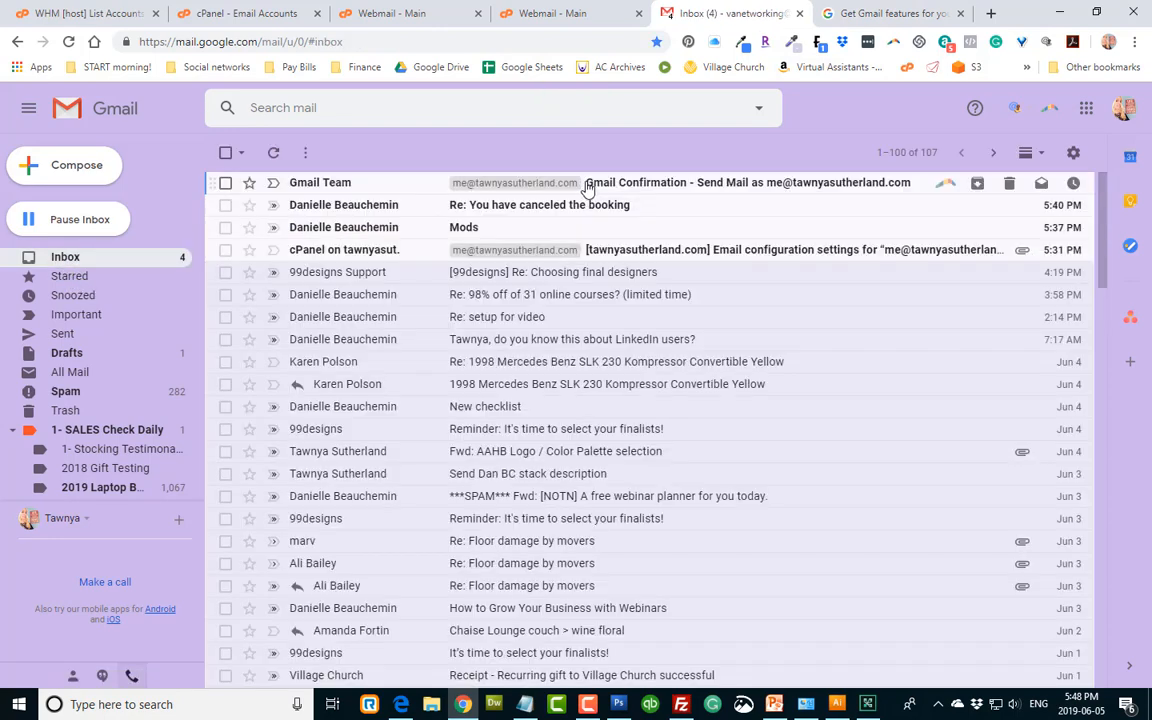
pyautogui.click(744, 182)
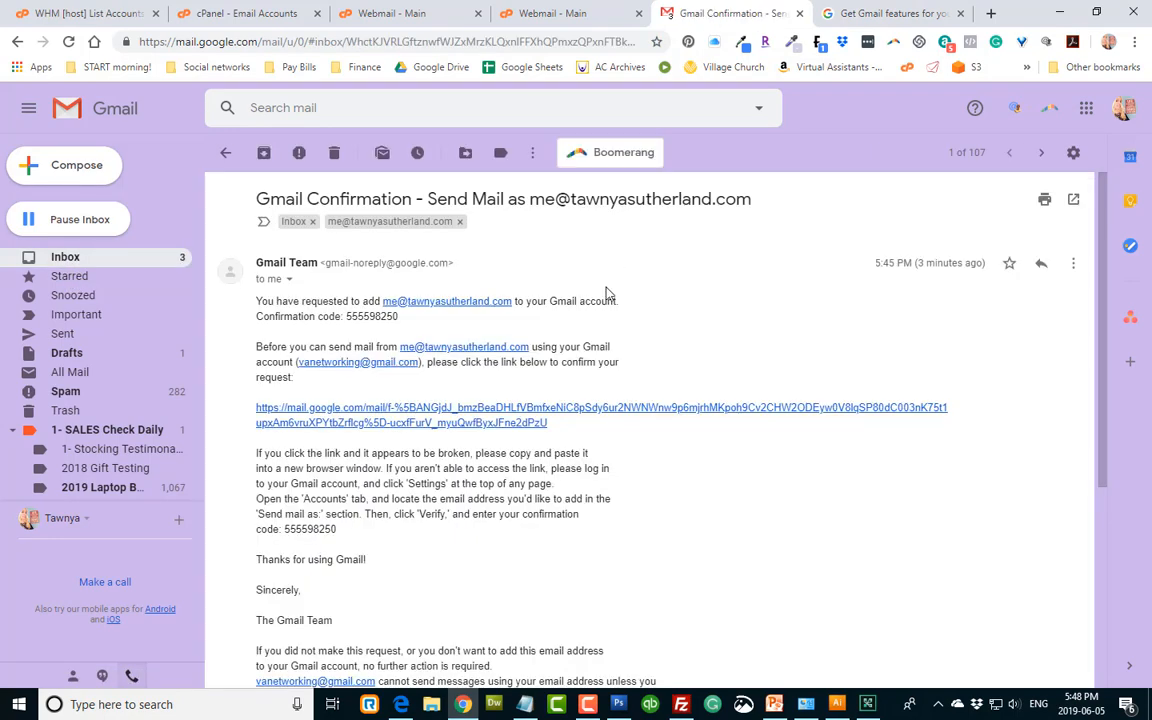
pyautogui.moveTo(348, 316)
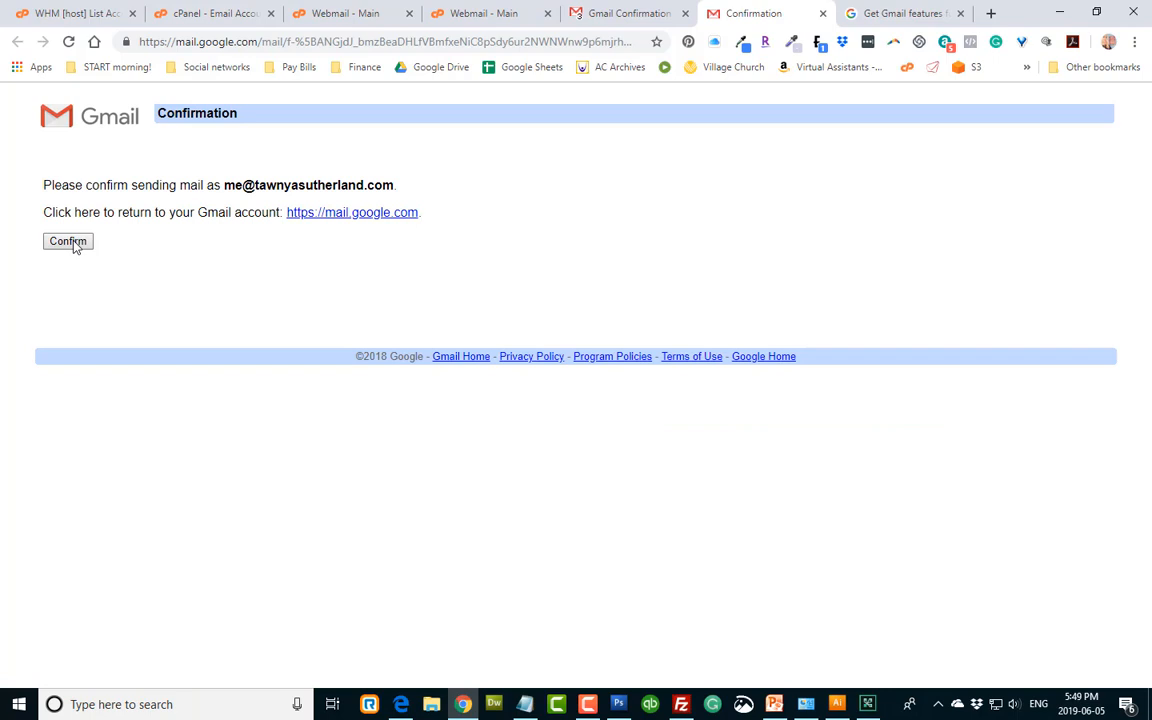
pyautogui.click(68, 240)
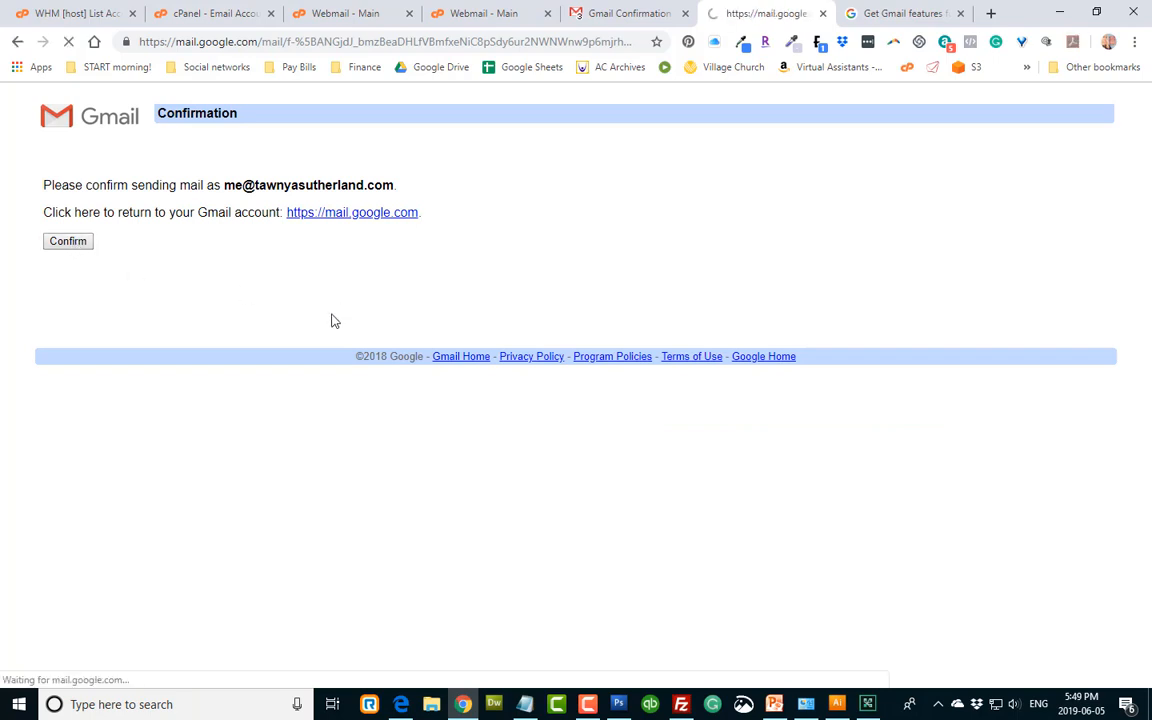
pyautogui.click(68, 240)
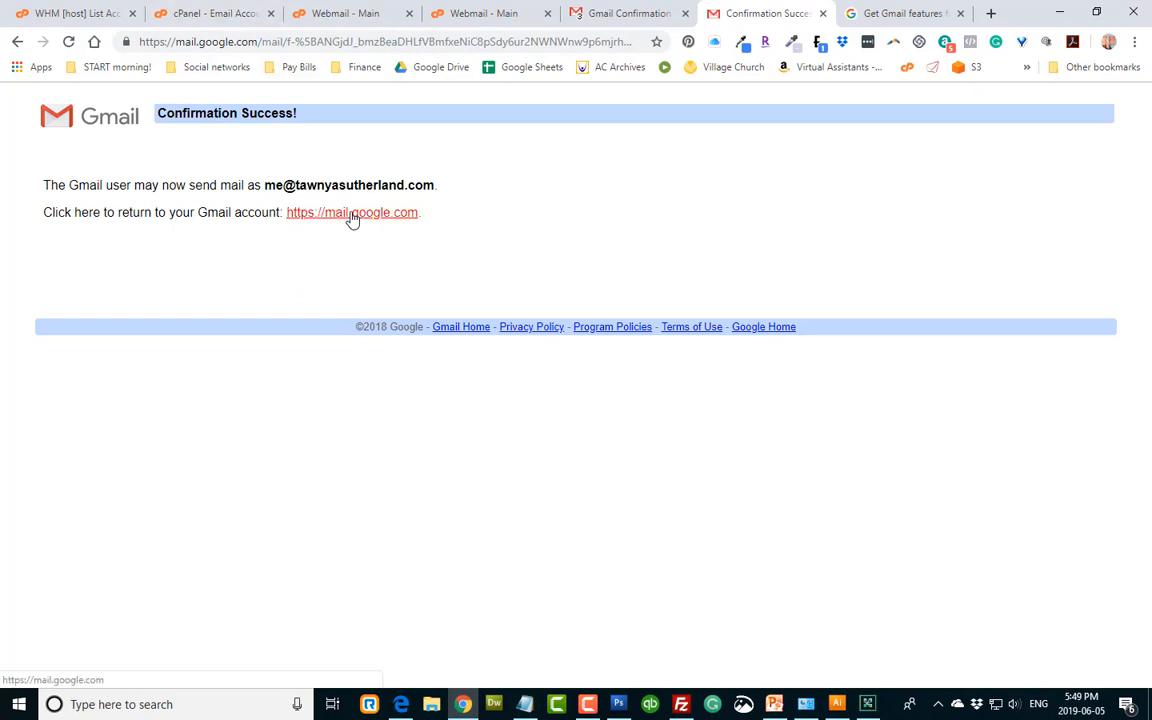
pyautogui.click(352, 212)
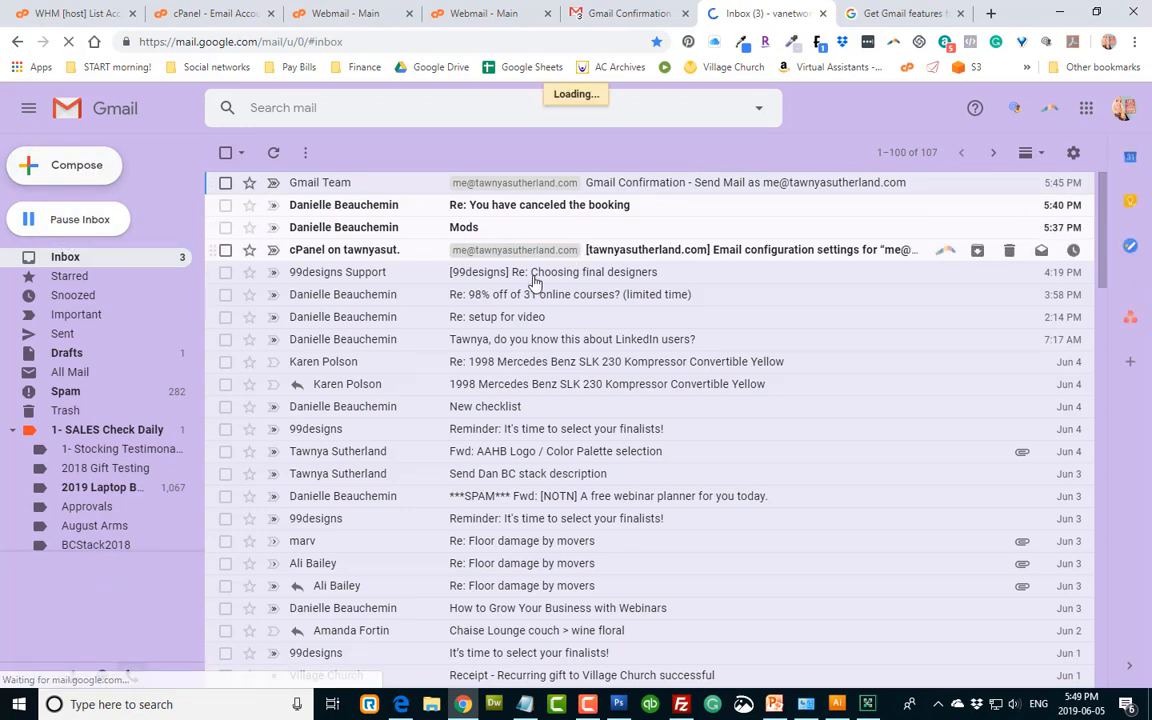
pyautogui.click(64, 164)
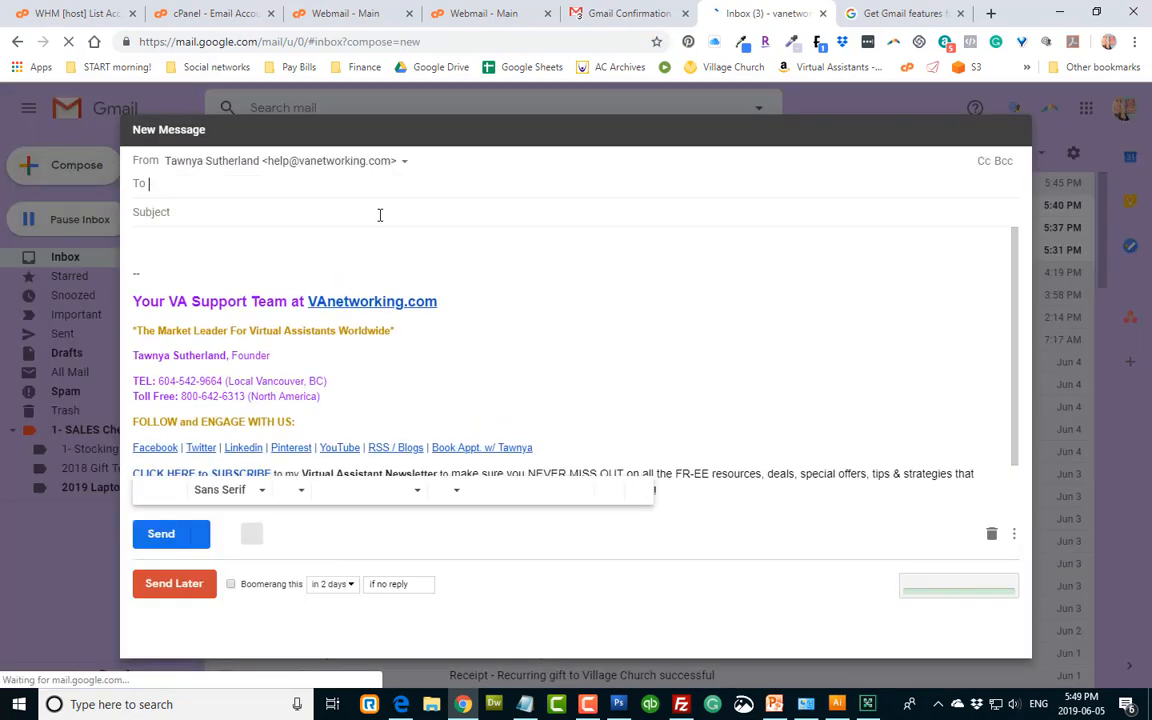
pyautogui.click(404, 160)
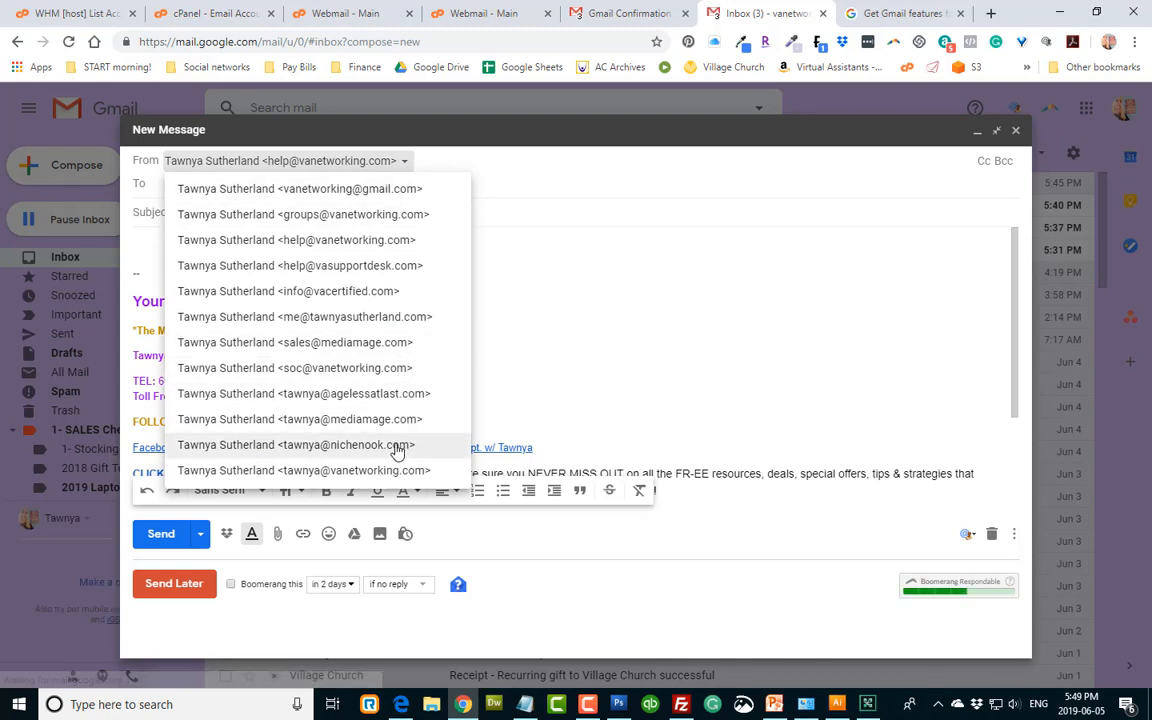
pyautogui.click(304, 316)
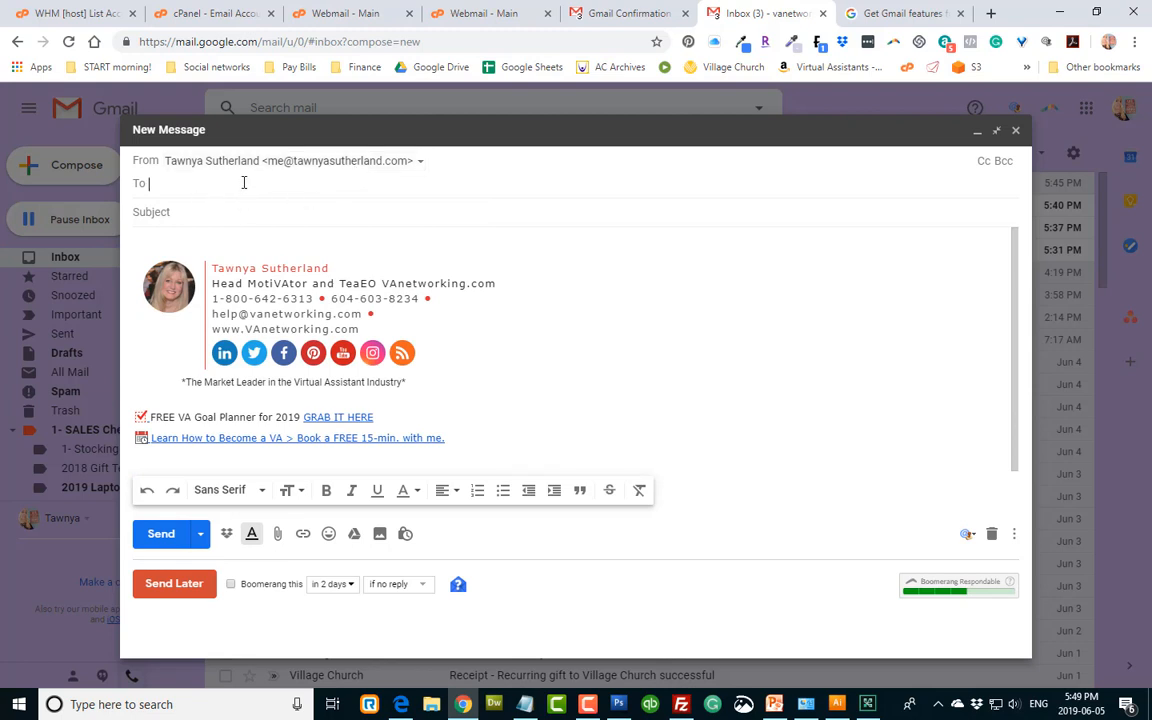
pyautogui.write('tawnya')
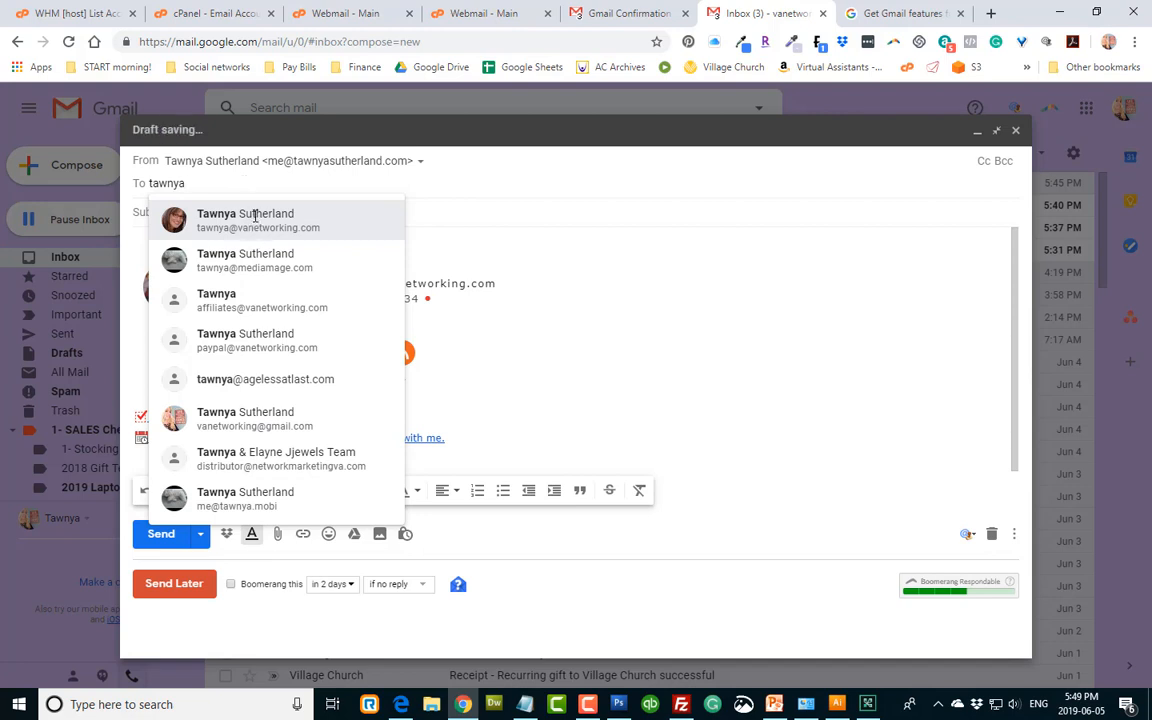
pyautogui.click(258, 220)
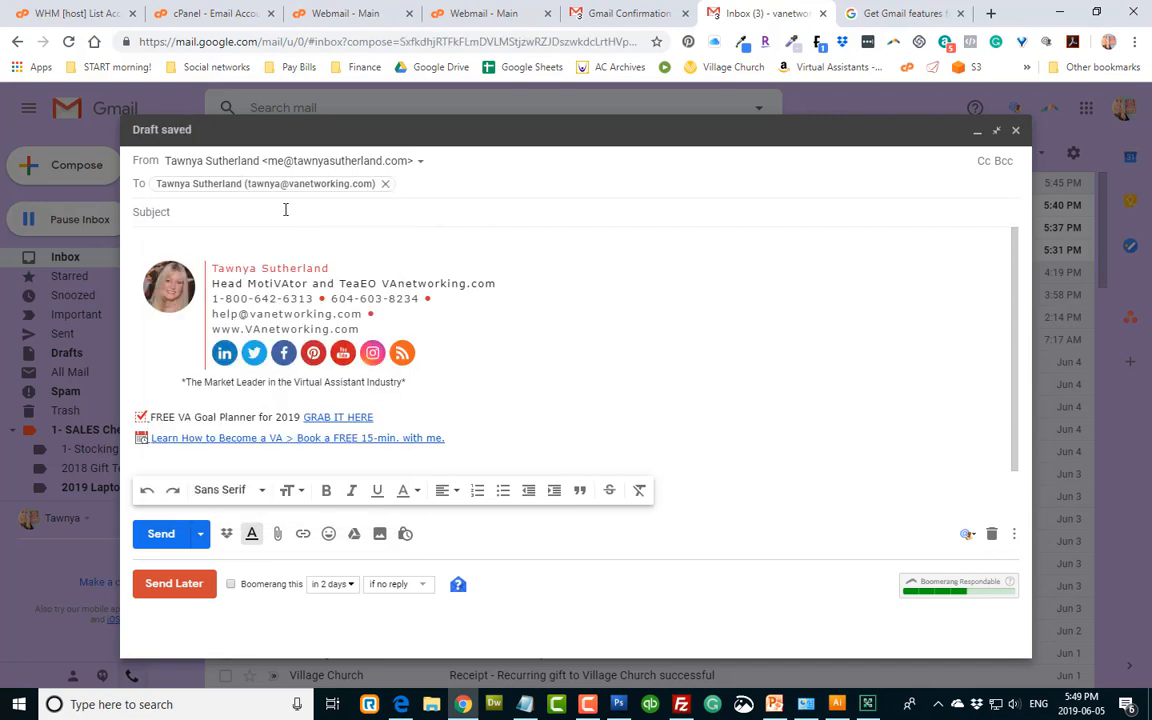
pyautogui.write('test')
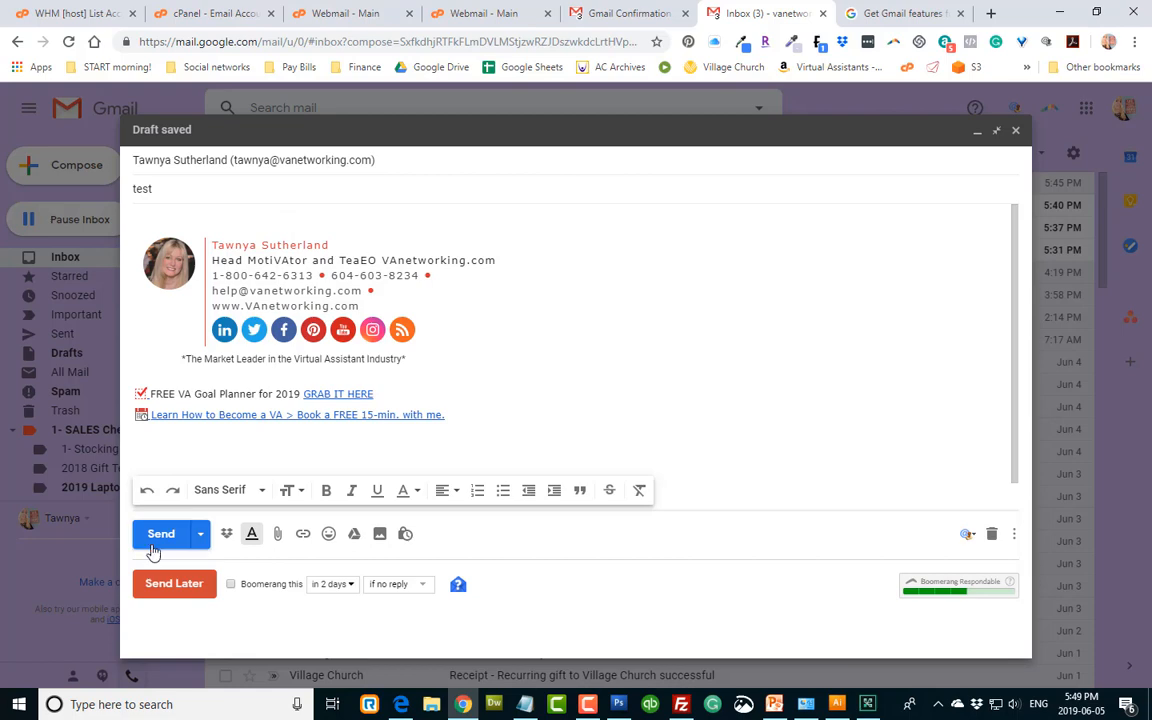
pyautogui.click(160, 532)
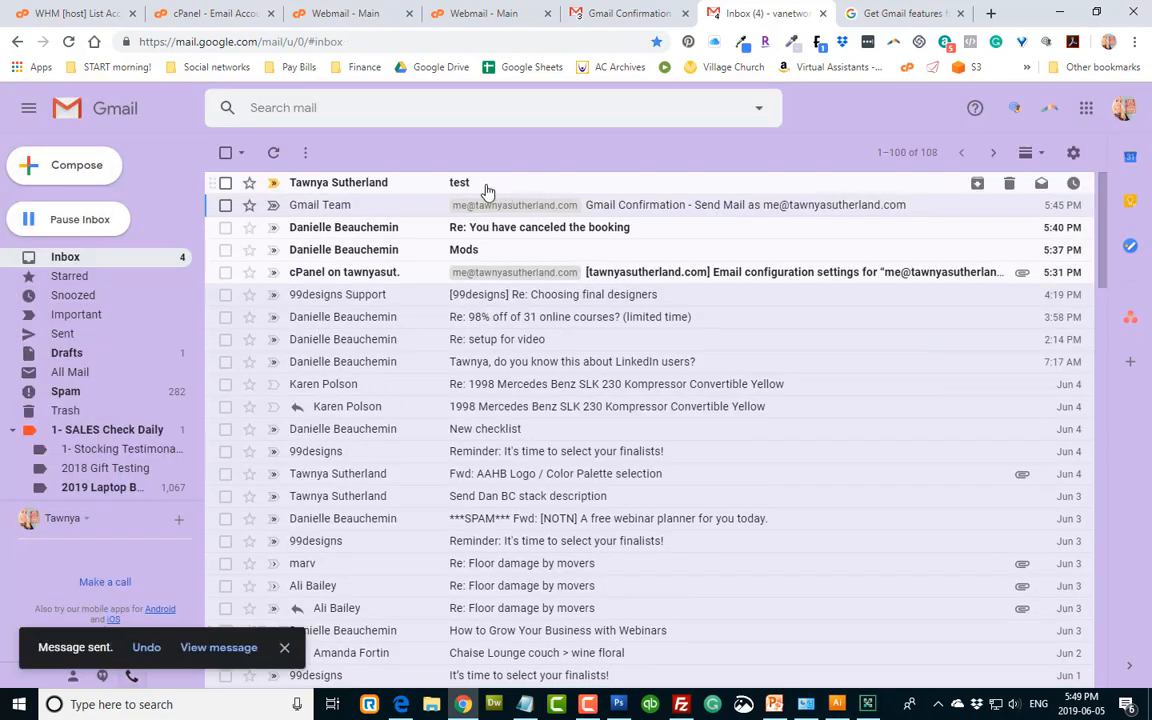
pyautogui.click(460, 182)
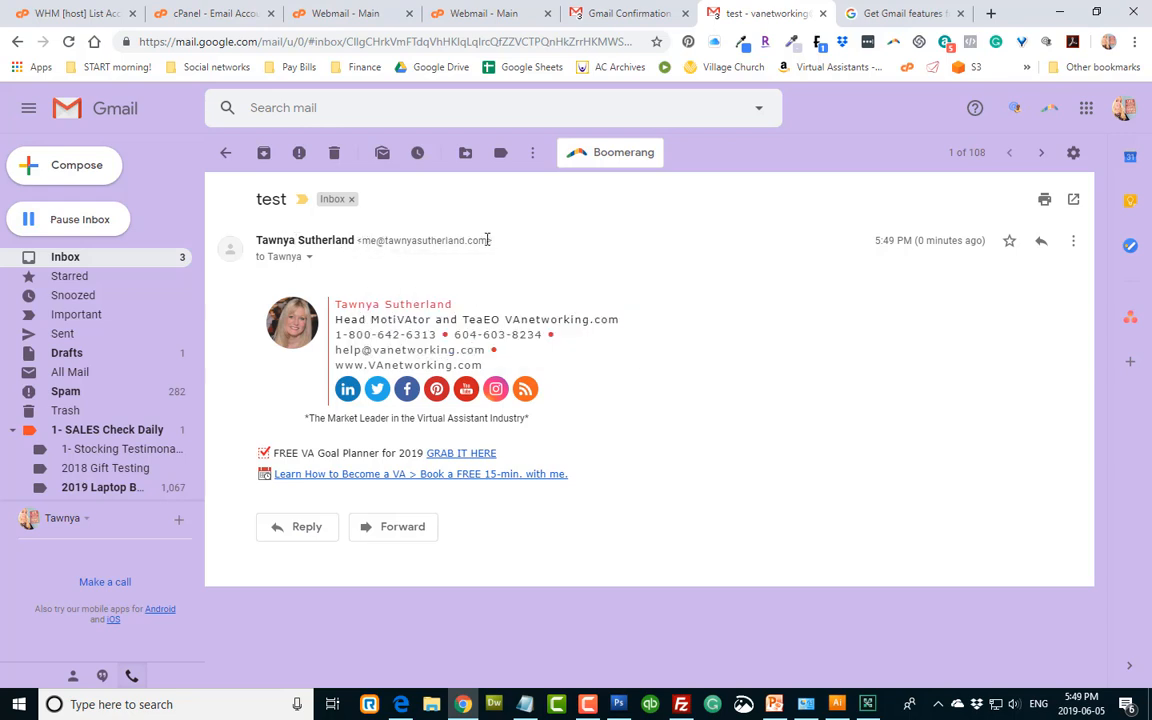
pyautogui.moveTo(576, 252)
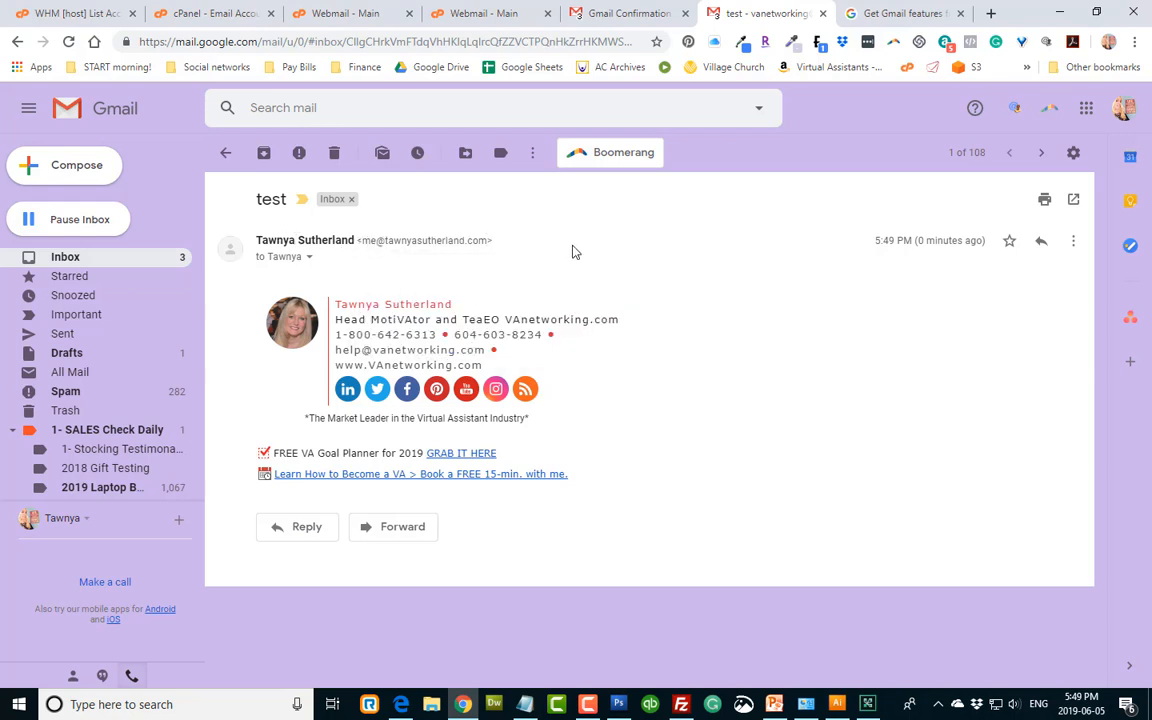
pyautogui.moveTo(590, 244)
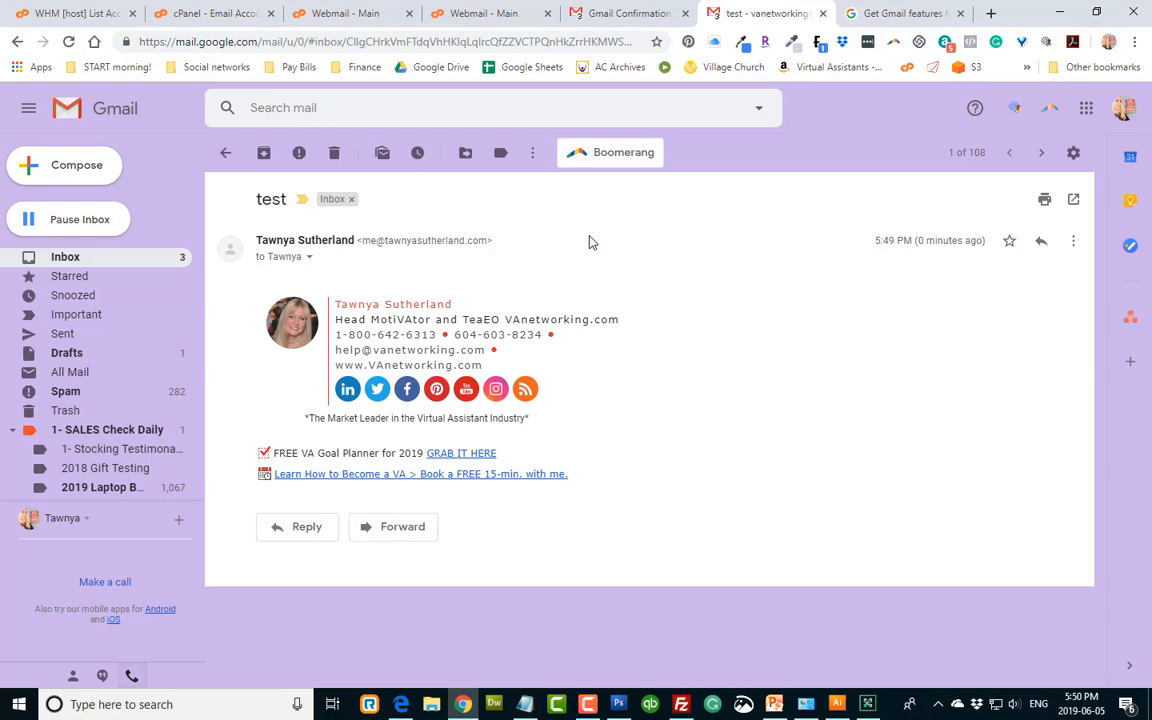
pyautogui.moveTo(1096, 168)
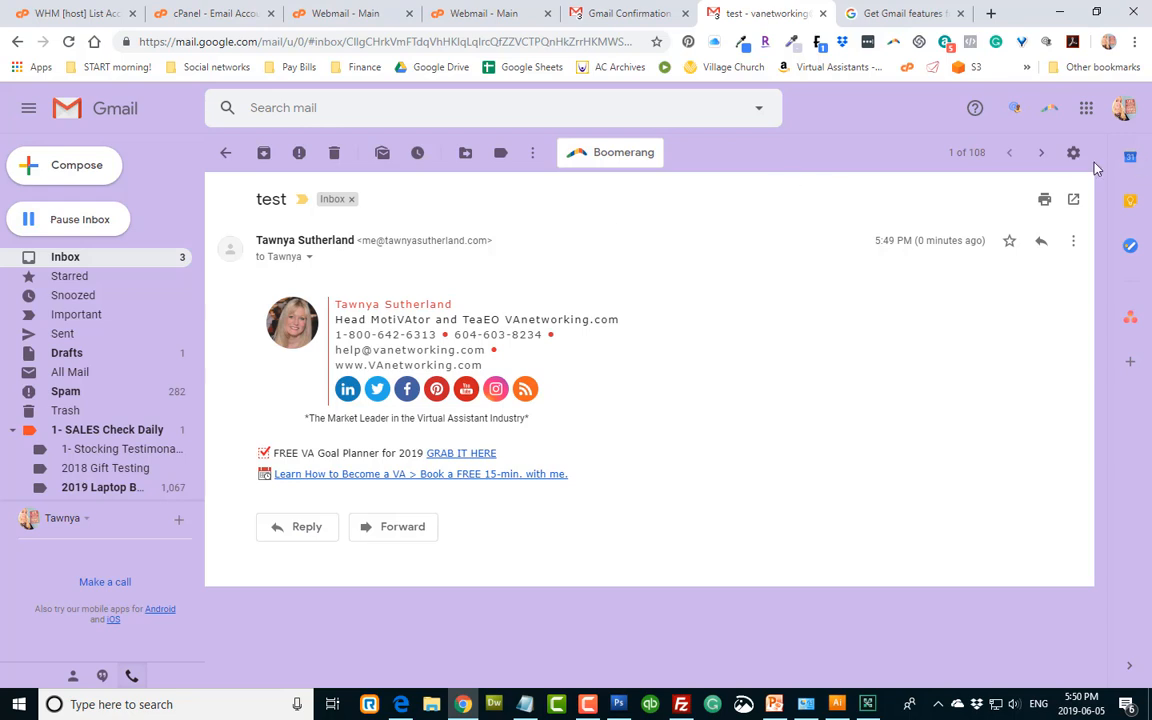
pyautogui.moveTo(1072, 152)
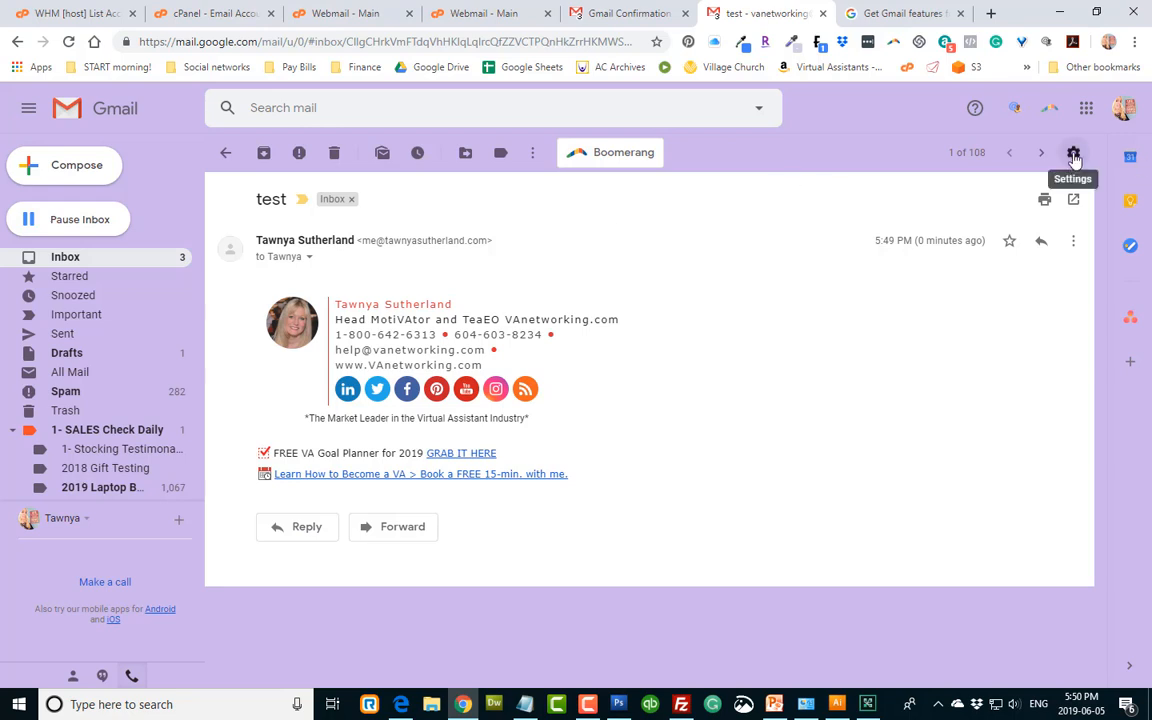
pyautogui.moveTo(816, 148)
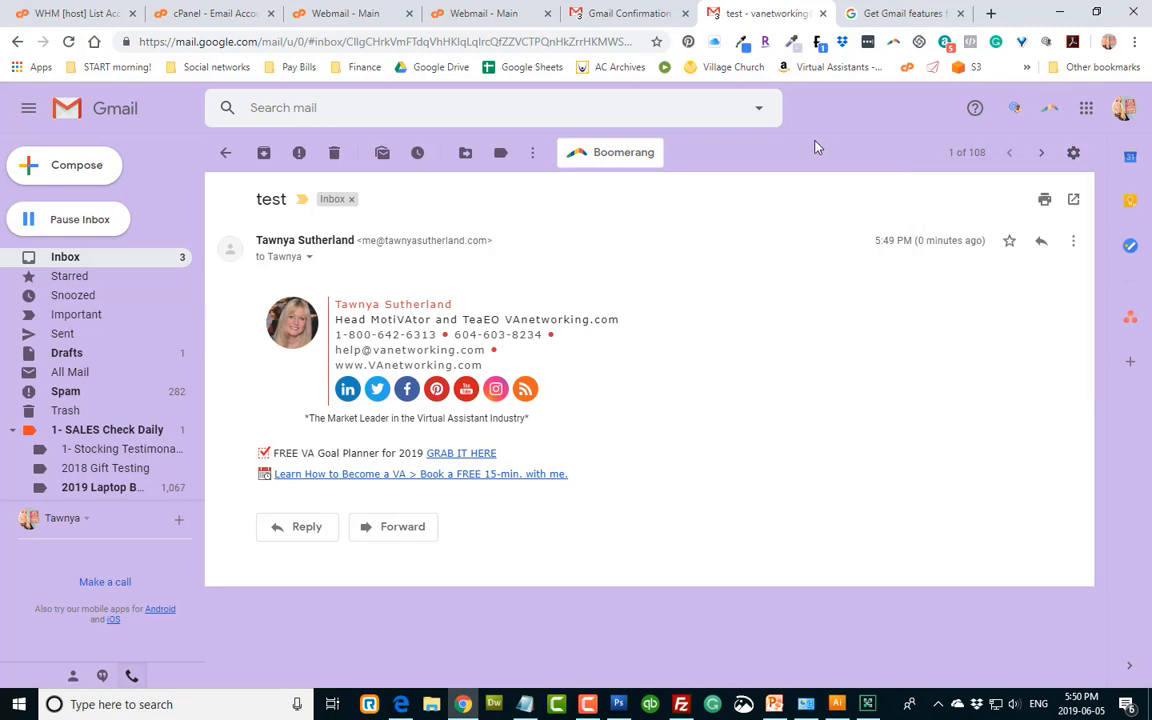
pyautogui.moveTo(516, 252)
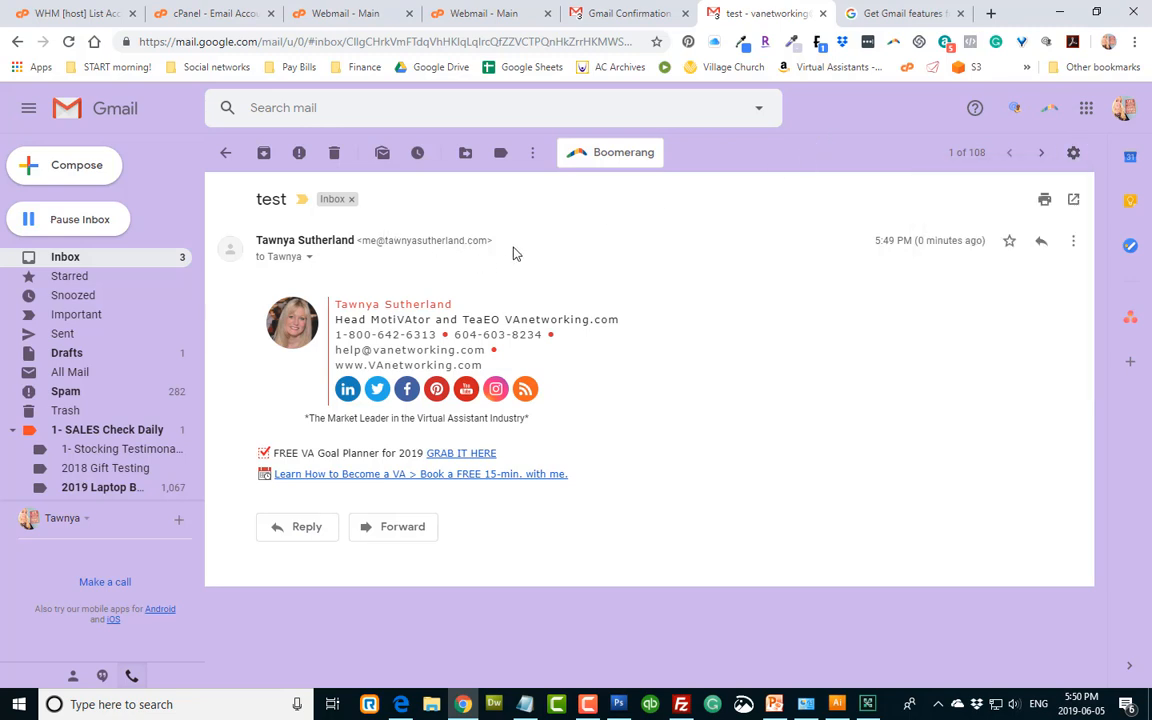